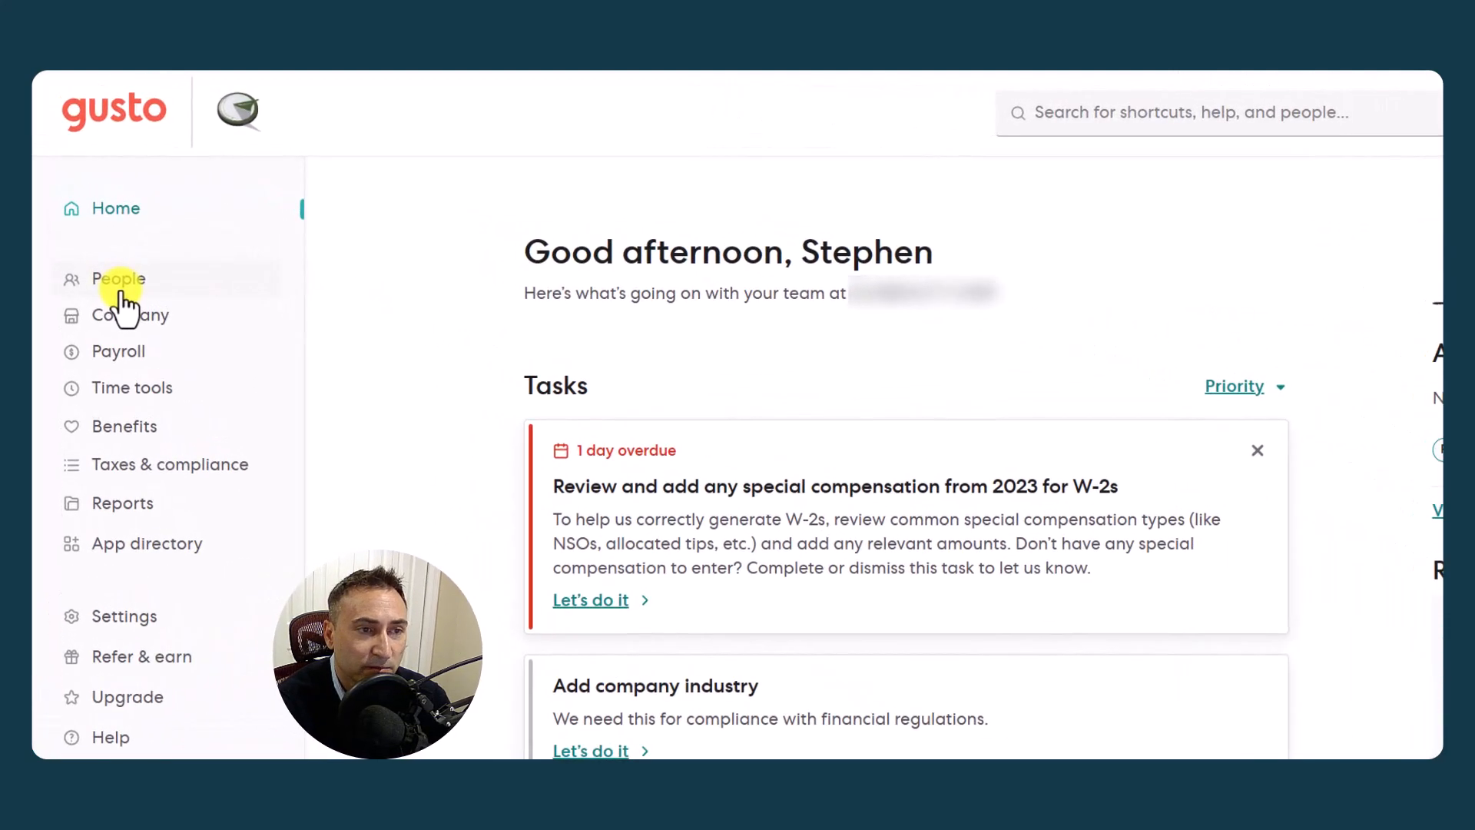
pyautogui.moveTo(129, 315)
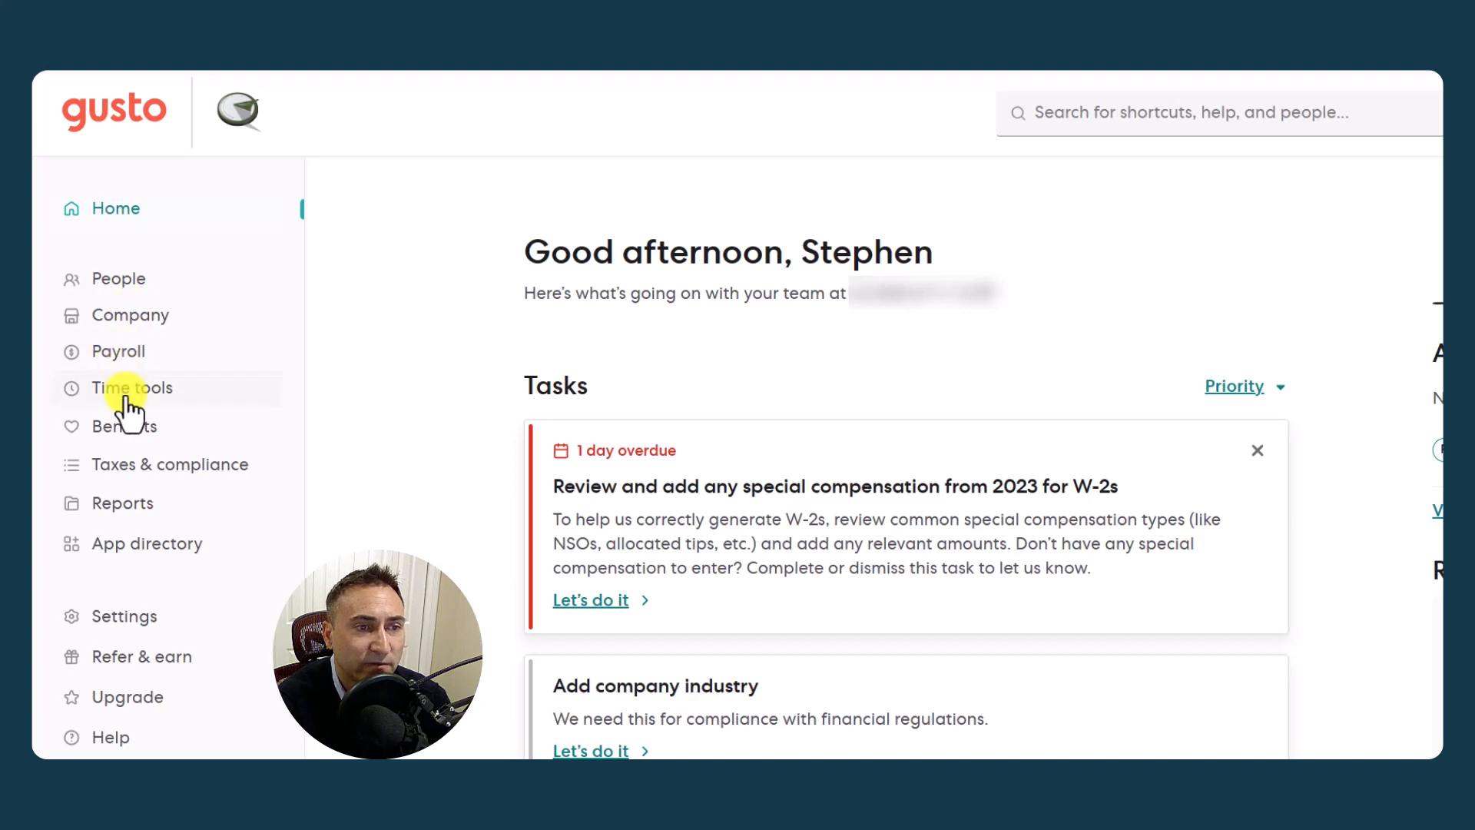
pyautogui.moveTo(129, 437)
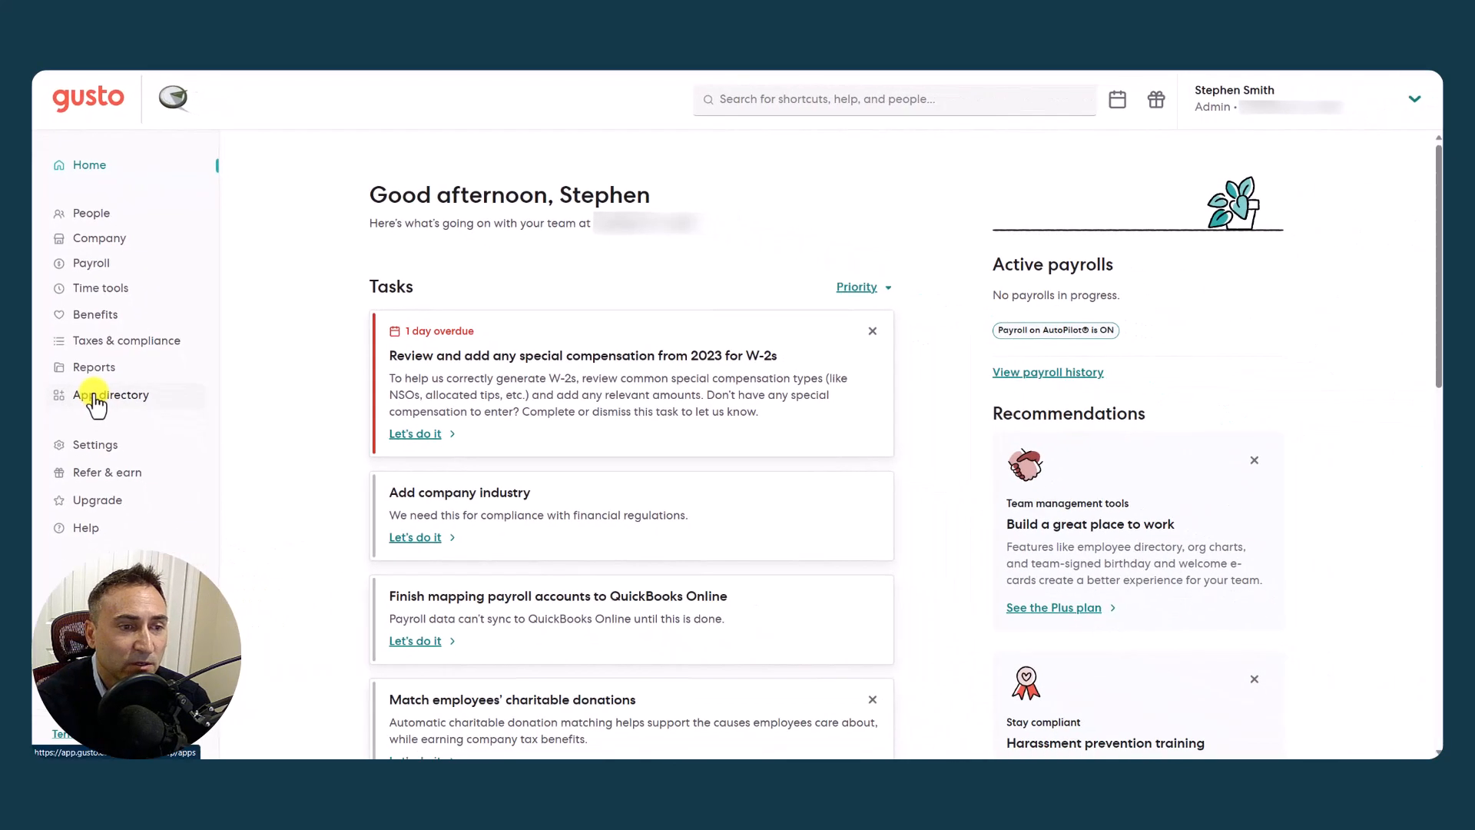
# Search the App directory for "quick" to reach the QuickBooks Online integration
pyautogui.click(111, 395)
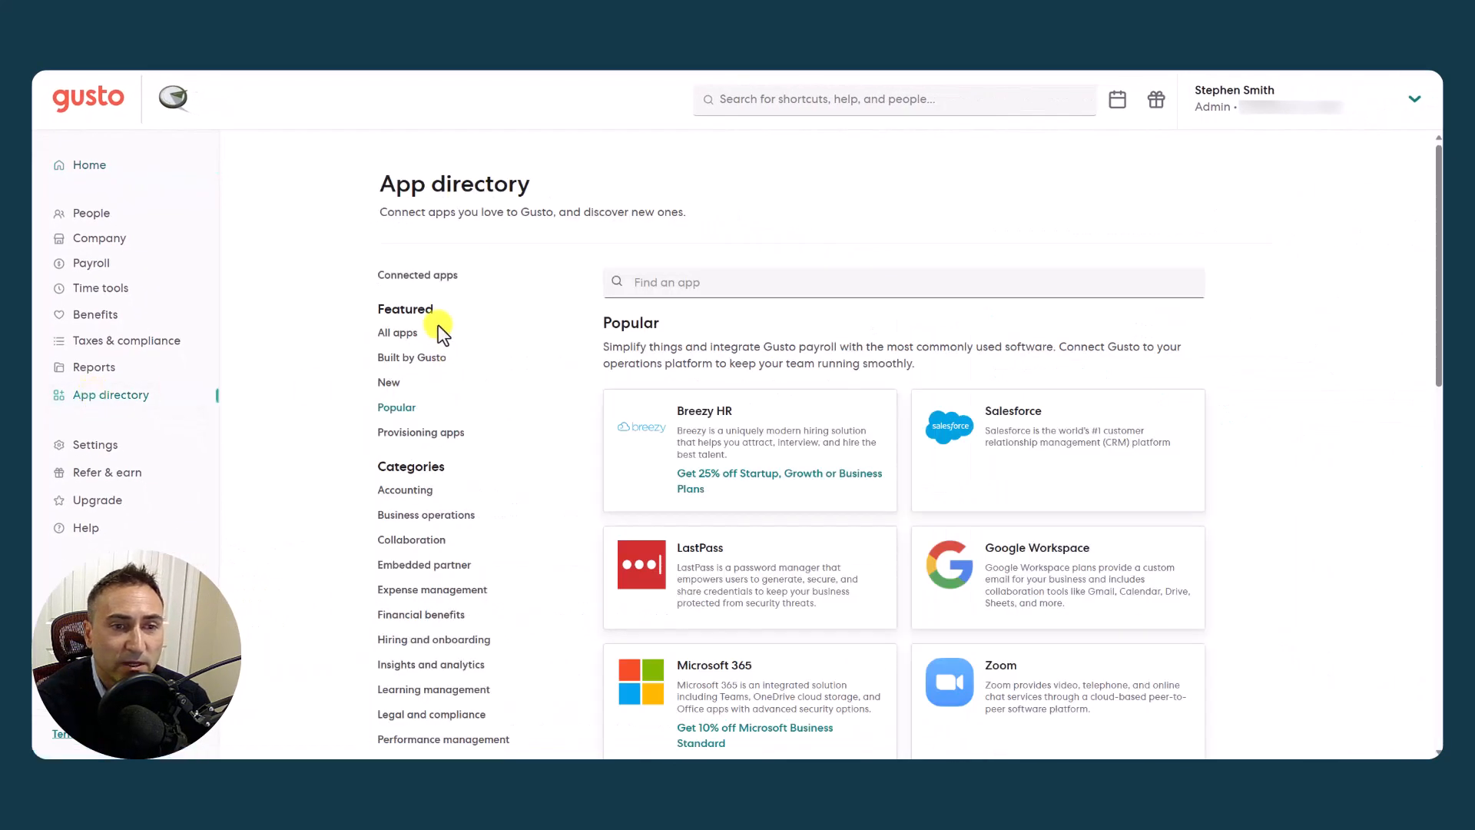
pyautogui.scroll(-3)
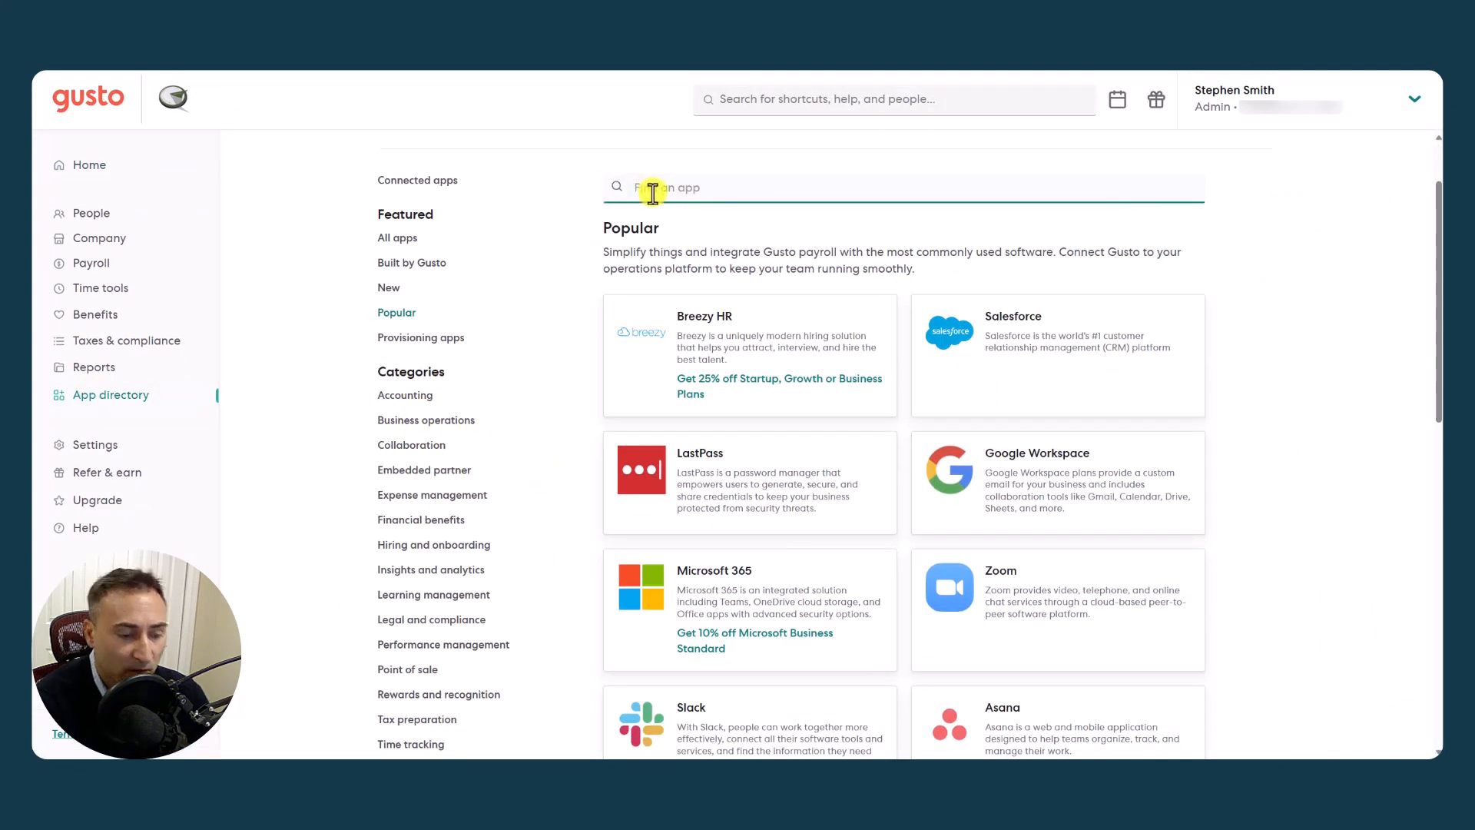
pyautogui.write('quick')
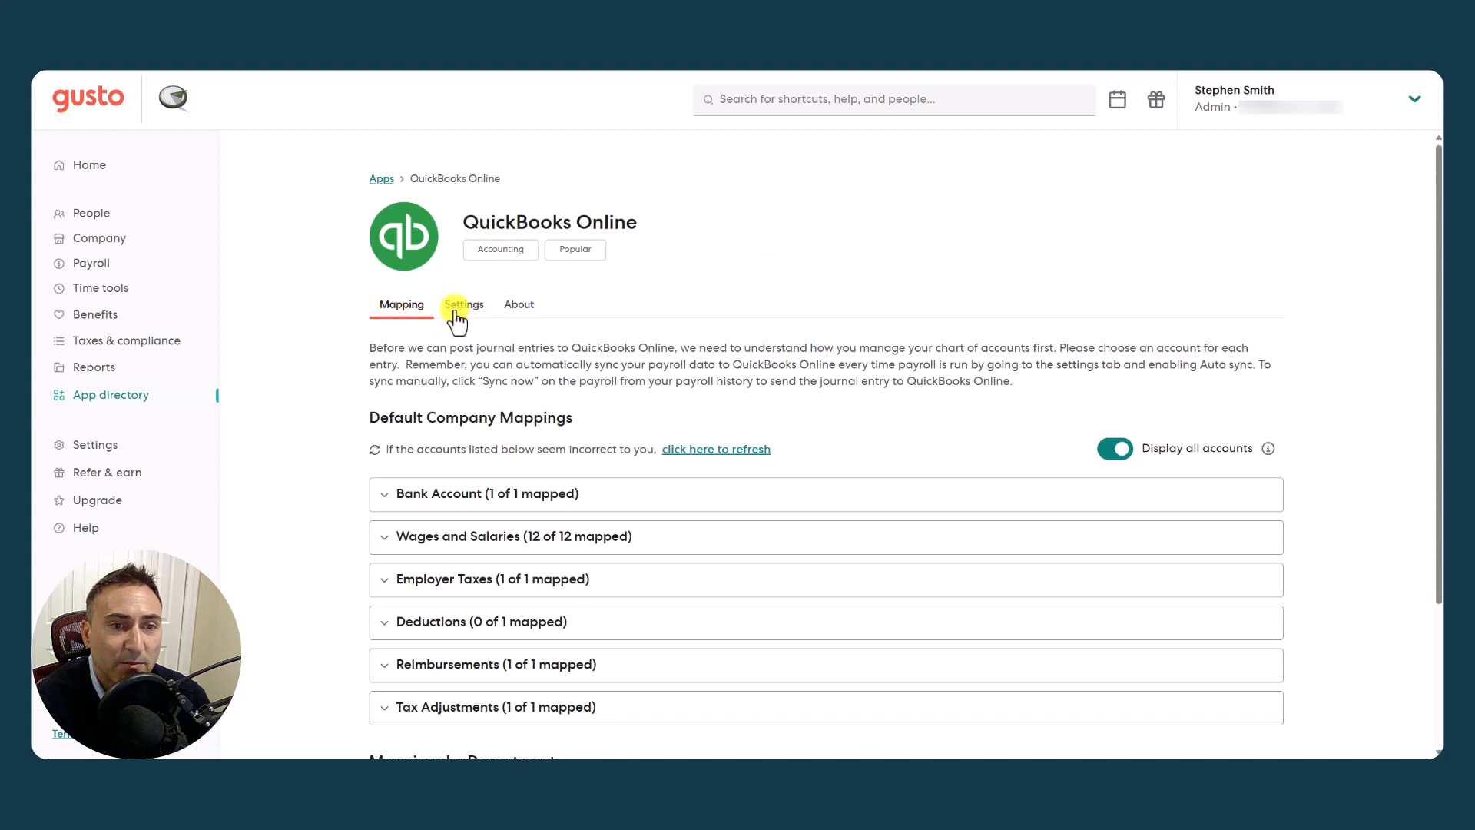
pyautogui.click(518, 304)
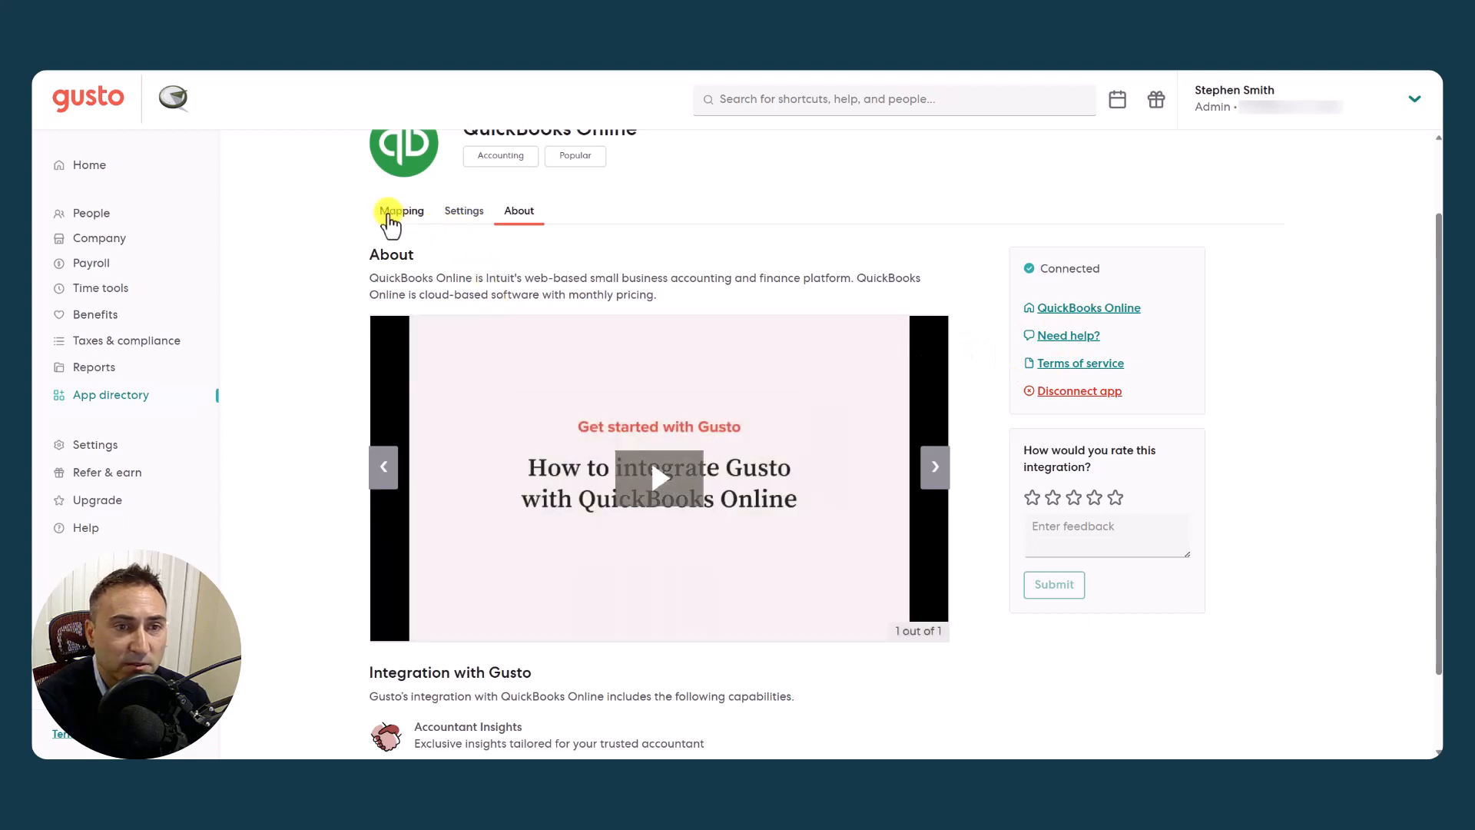
pyautogui.click(399, 211)
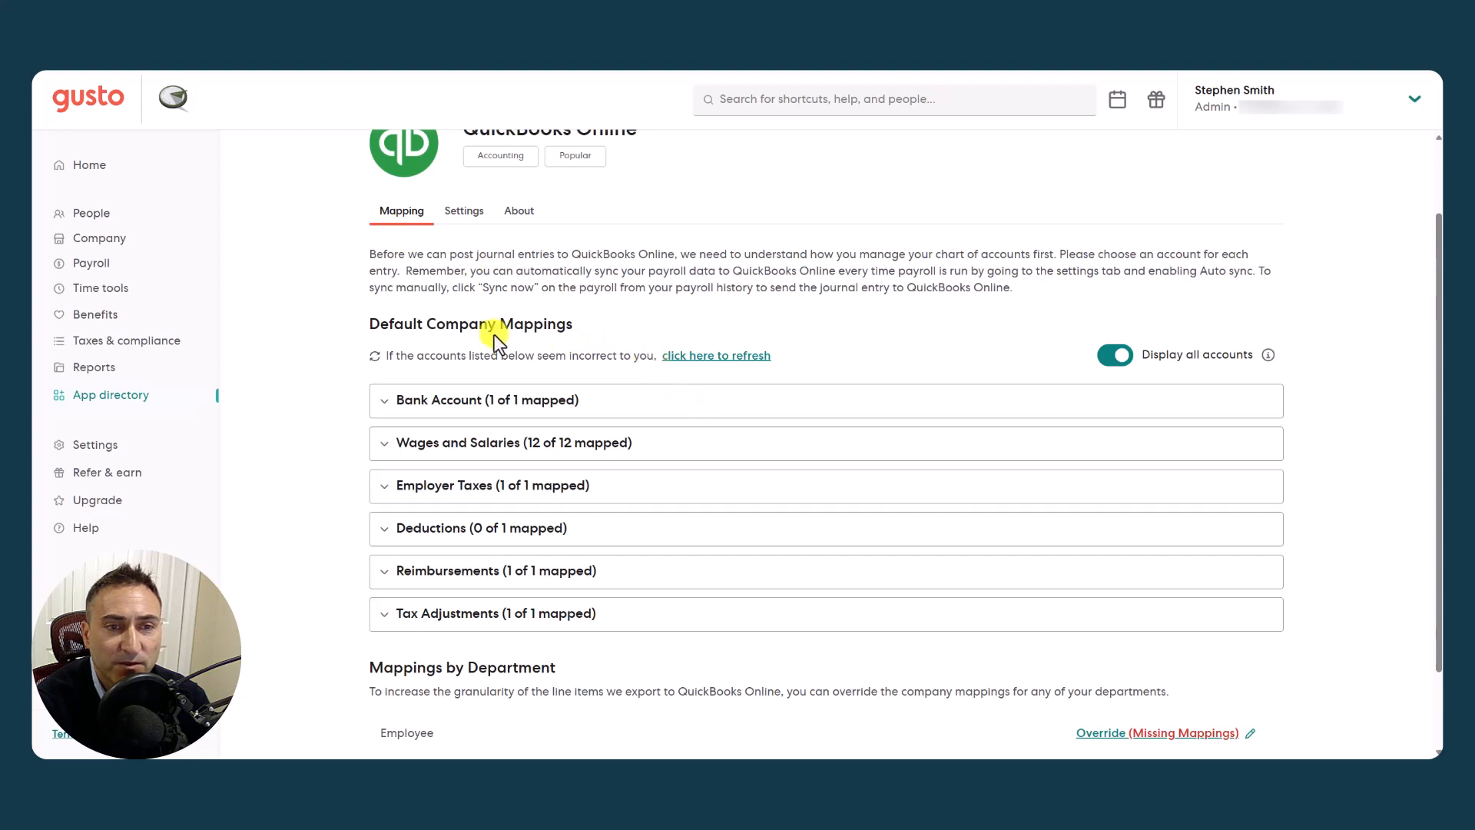
pyautogui.moveTo(478, 268)
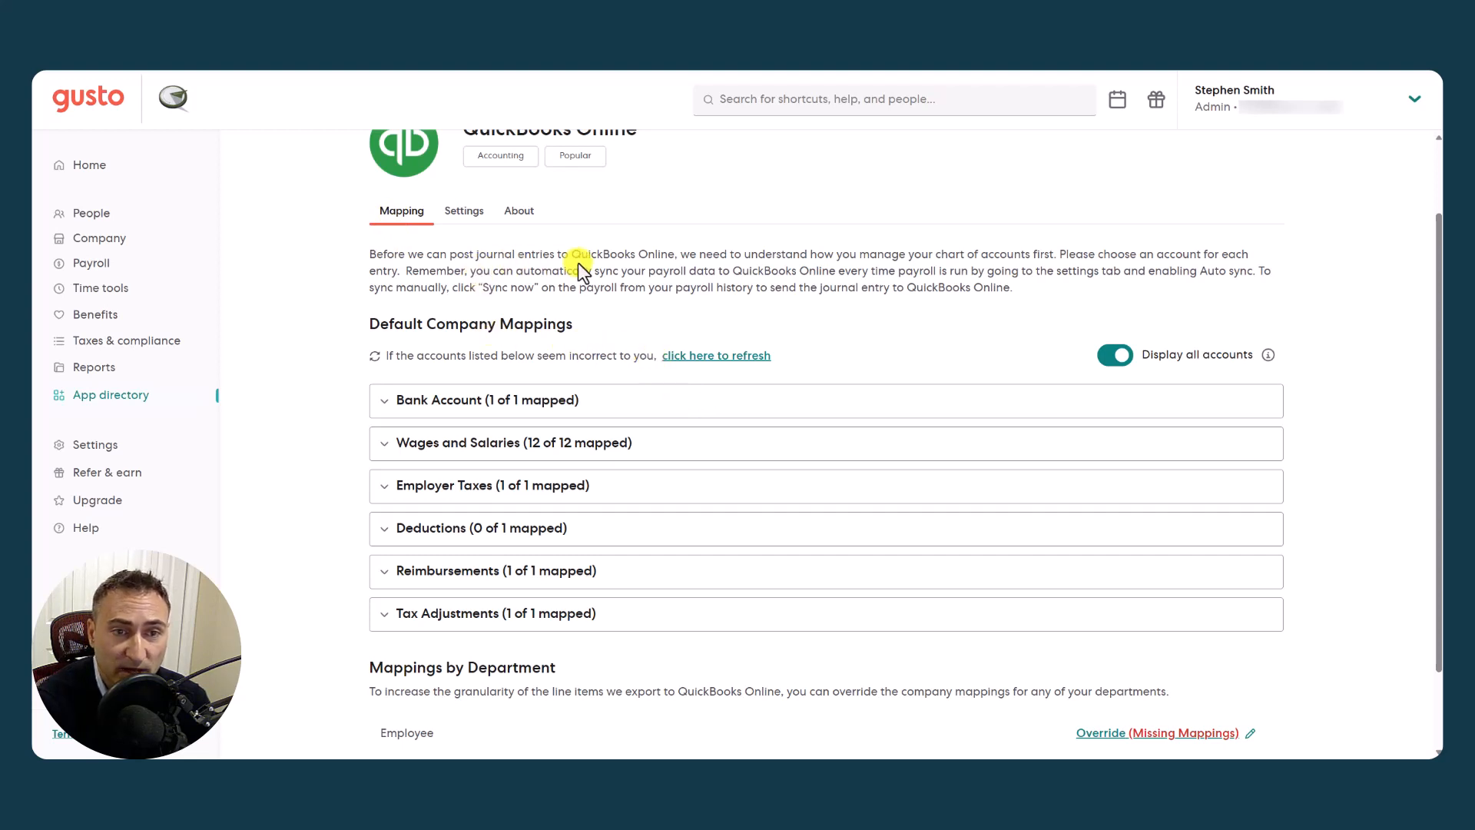
pyautogui.scroll(-3)
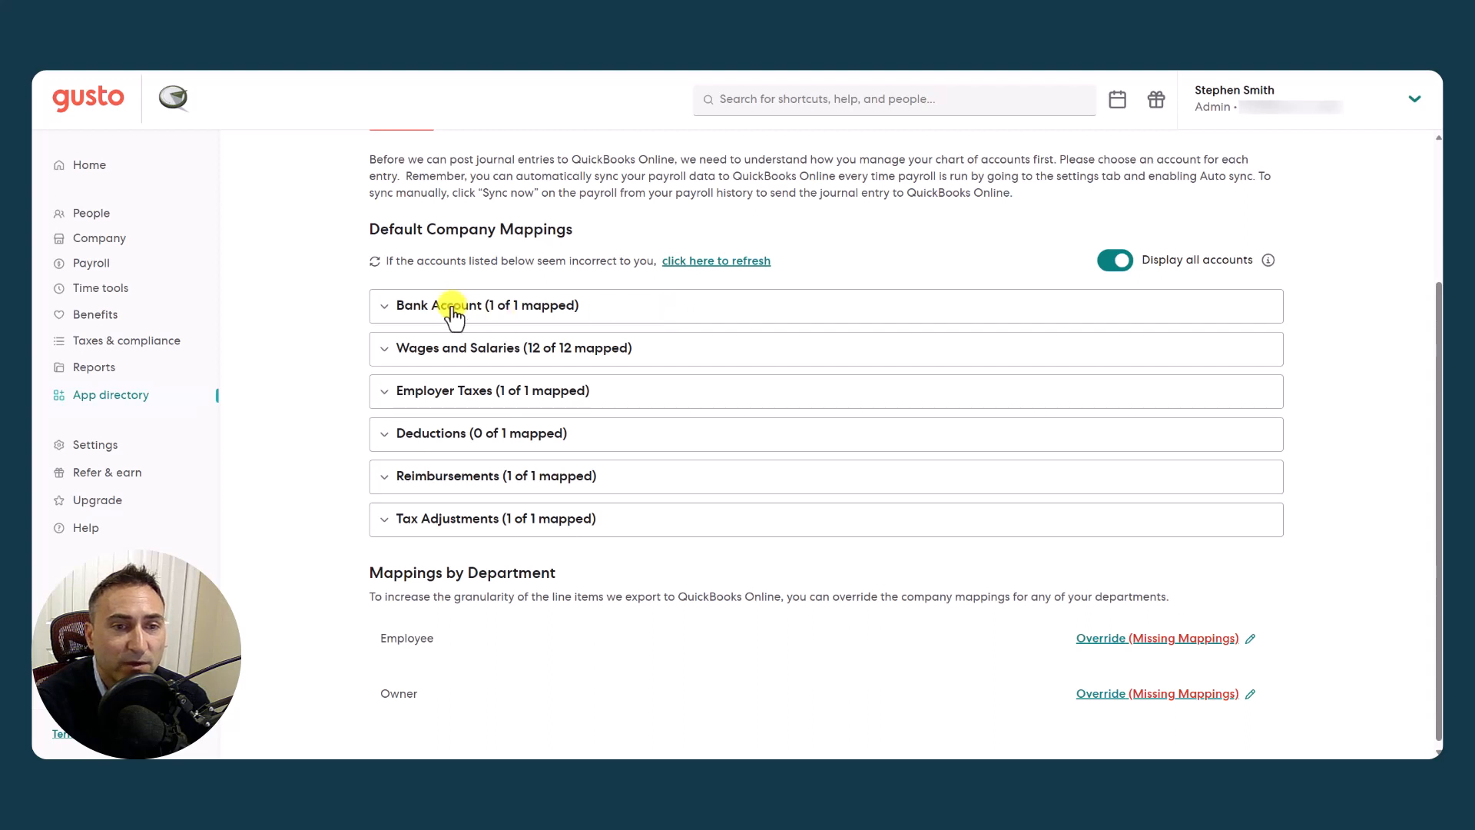
pyautogui.click(450, 304)
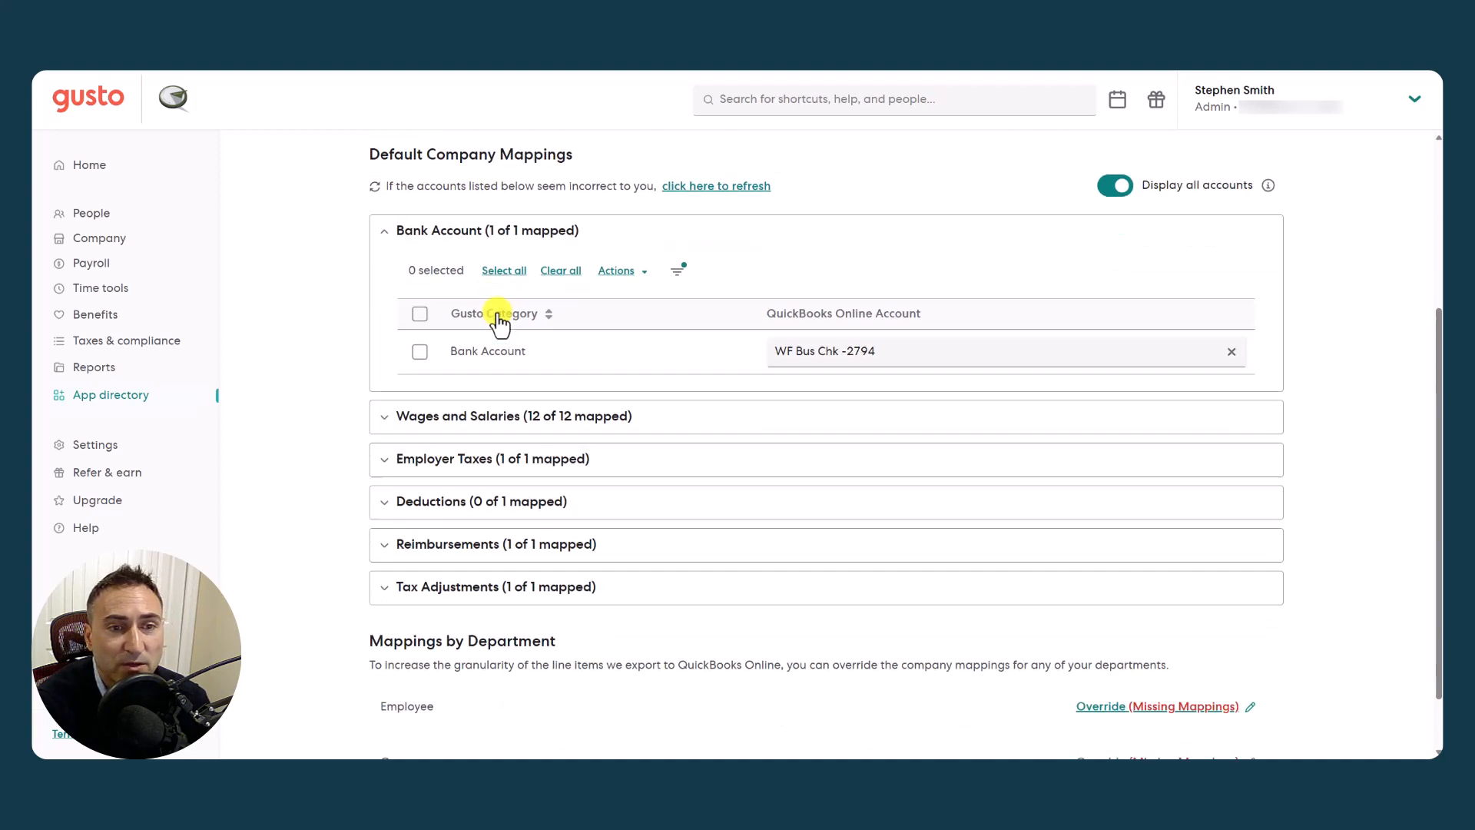
pyautogui.scroll(-3)
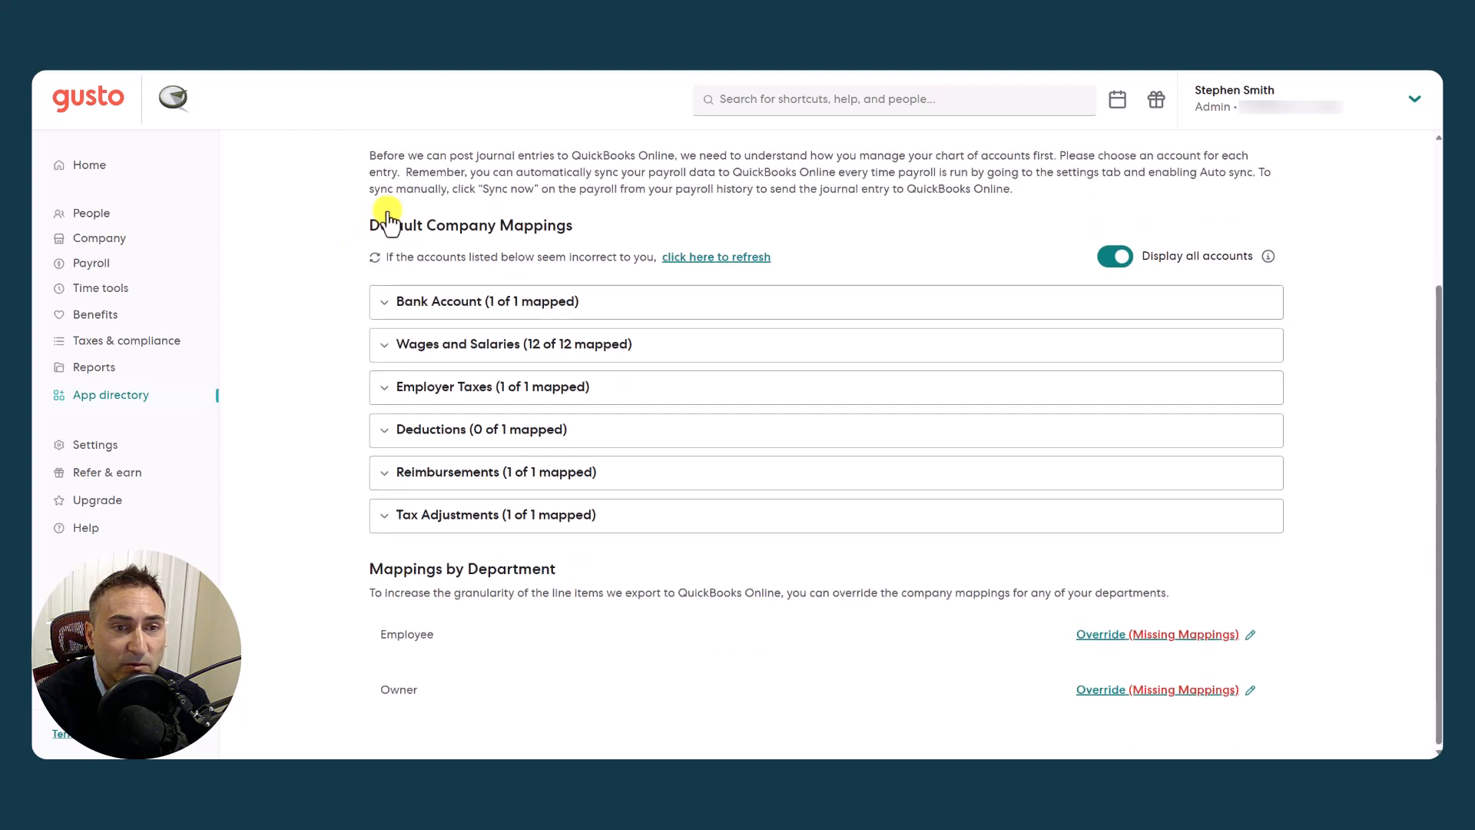
pyautogui.click(384, 343)
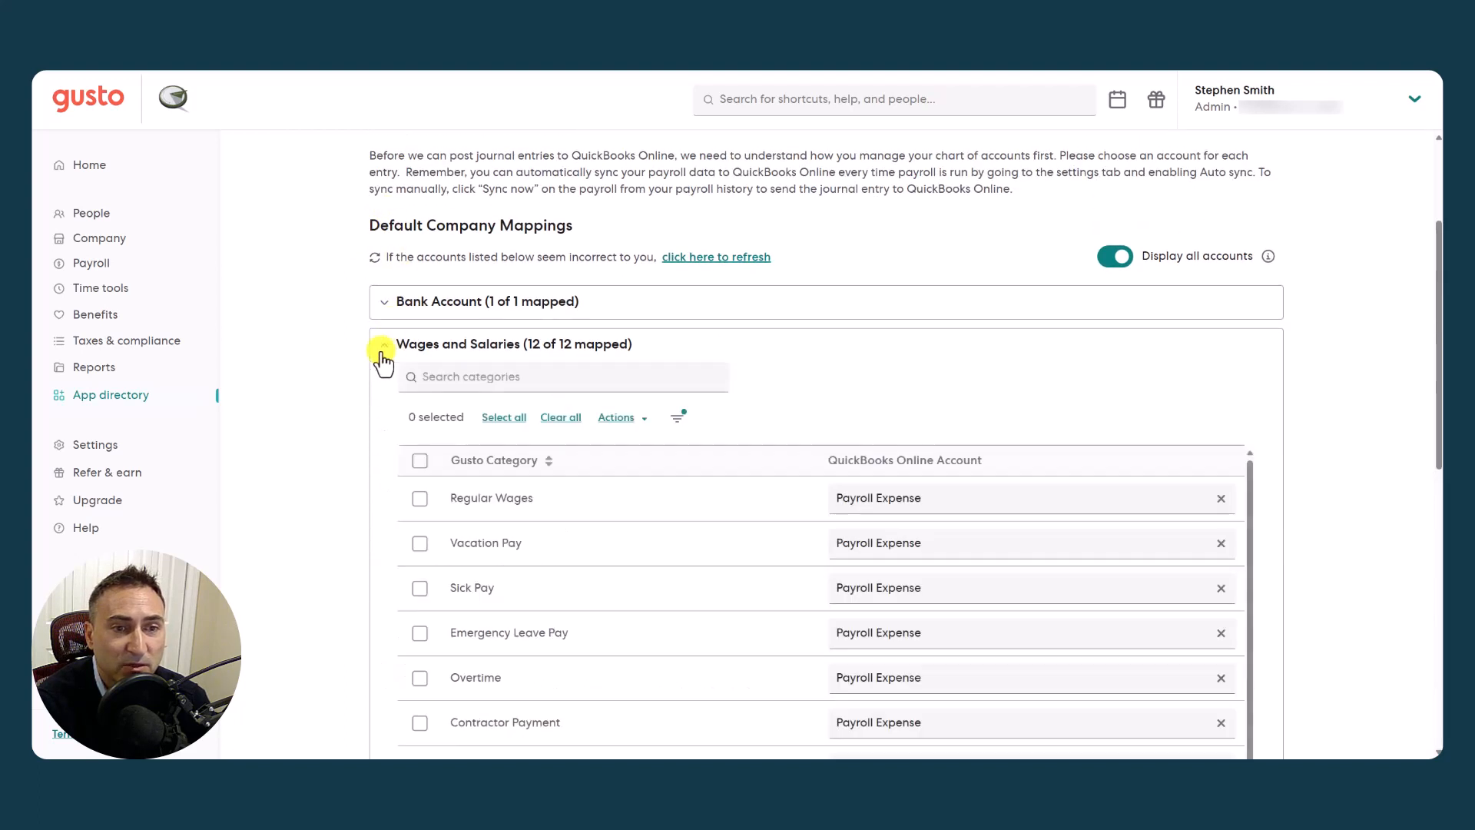
pyautogui.scroll(-3)
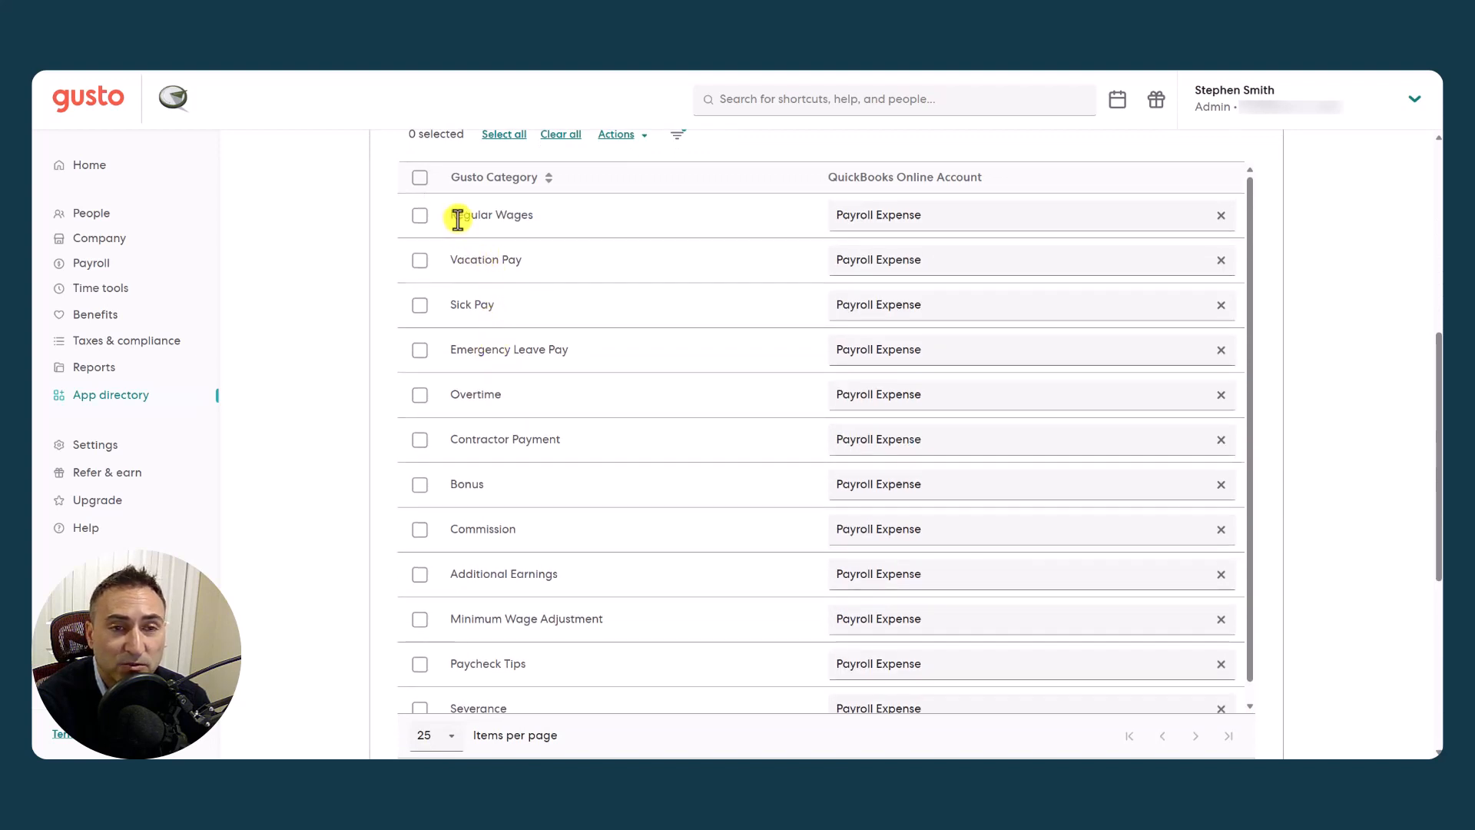
pyautogui.moveTo(487, 304)
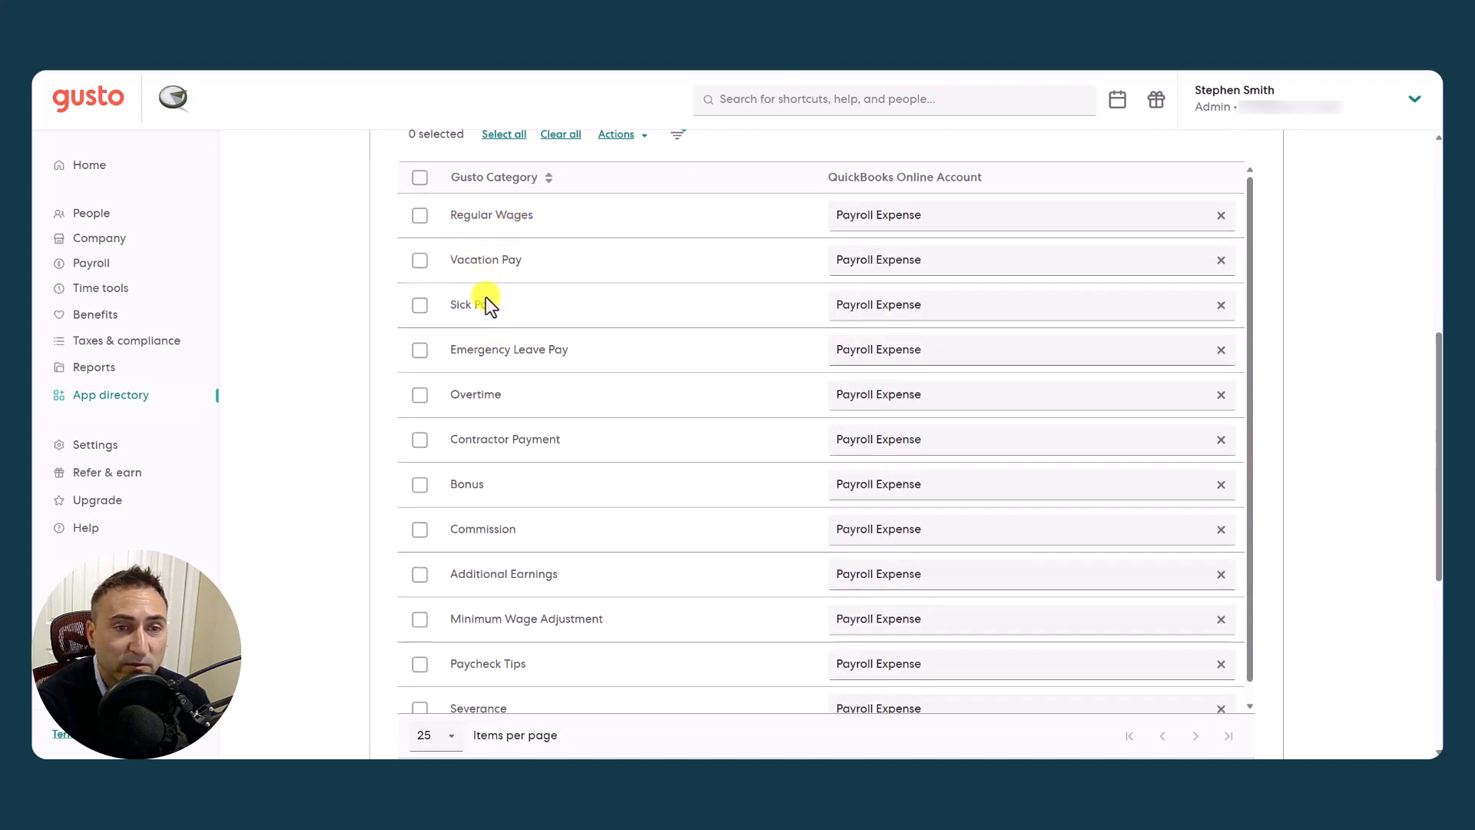
pyautogui.scroll(-3)
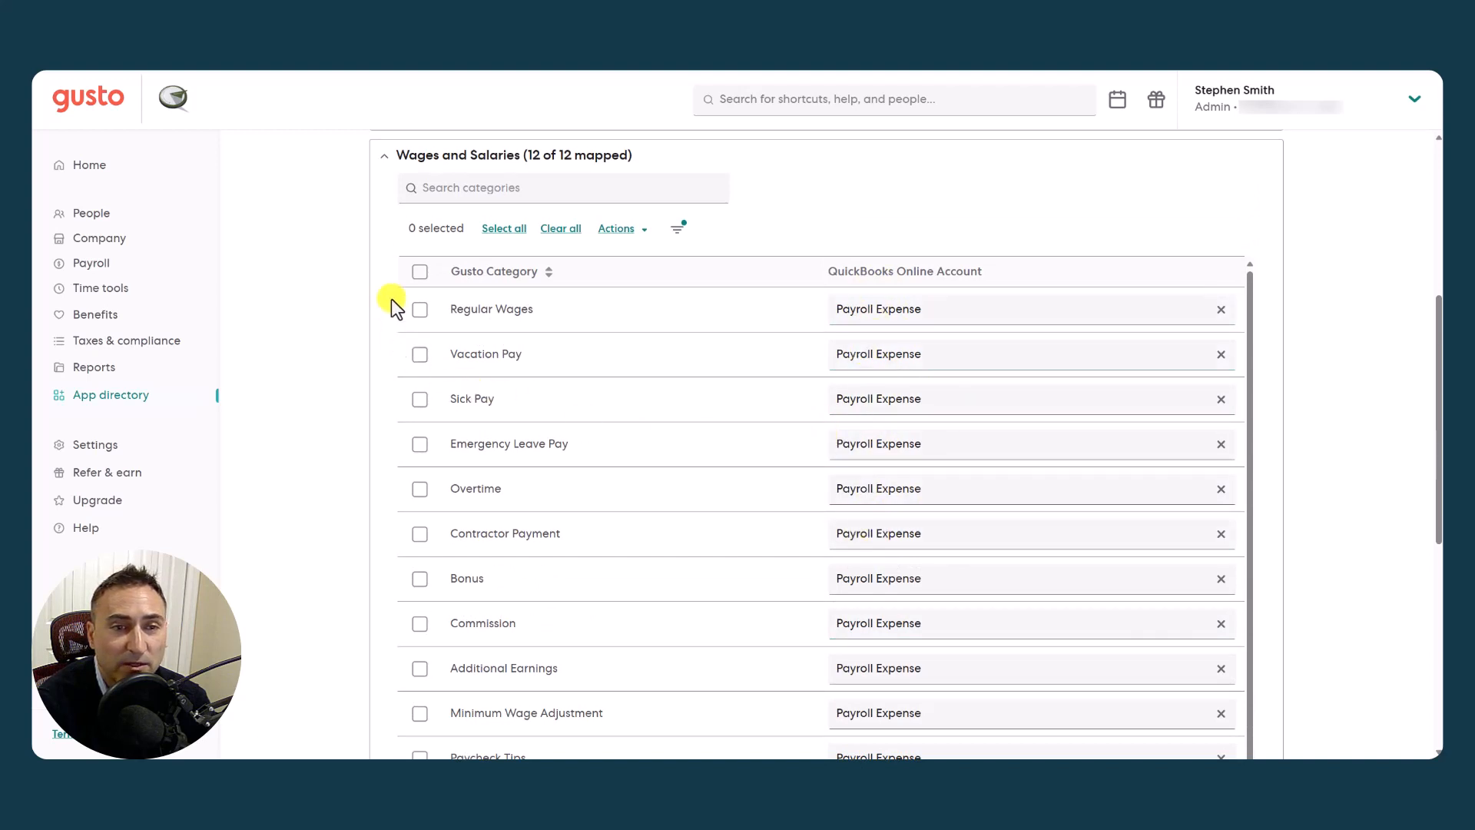
pyautogui.click(384, 155)
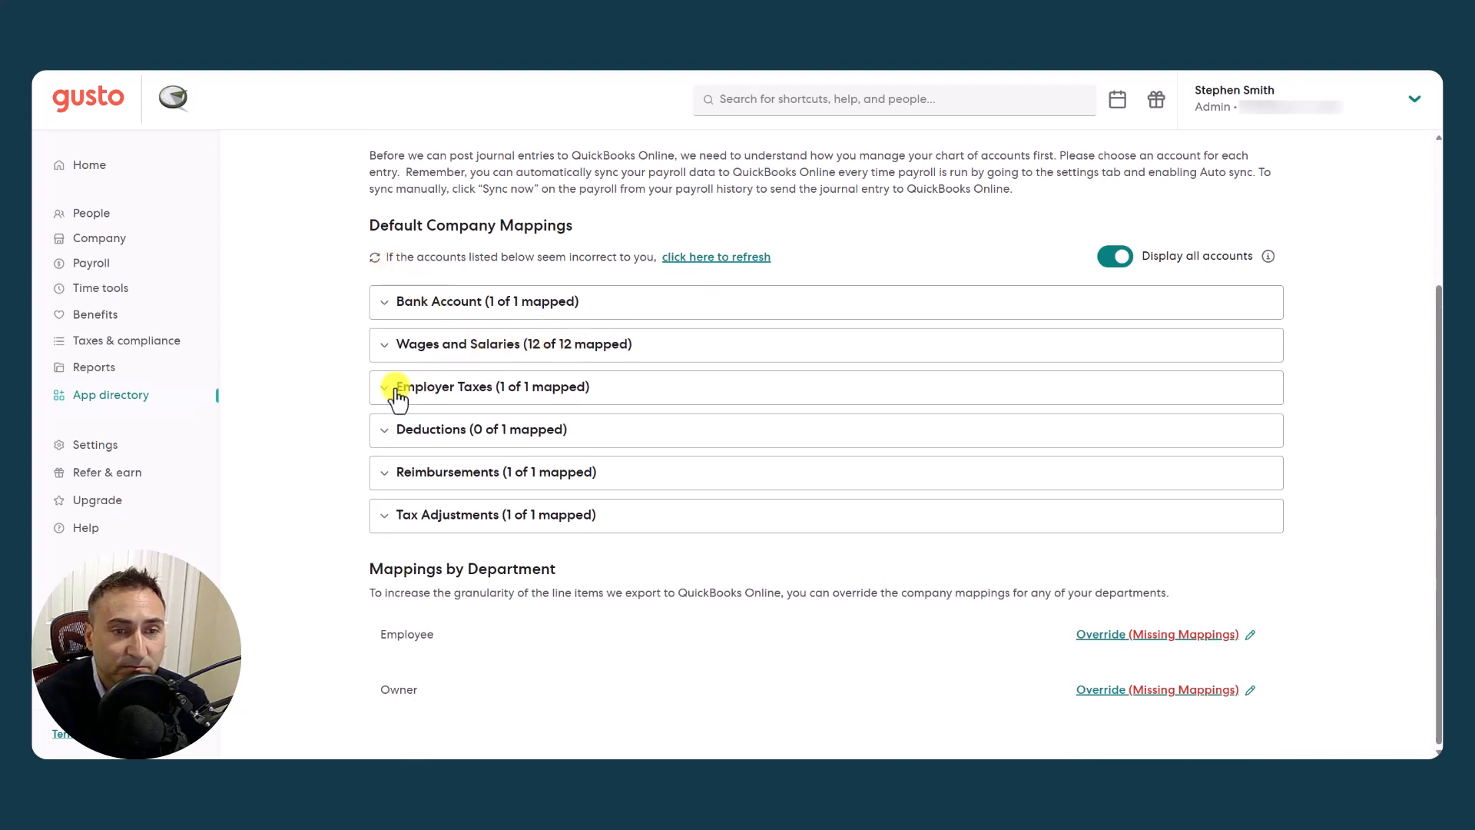
pyautogui.click(496, 387)
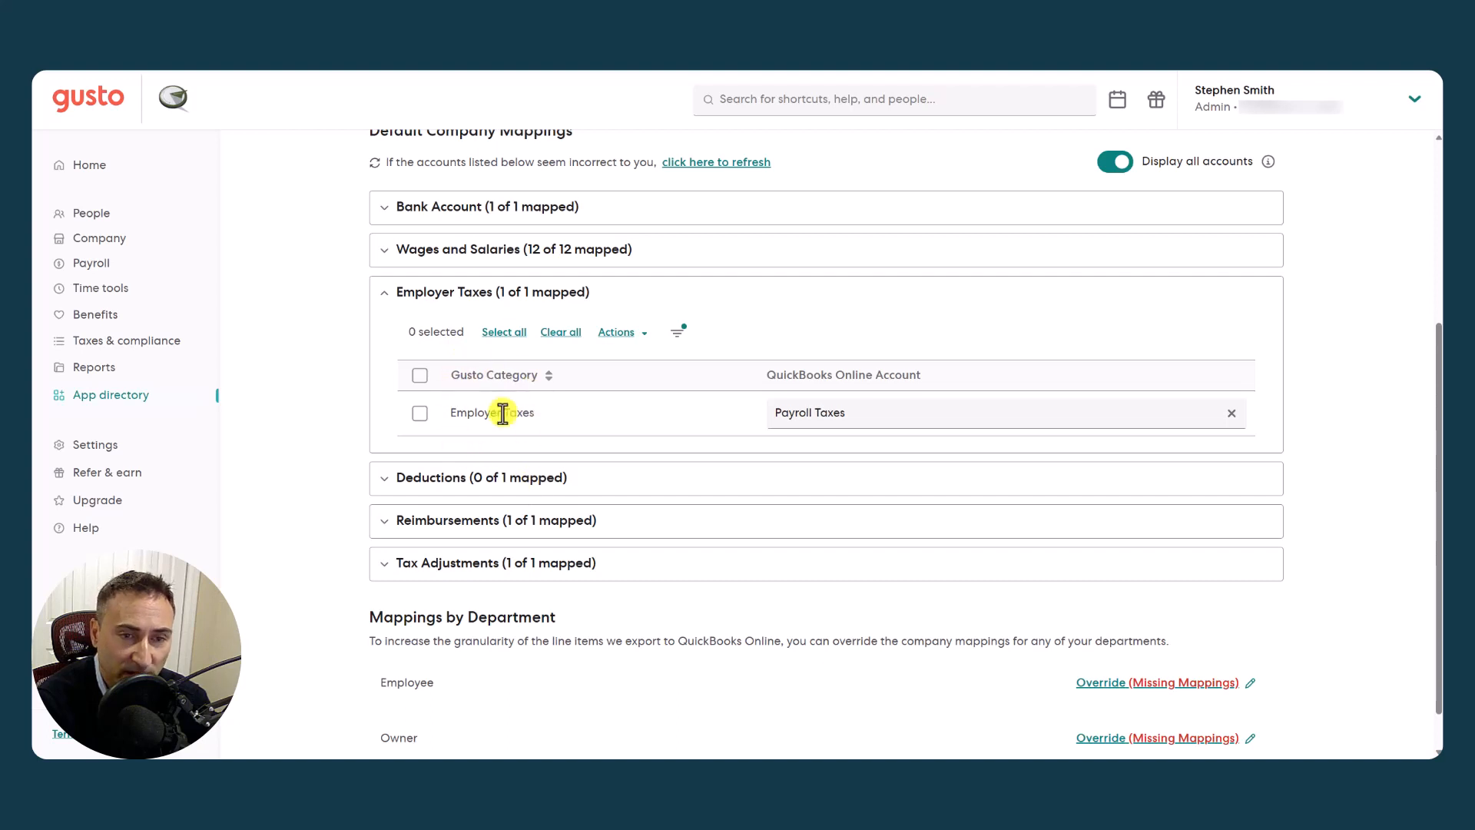
pyautogui.moveTo(455, 262)
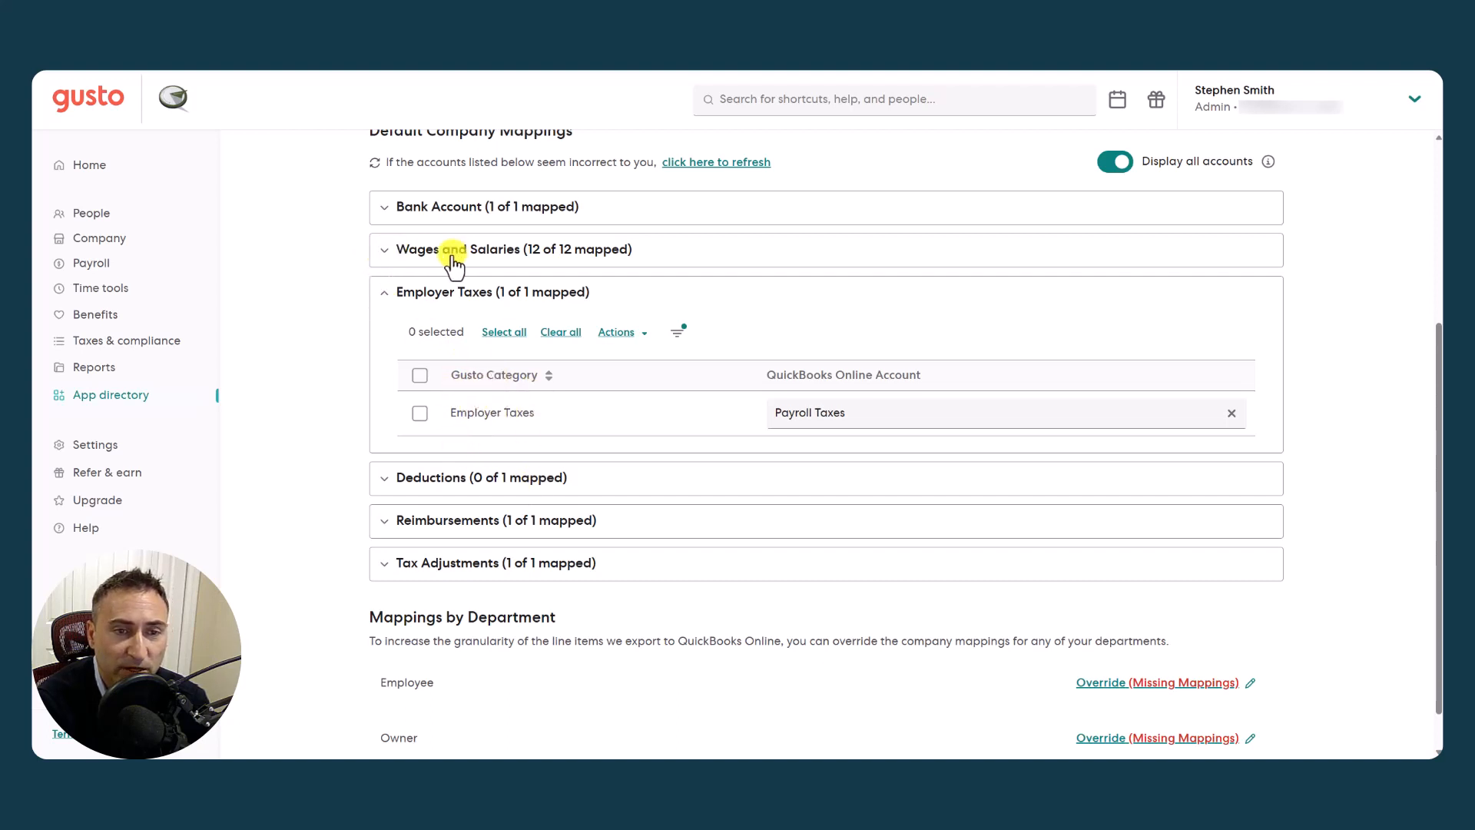
pyautogui.moveTo(550, 417)
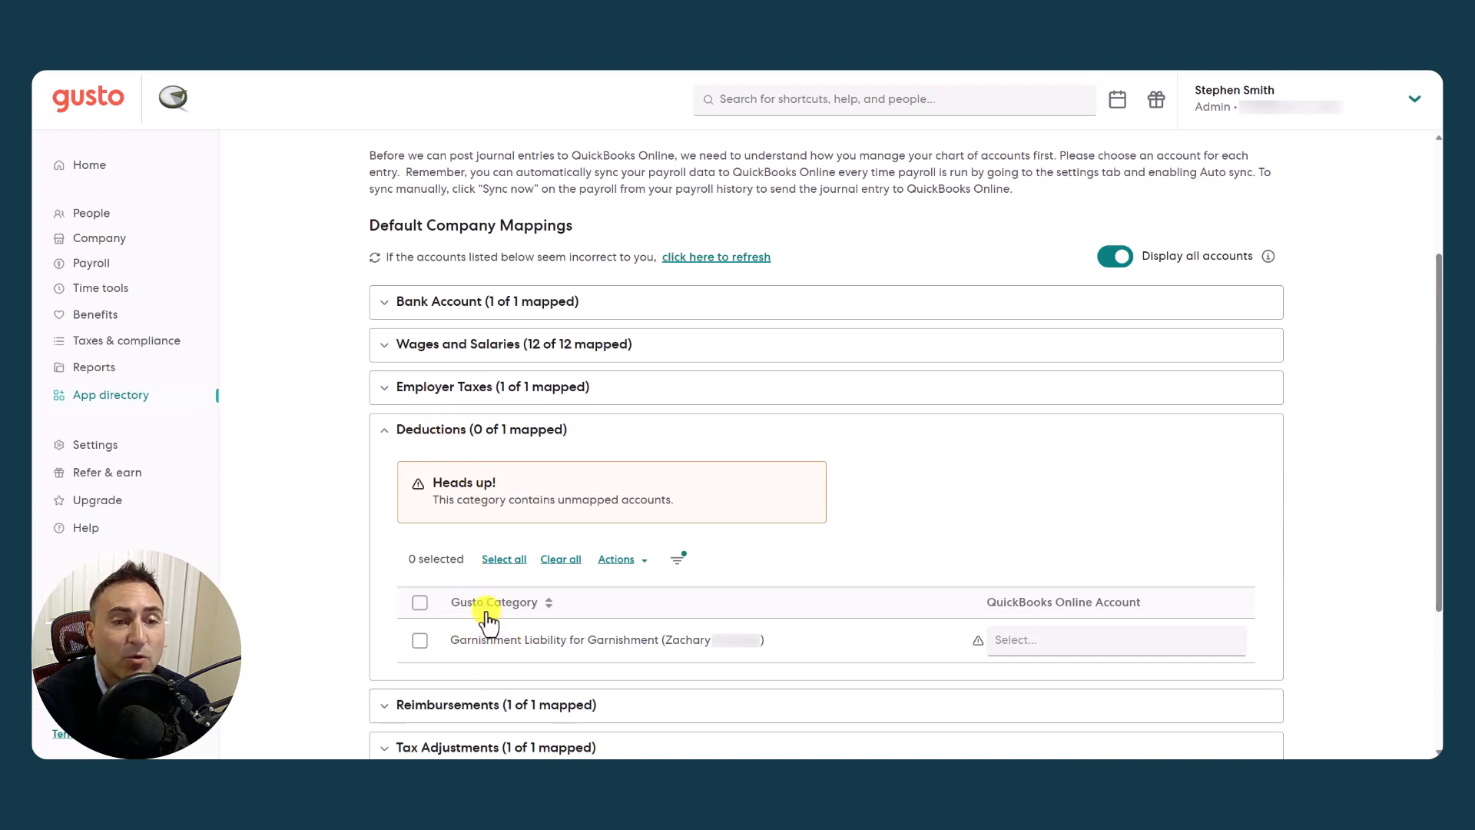
pyautogui.scroll(-3)
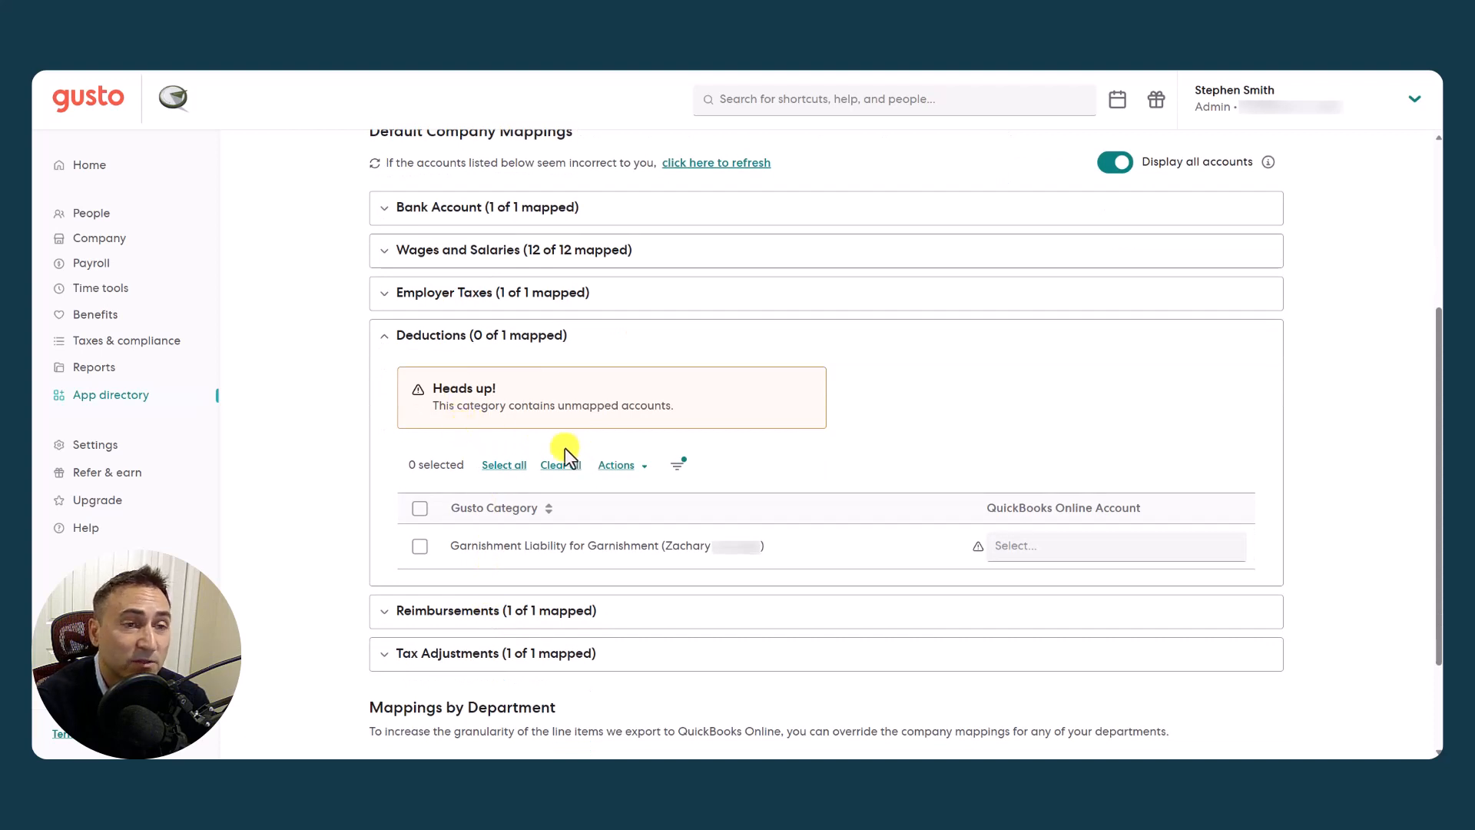
pyautogui.scroll(-3)
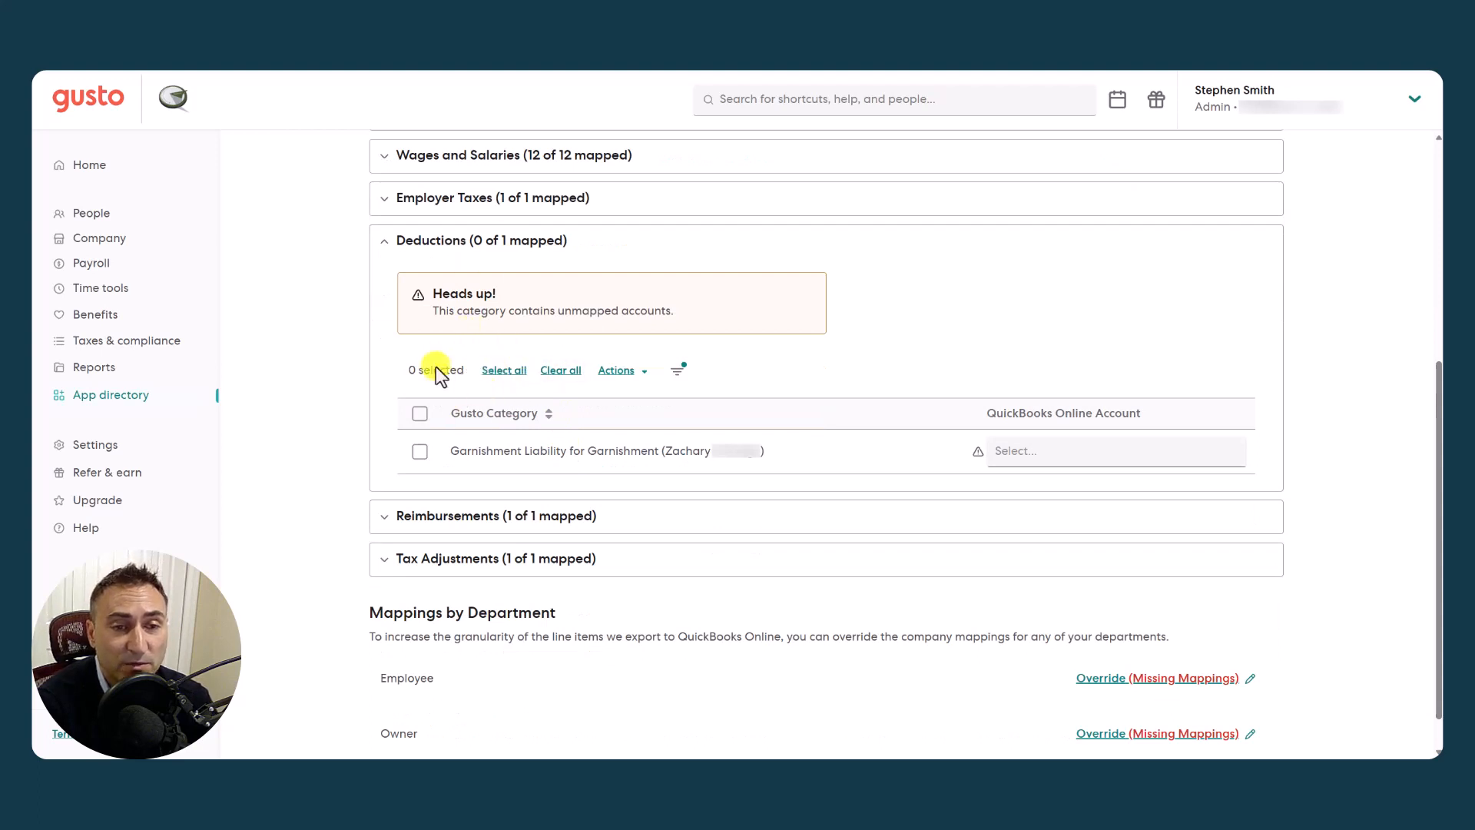
pyautogui.moveTo(389, 280)
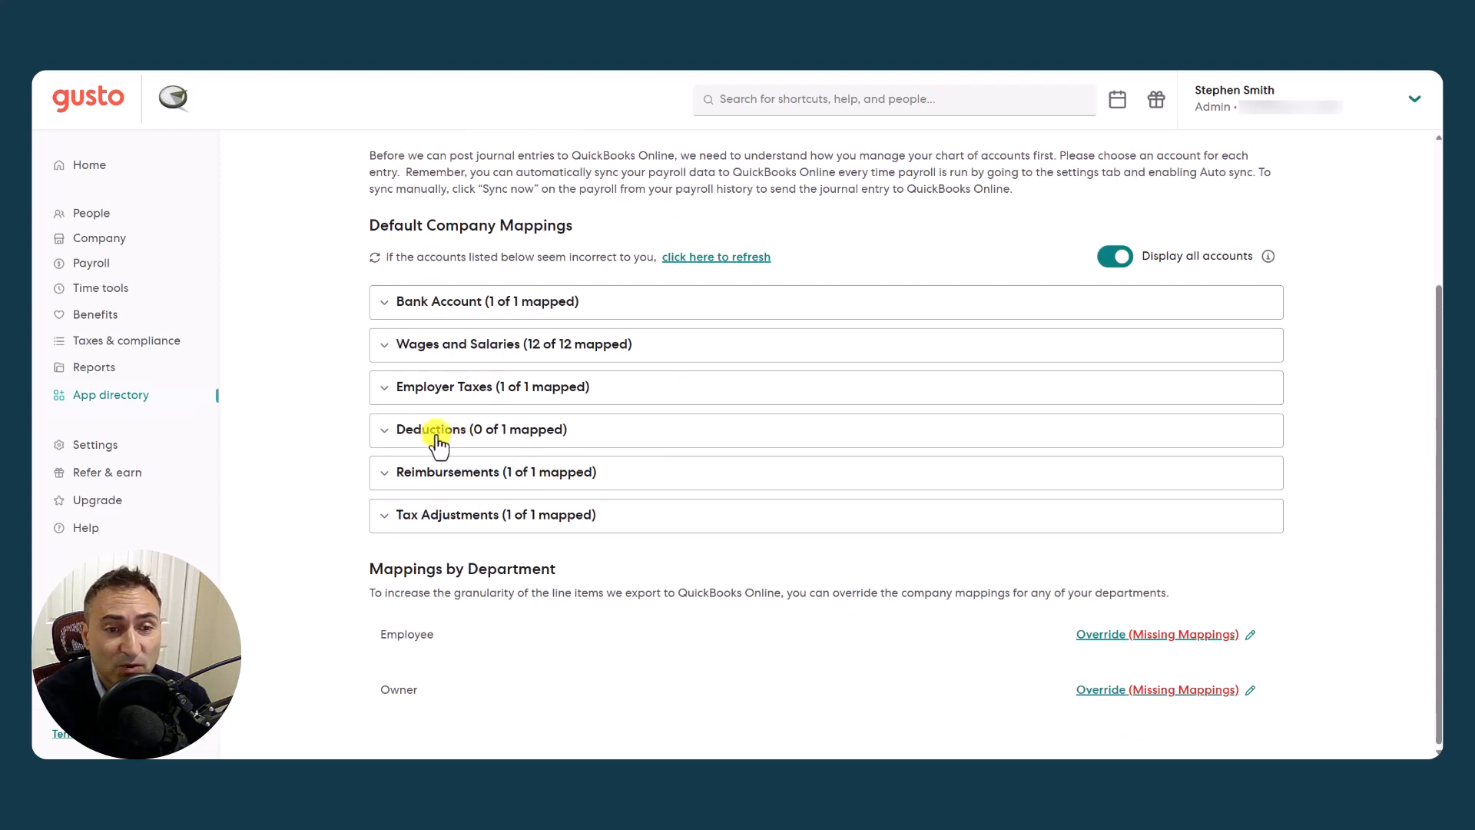
pyautogui.moveTo(153, 229)
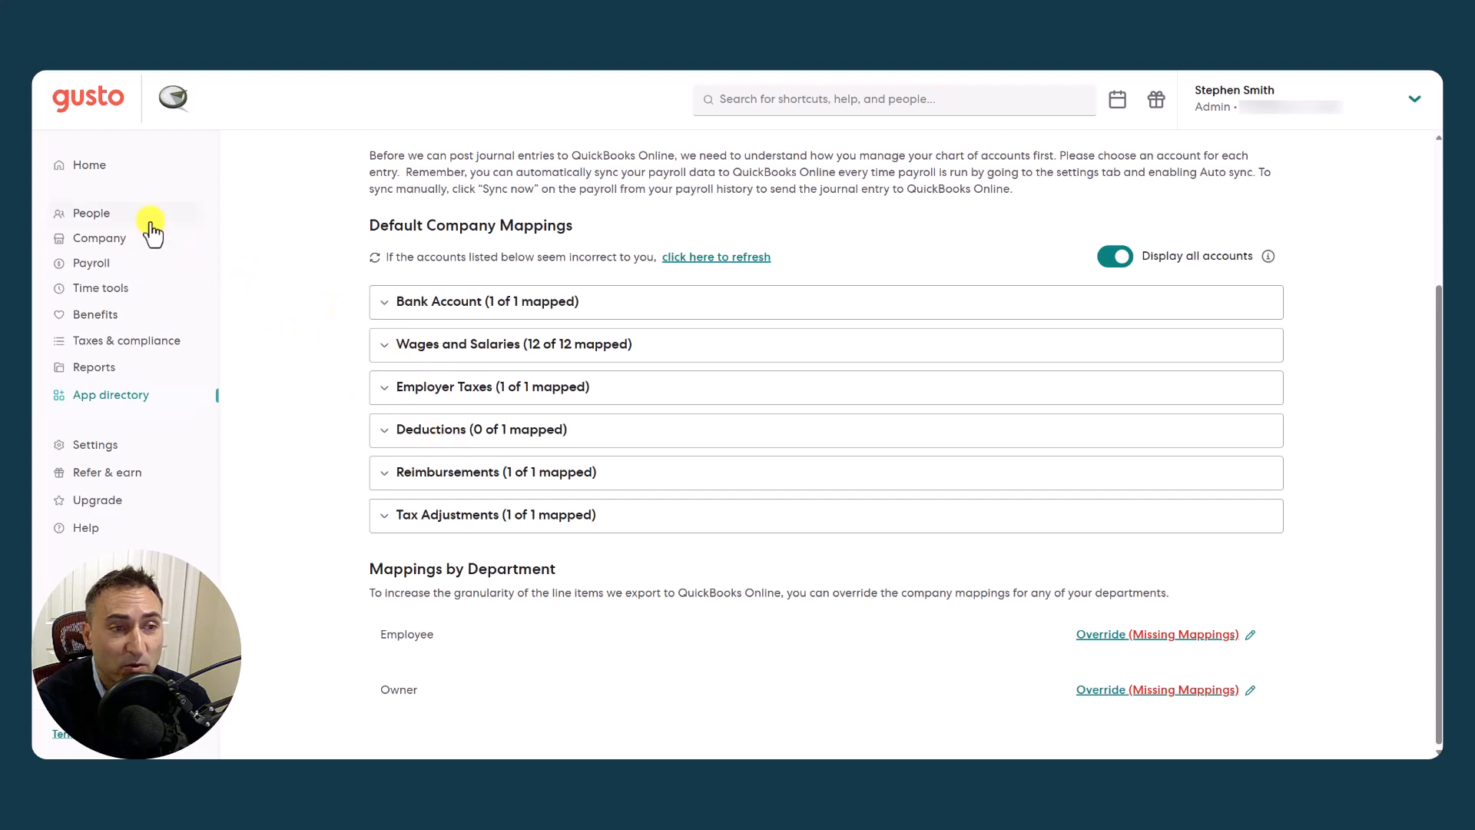
# Detour to a team member's profile, start a garnishment deduction and dismiss it unsaved
pyautogui.click(90, 212)
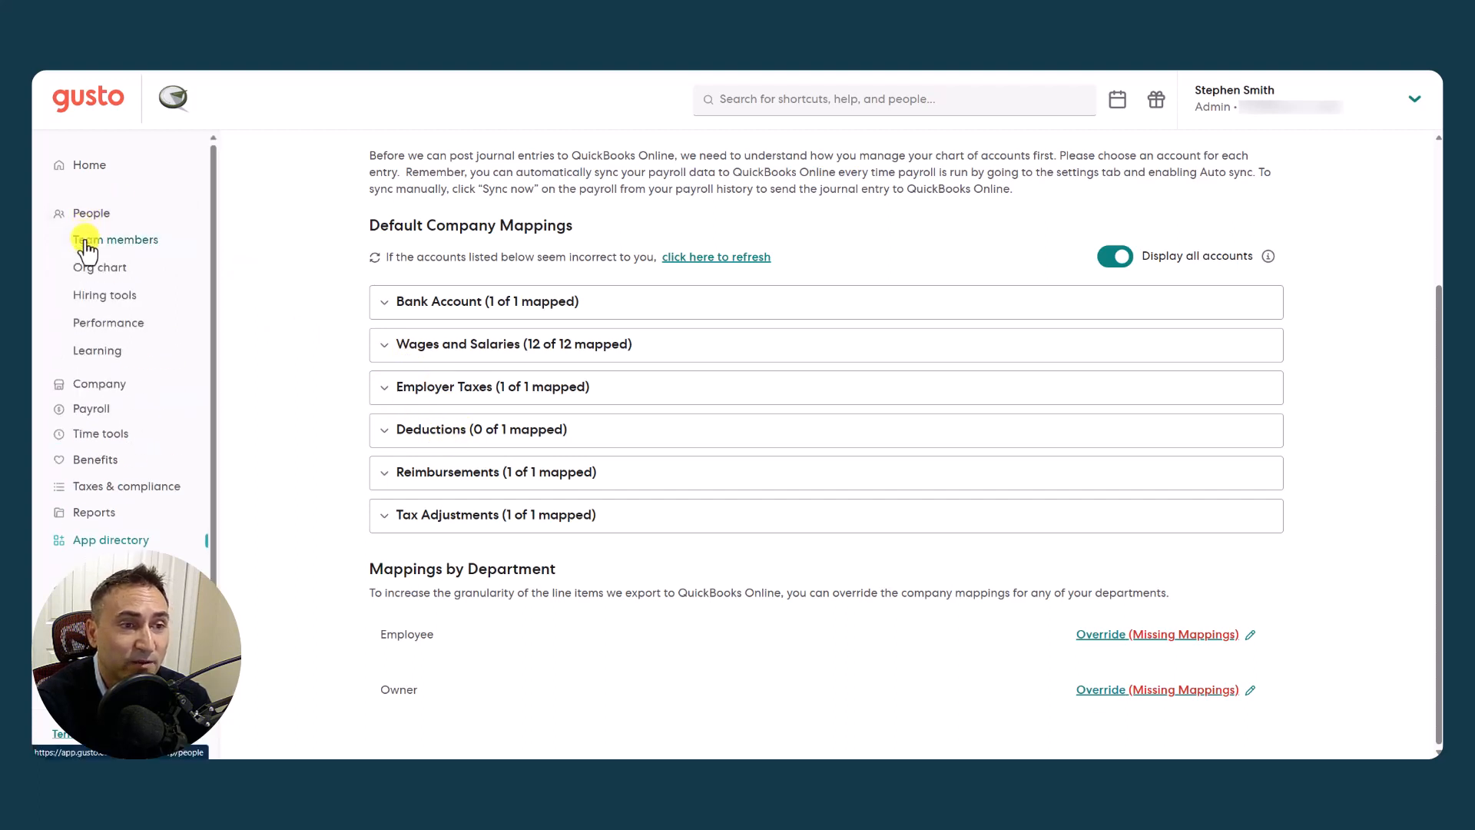
pyautogui.click(116, 240)
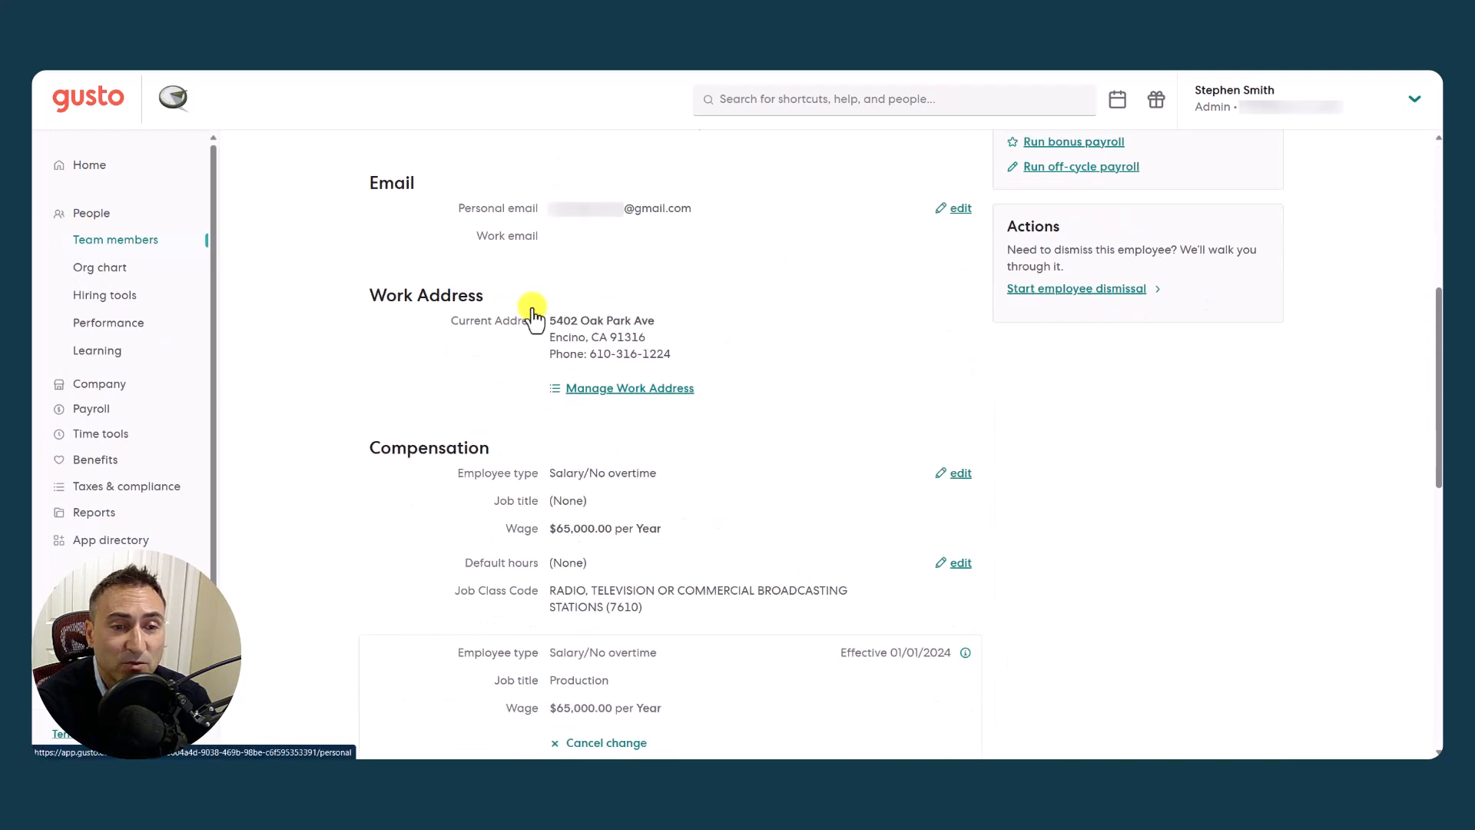
pyautogui.scroll(-3)
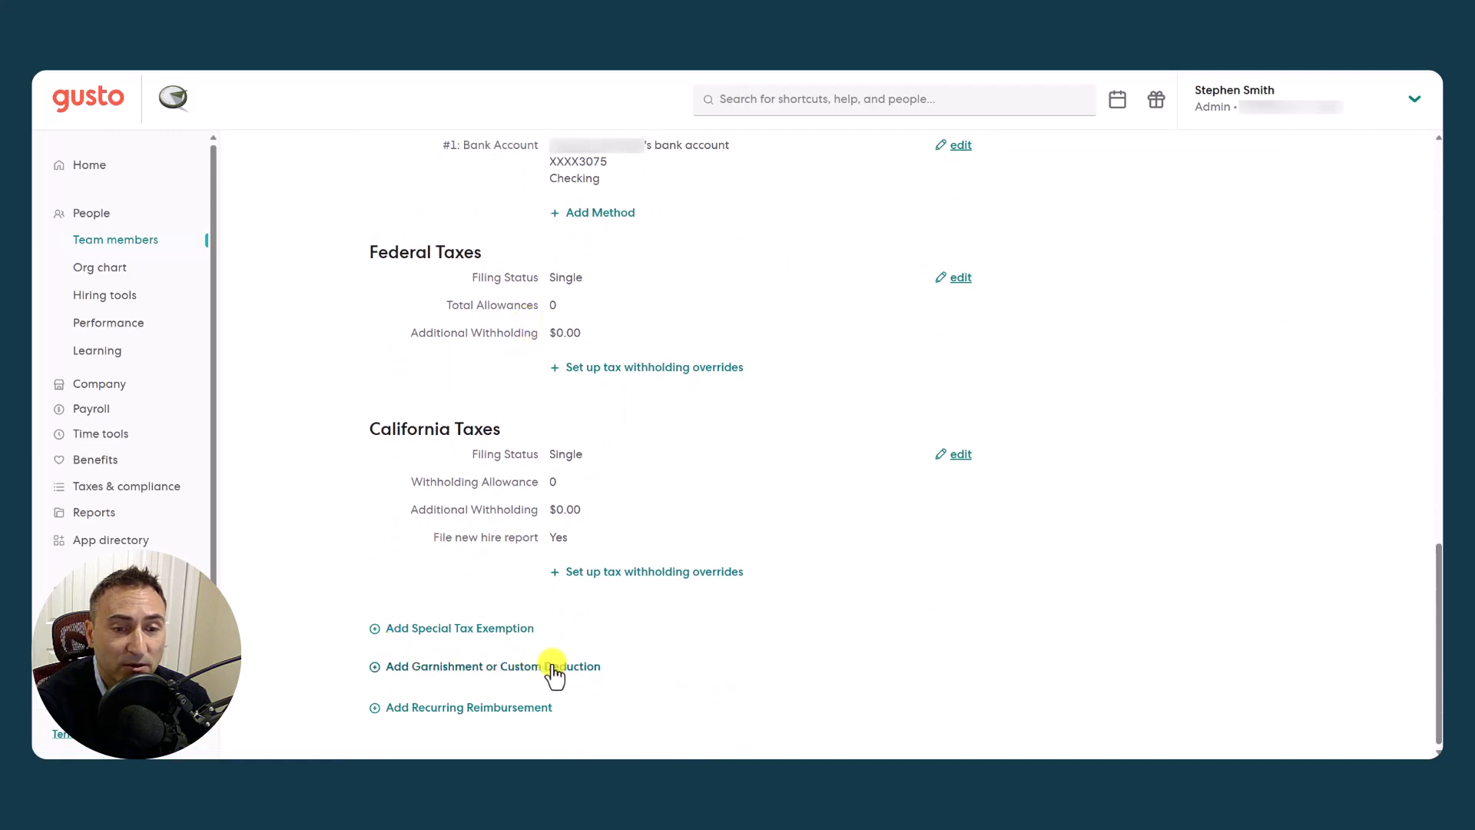
pyautogui.click(484, 665)
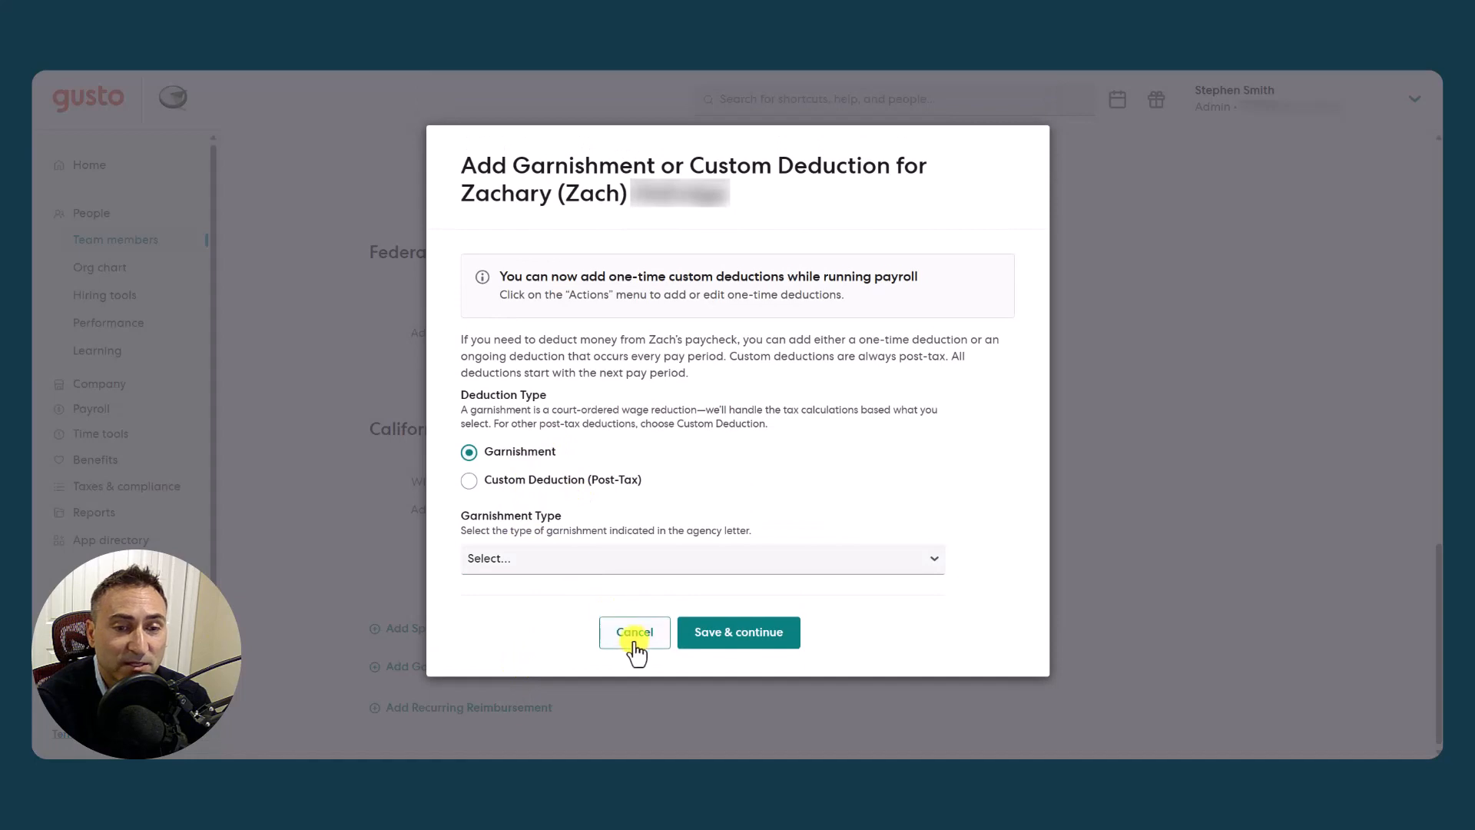
pyautogui.click(635, 632)
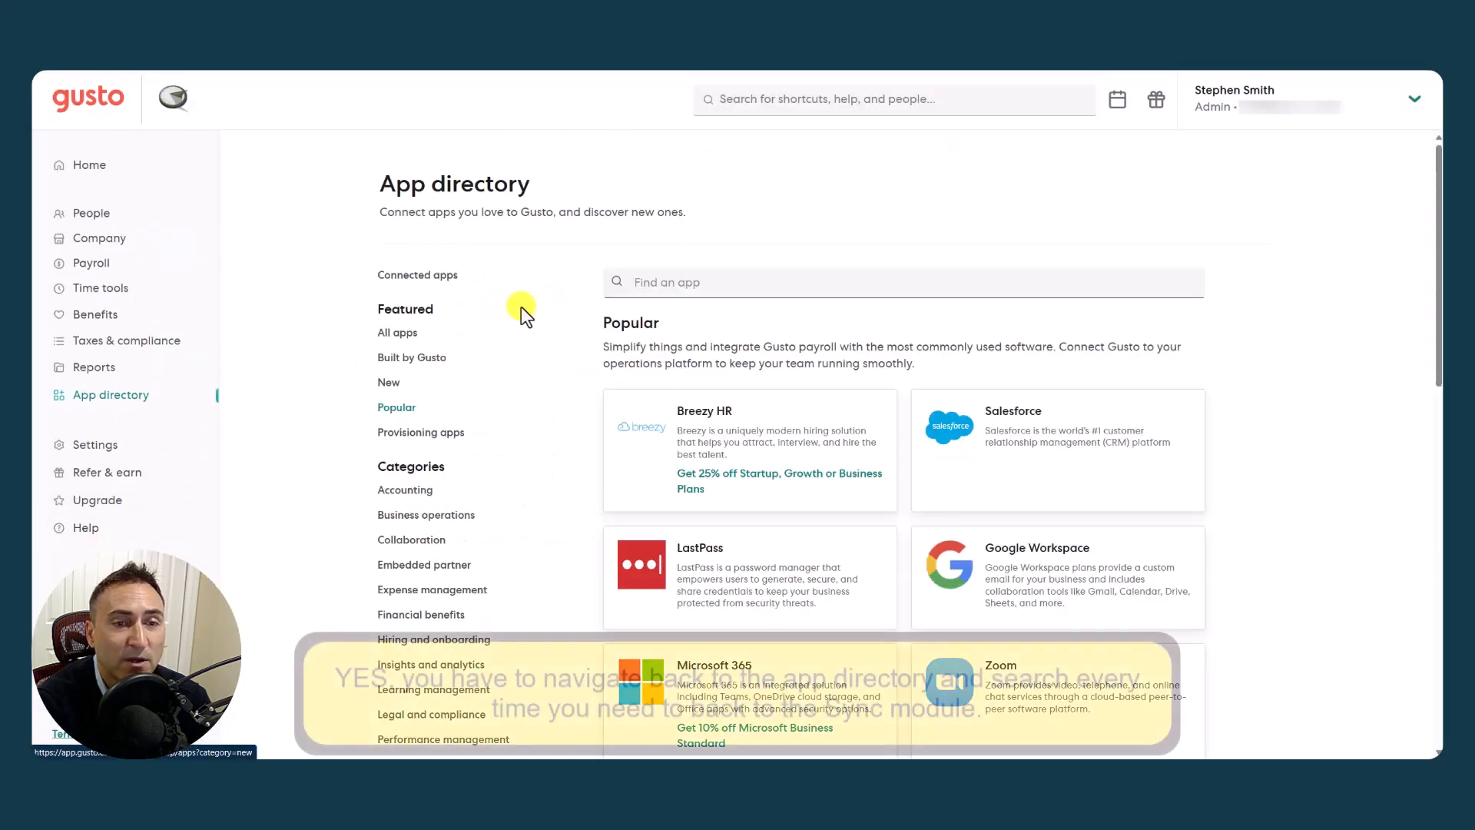
# Open QuickBooks Online mapping and expand categories showing Reimbursements and Tax Adjustments accounts
pyautogui.write('q')
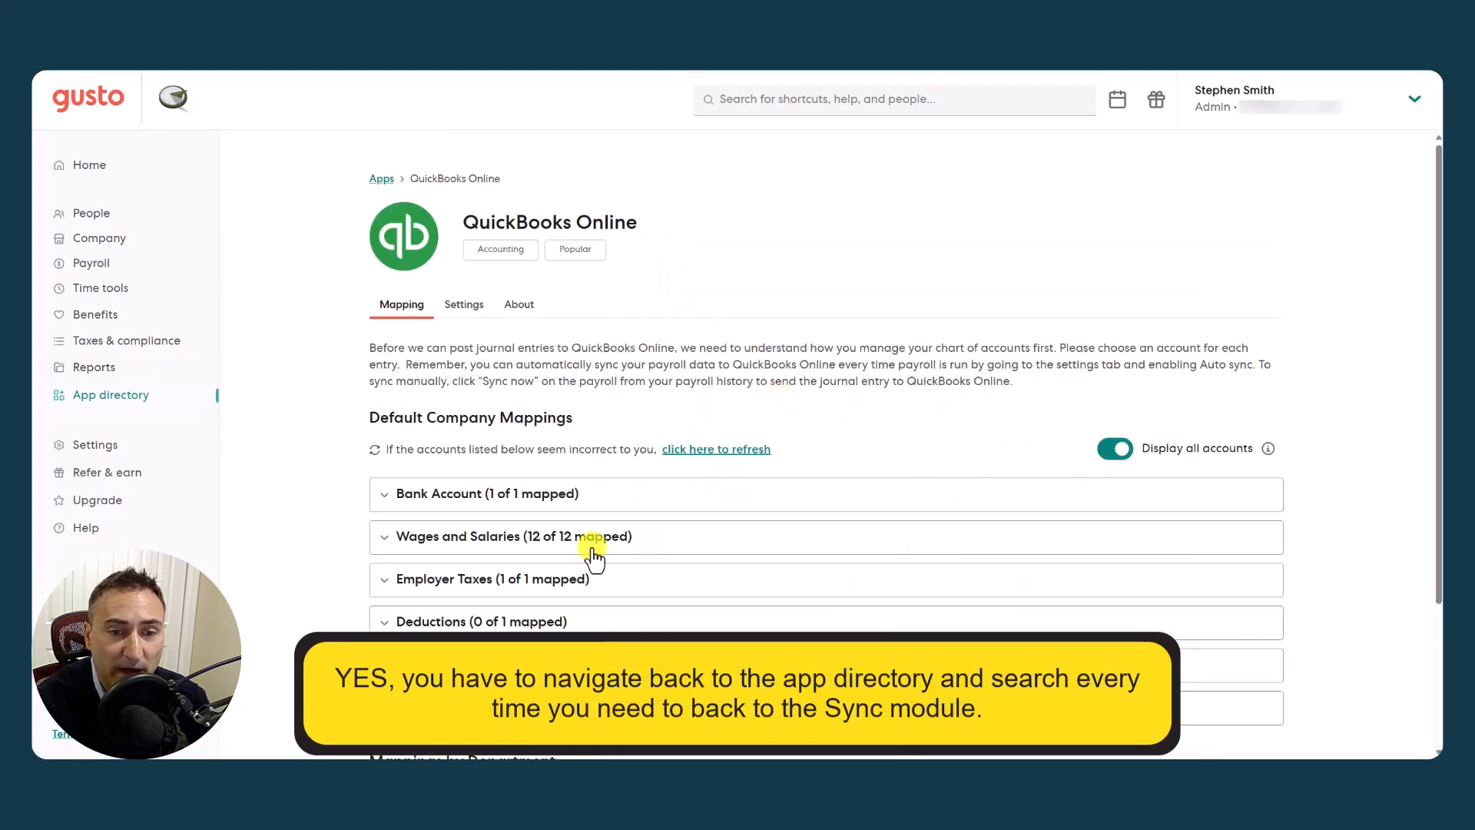
pyautogui.click(470, 472)
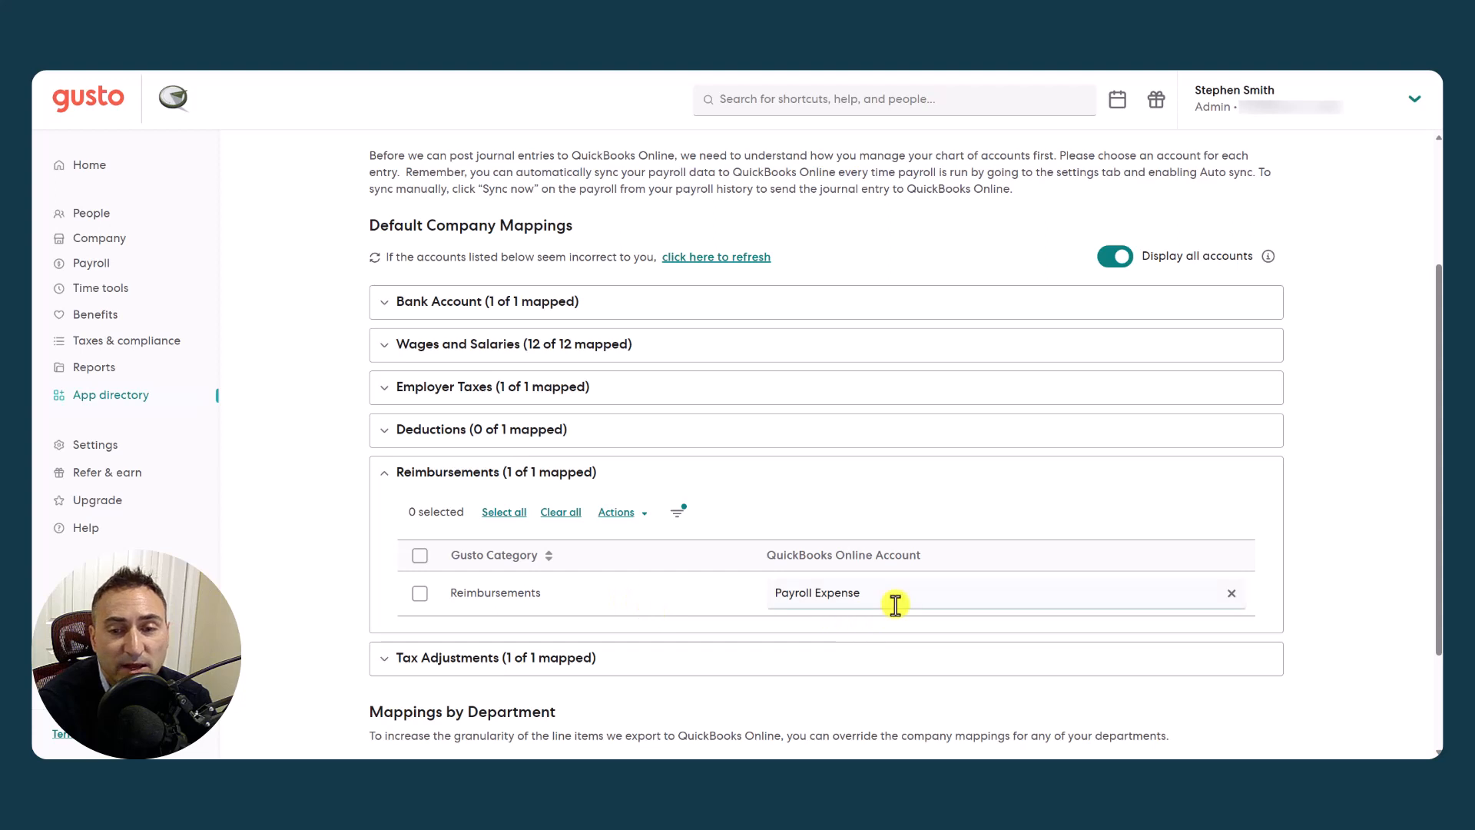
pyautogui.scroll(-3)
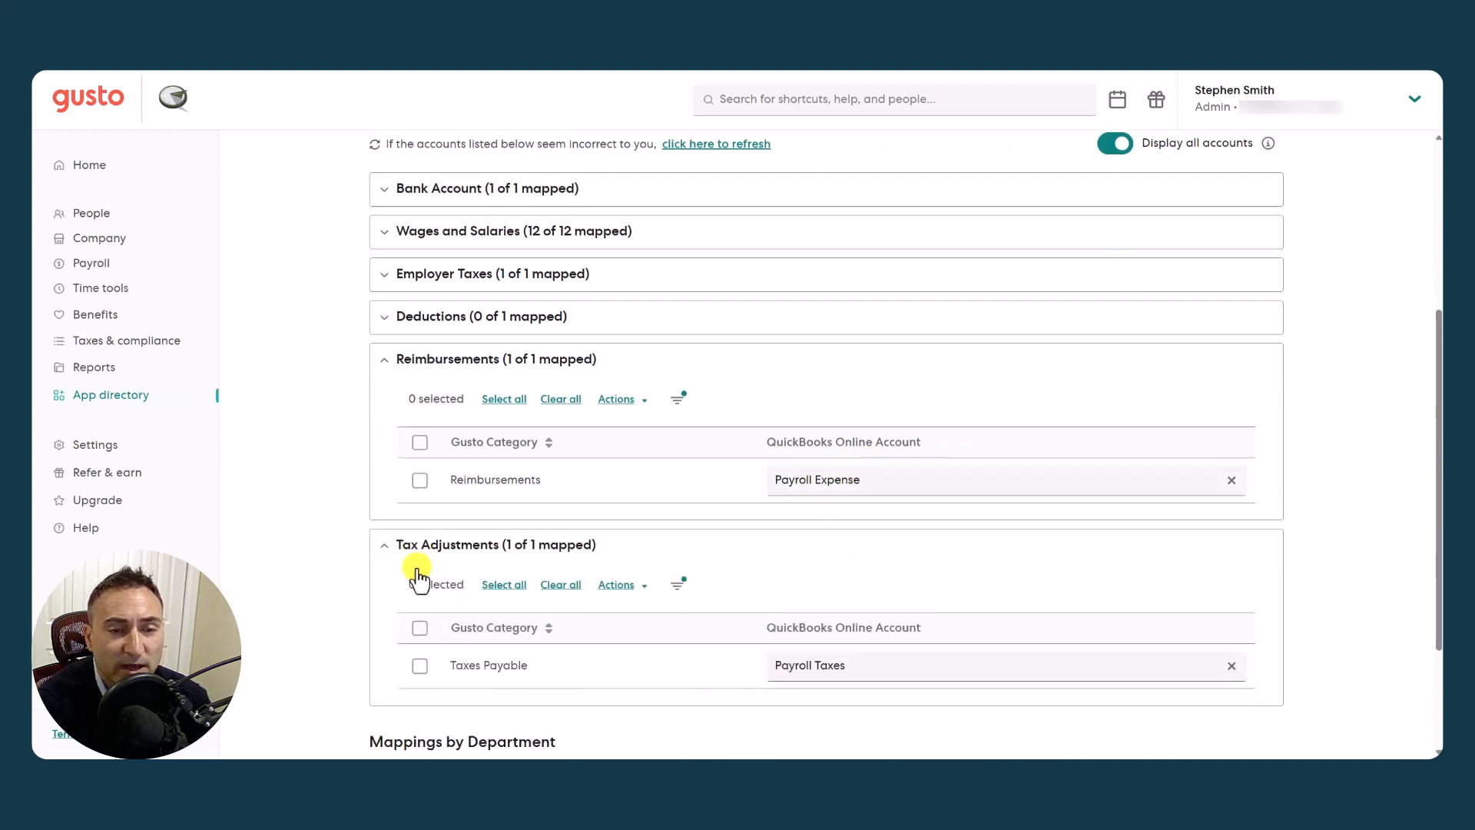
pyautogui.scroll(-3)
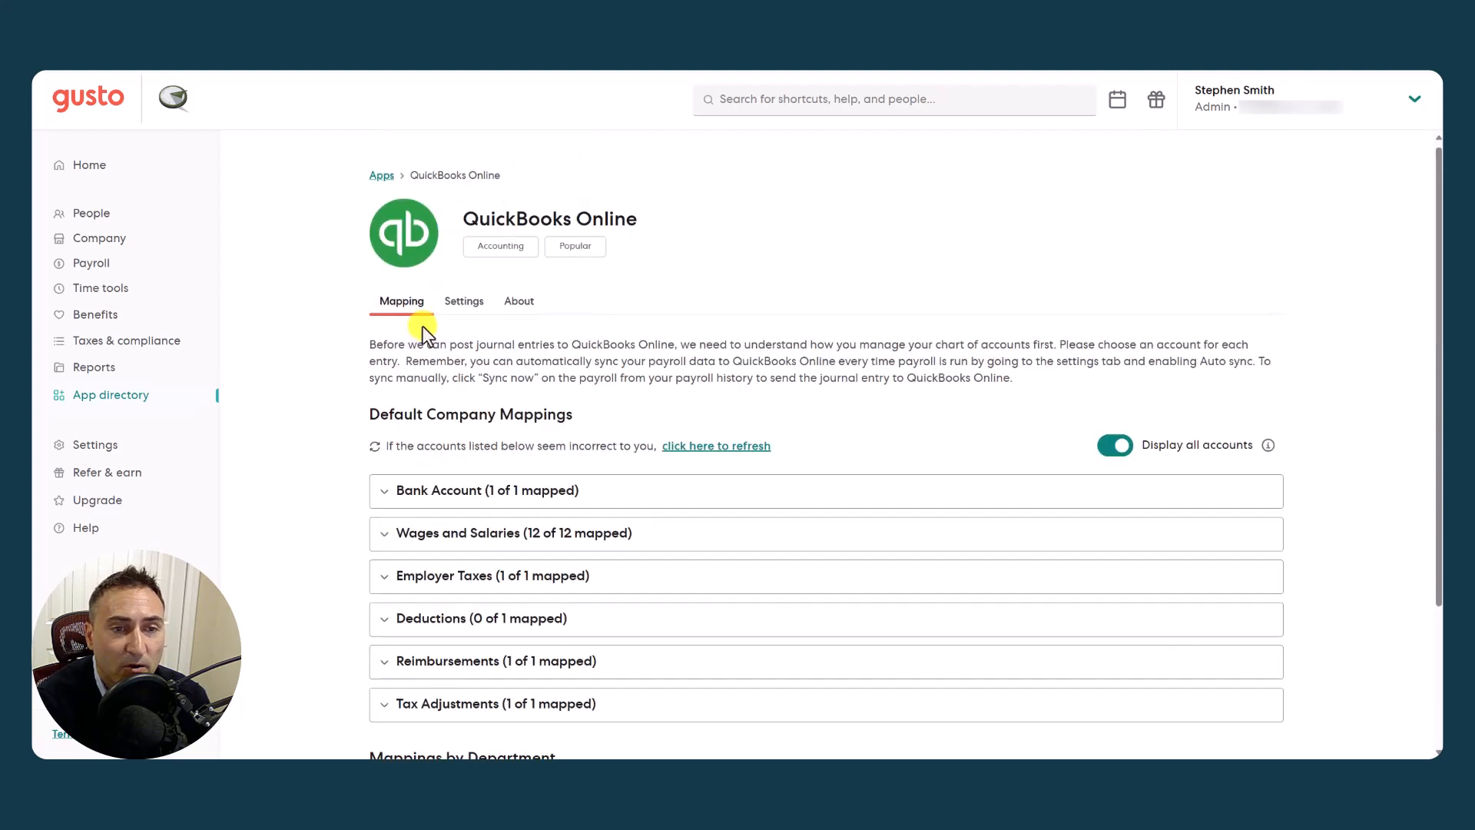
# Review the Auto sync options in the integration settings and leave auto sync enabled unchanged
pyautogui.scroll(-3)
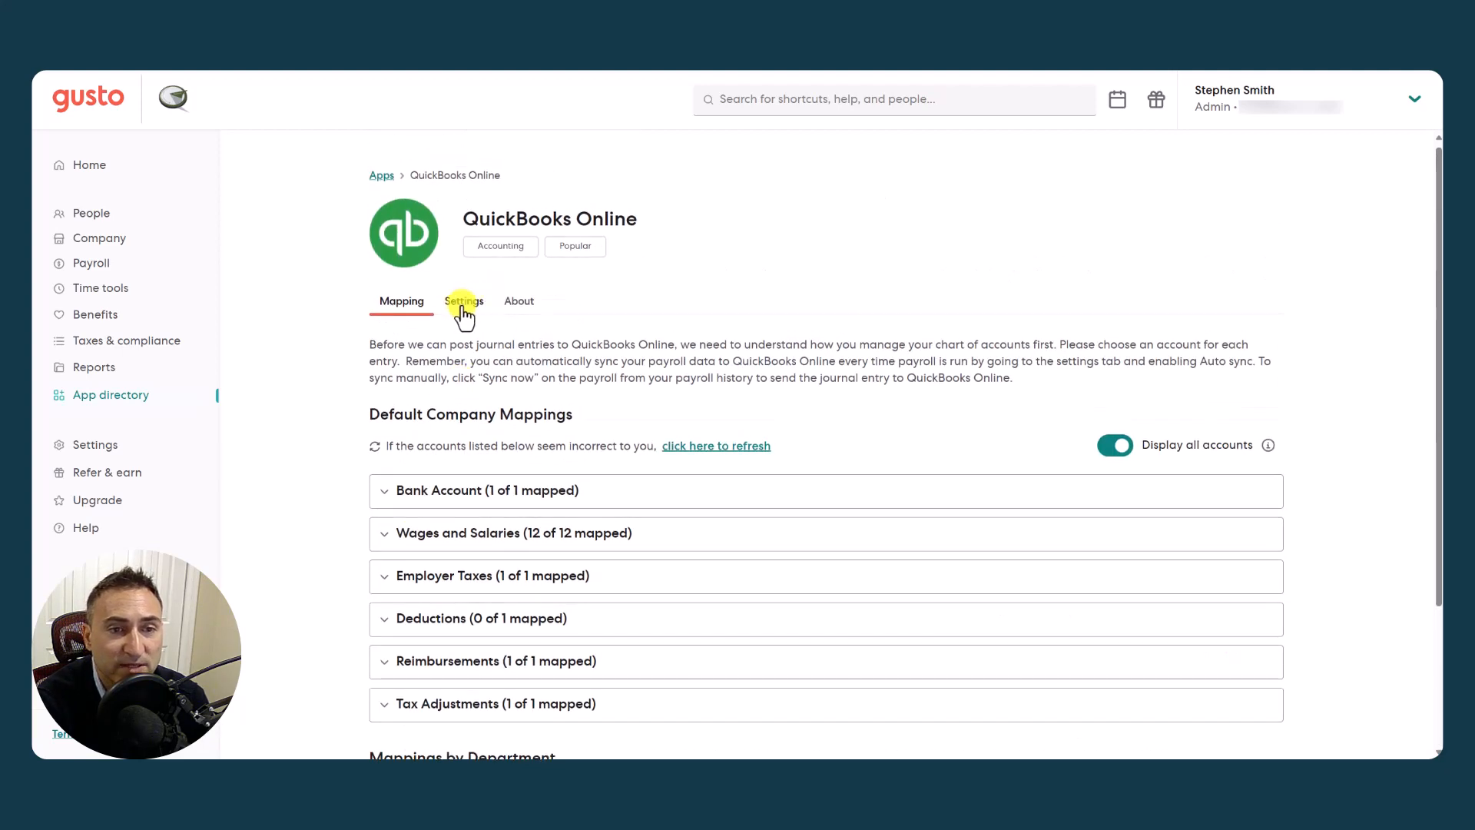
pyautogui.click(463, 301)
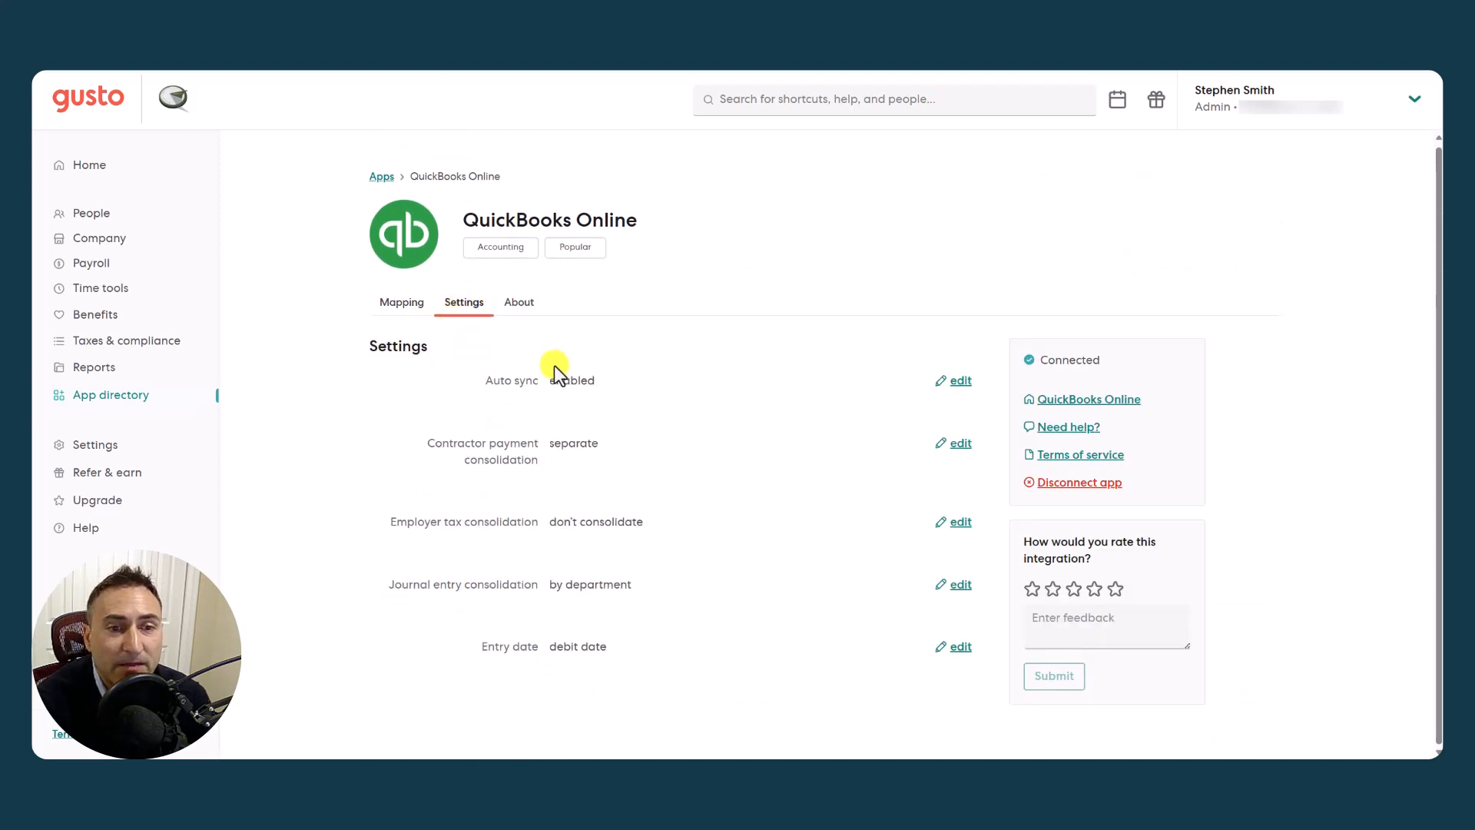
pyautogui.moveTo(711, 605)
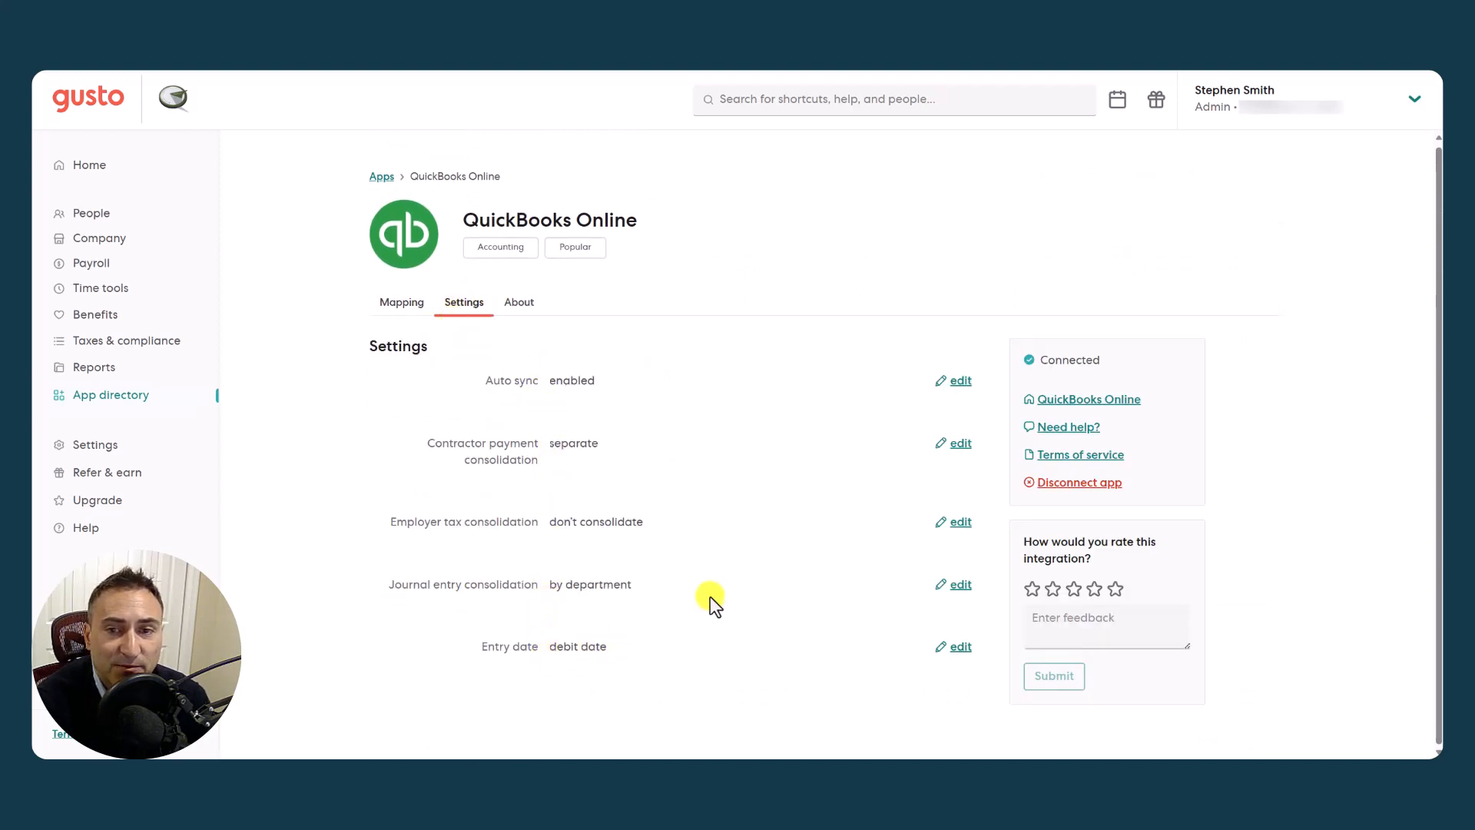
pyautogui.moveTo(878, 363)
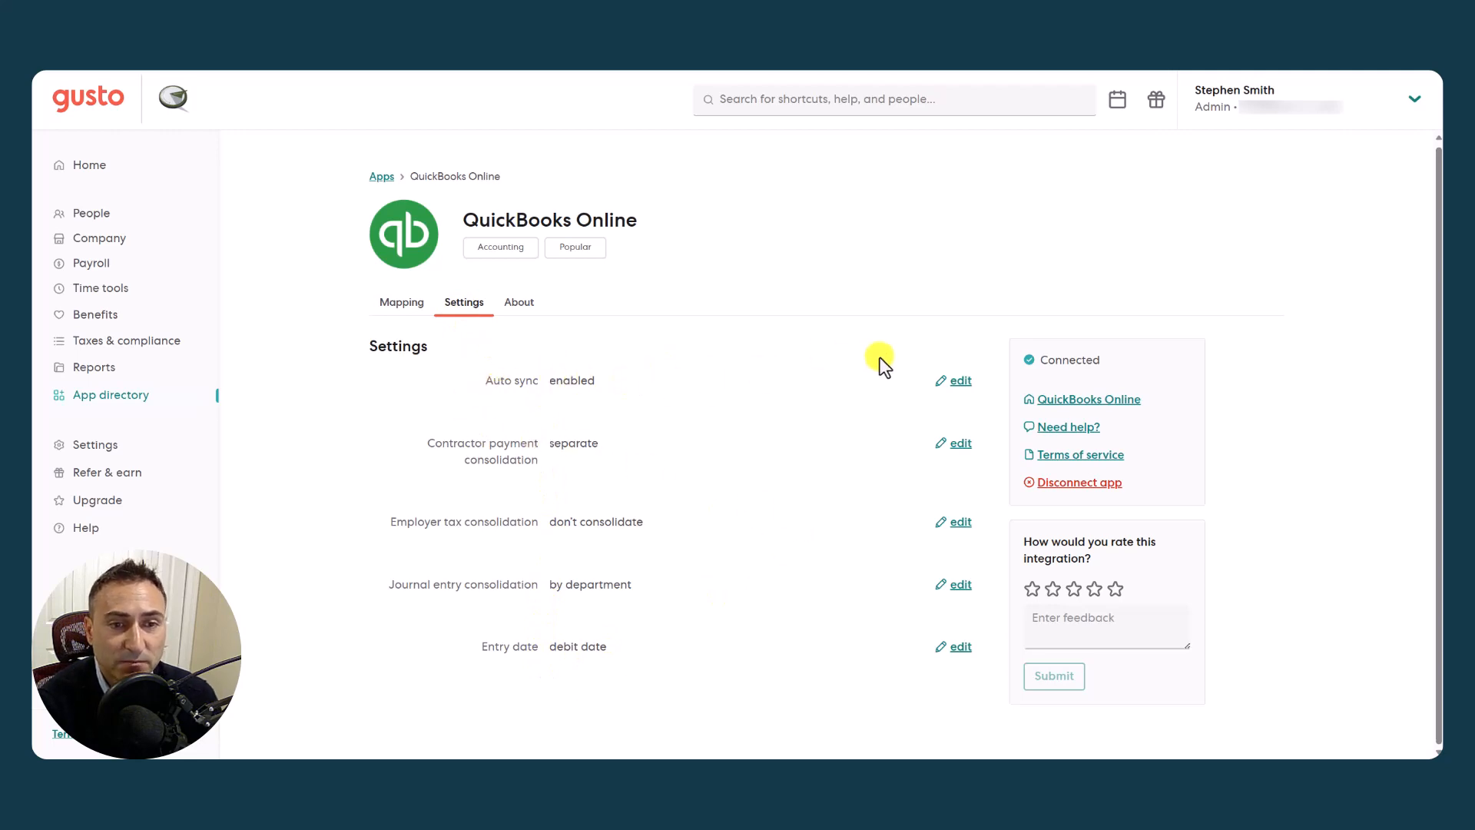
pyautogui.click(958, 379)
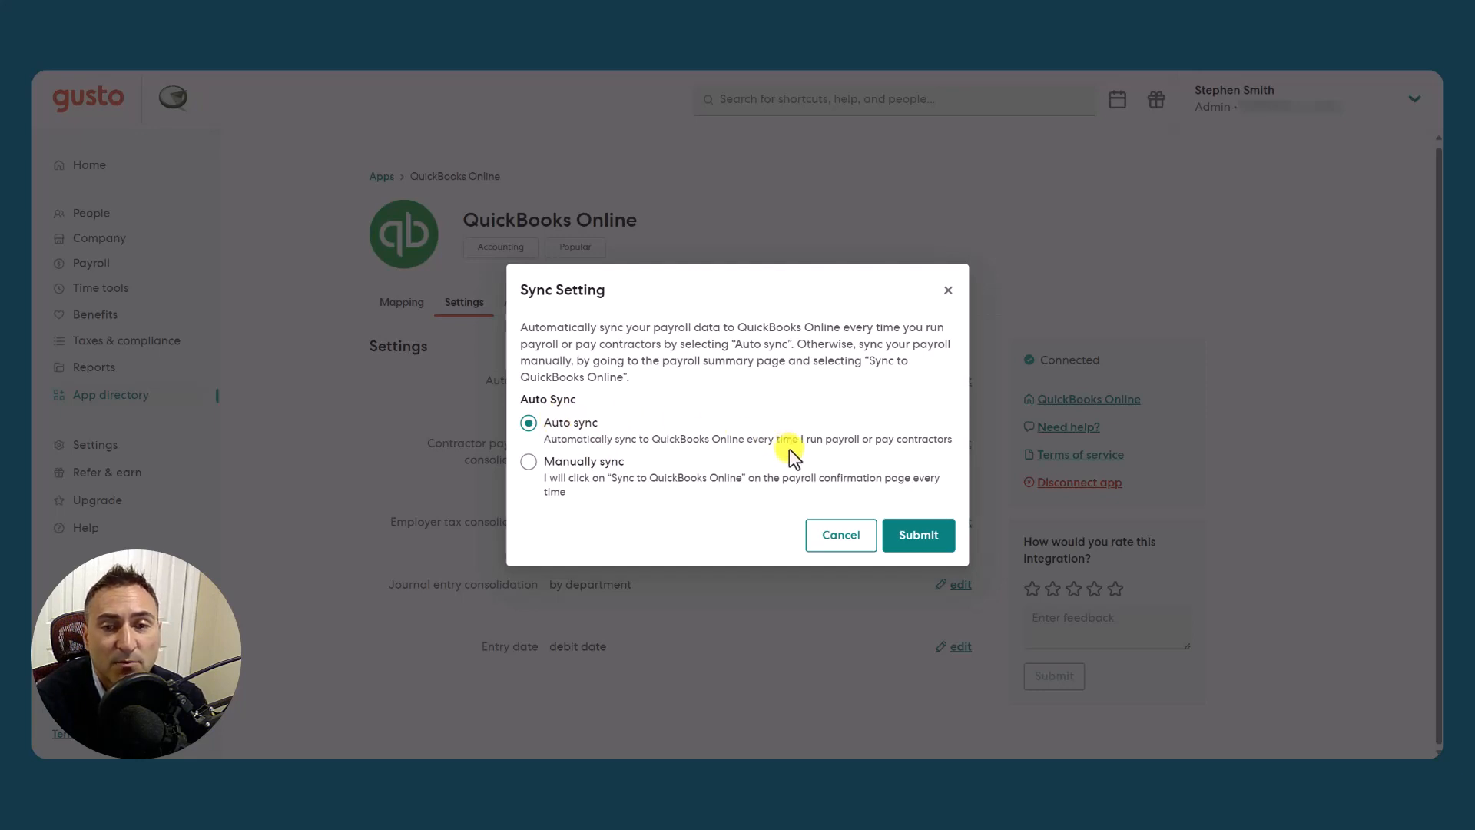
pyautogui.moveTo(840, 535)
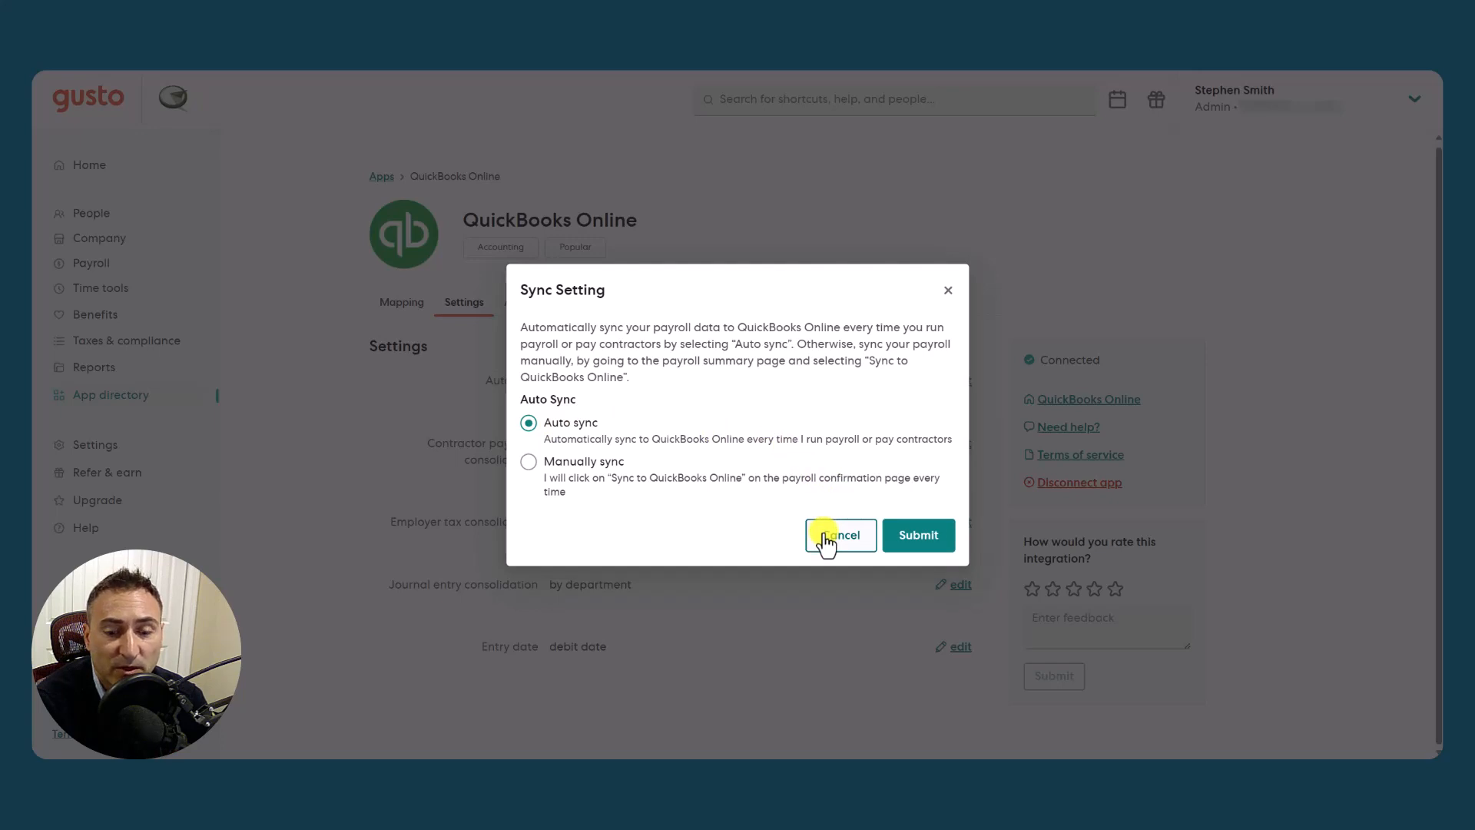
pyautogui.moveTo(585, 434)
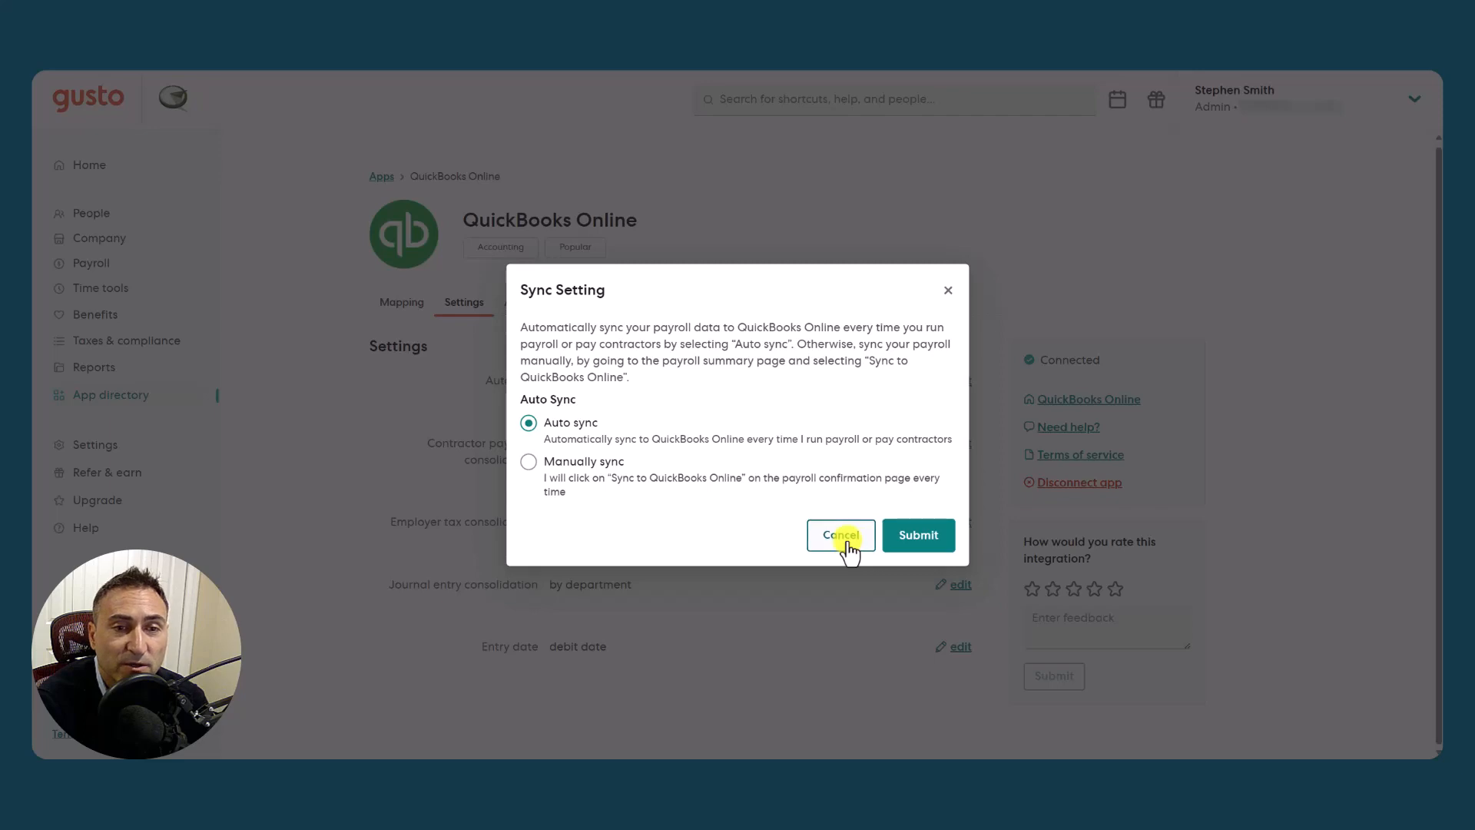
pyautogui.click(839, 535)
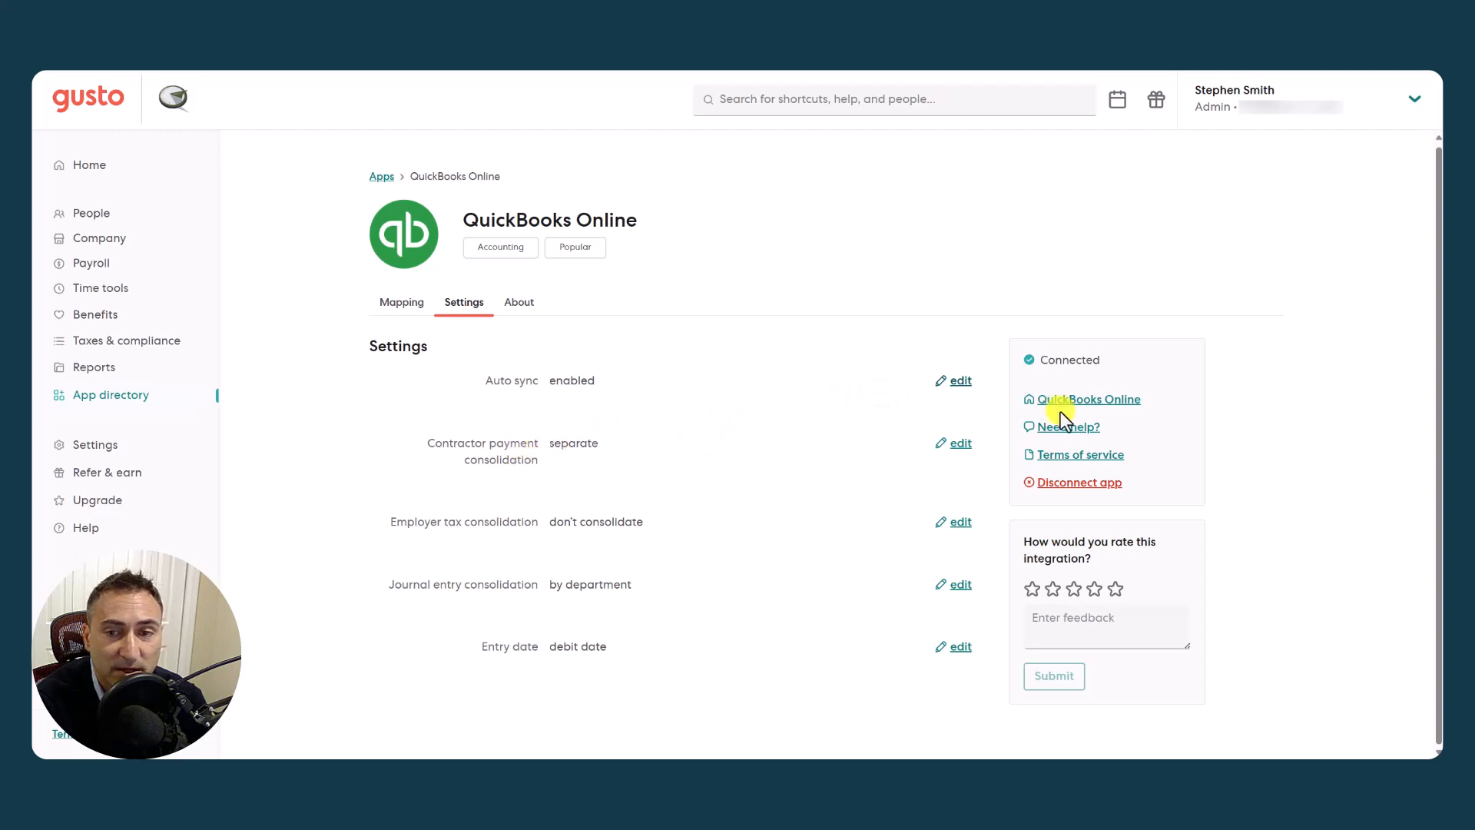
pyautogui.click(959, 443)
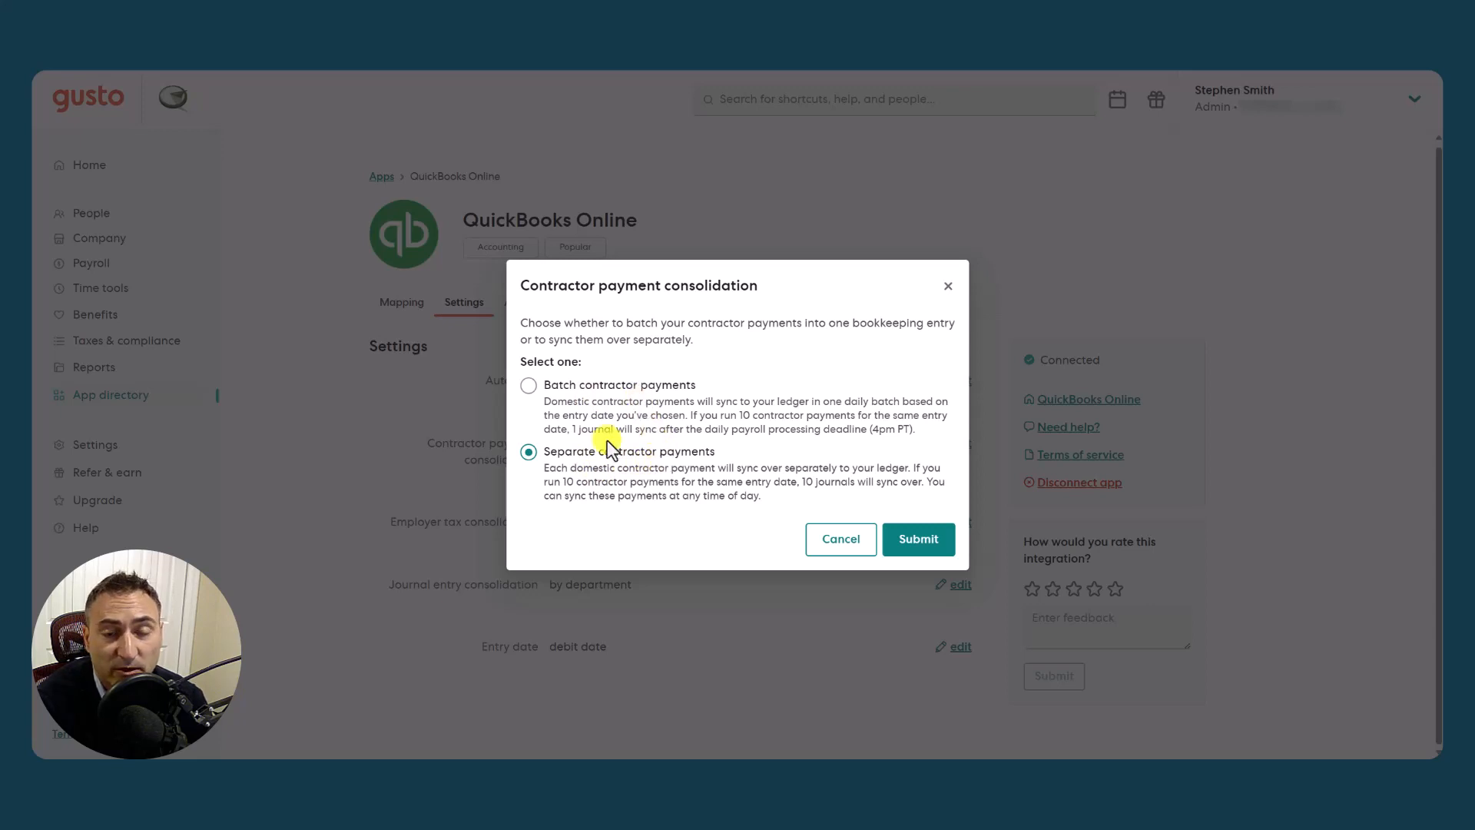
pyautogui.moveTo(647, 464)
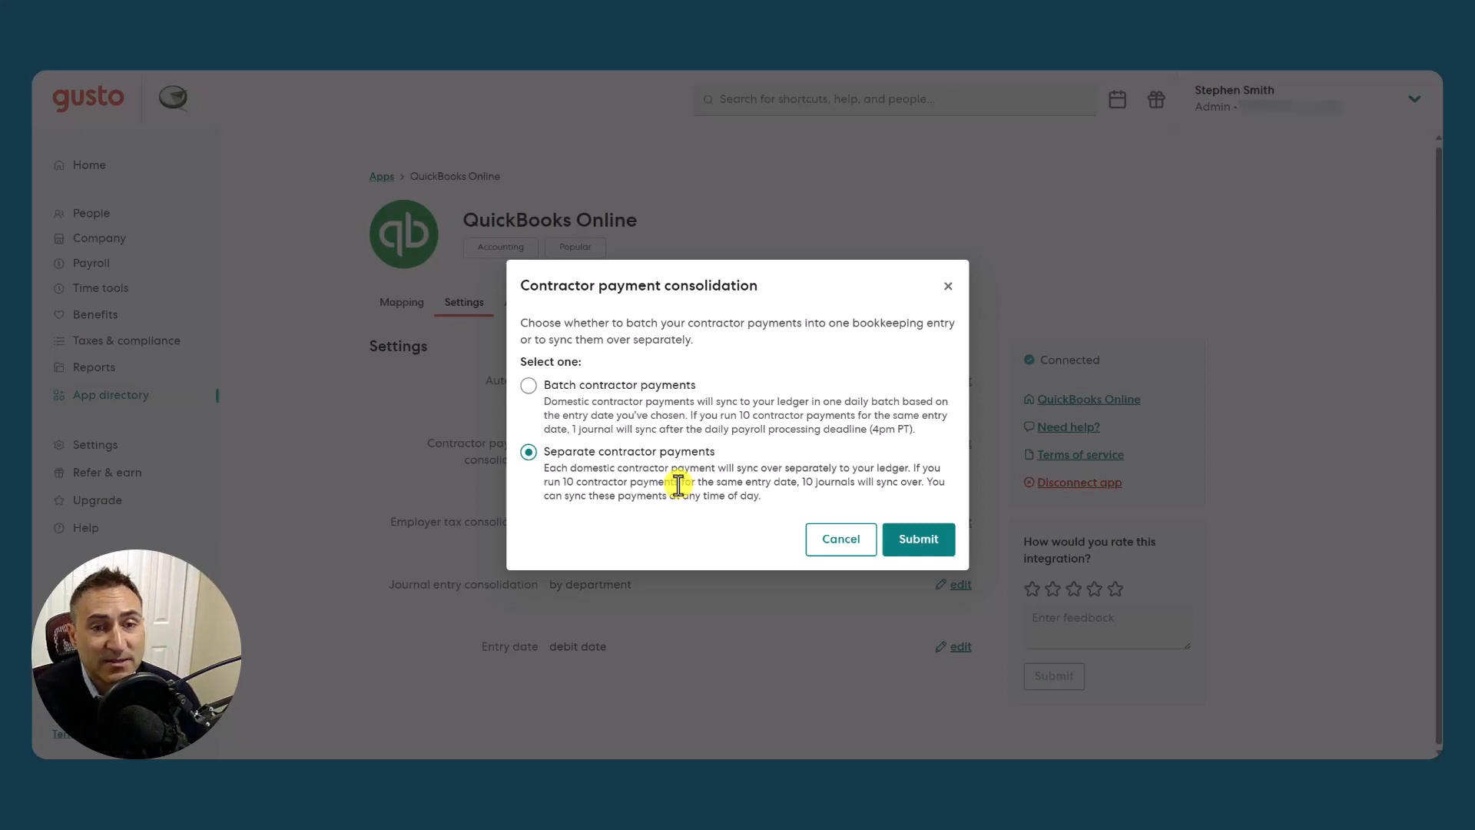
pyautogui.moveTo(644, 467)
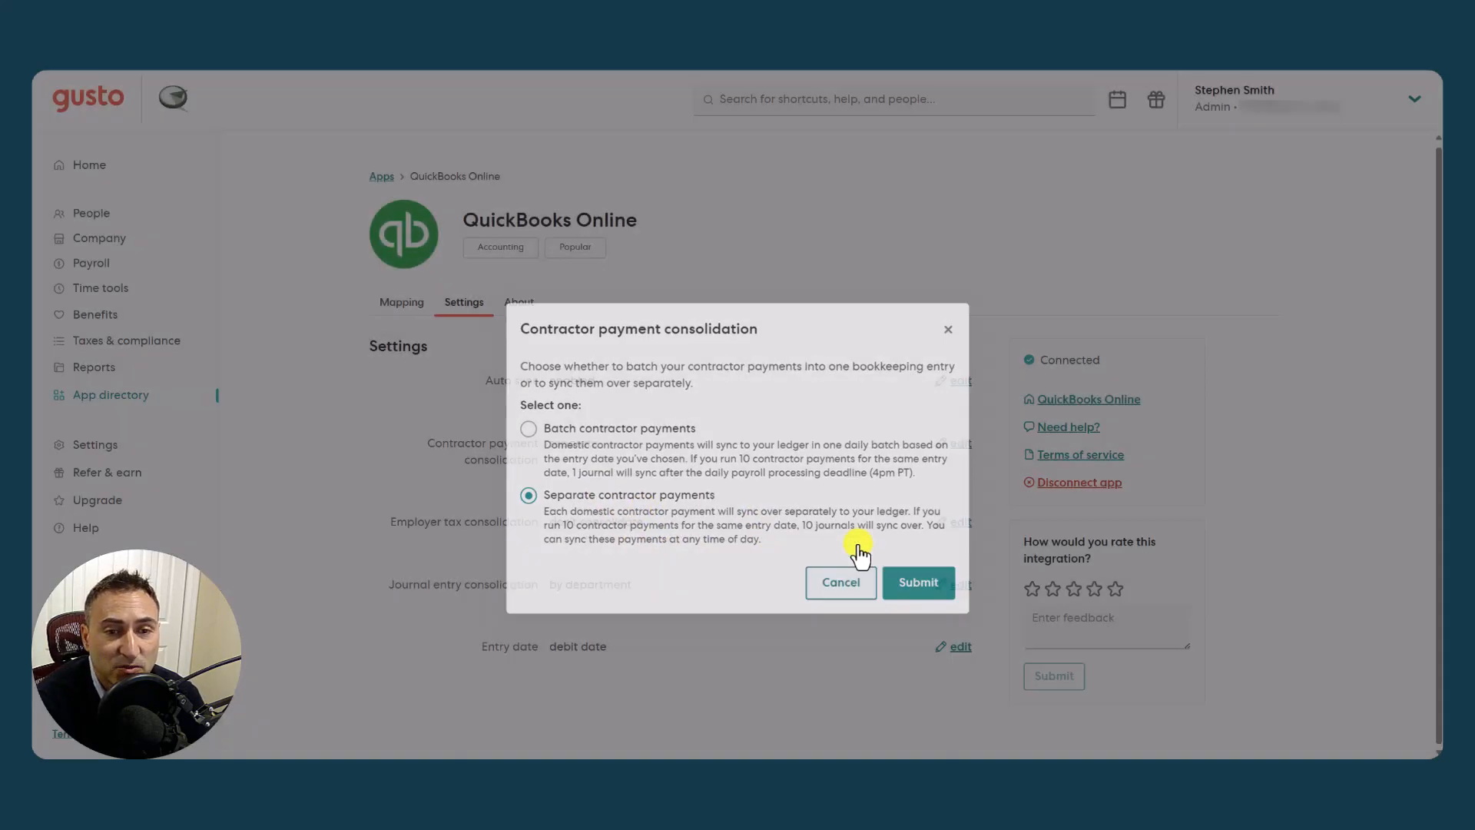
pyautogui.click(917, 582)
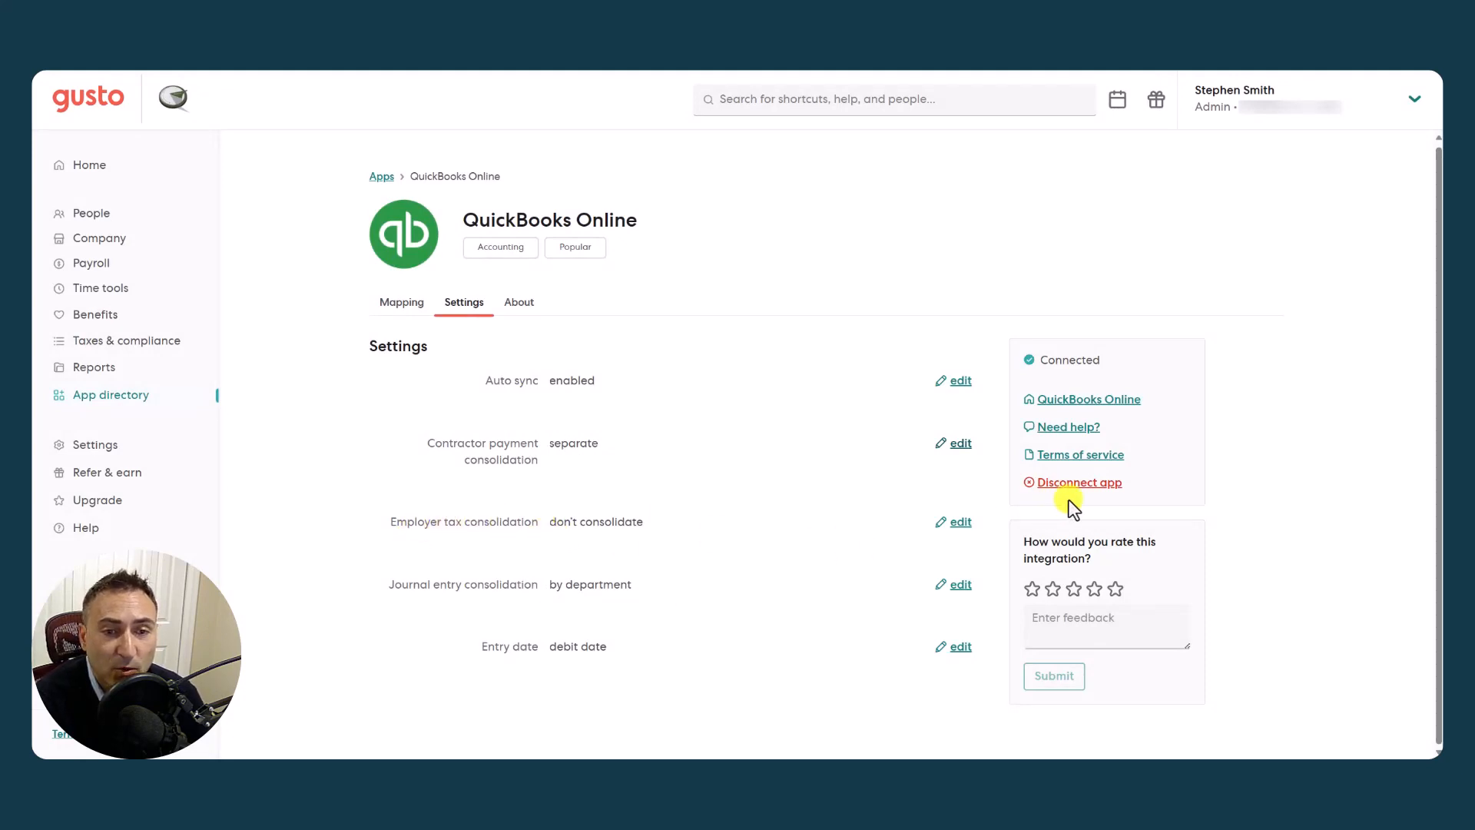
pyautogui.click(960, 522)
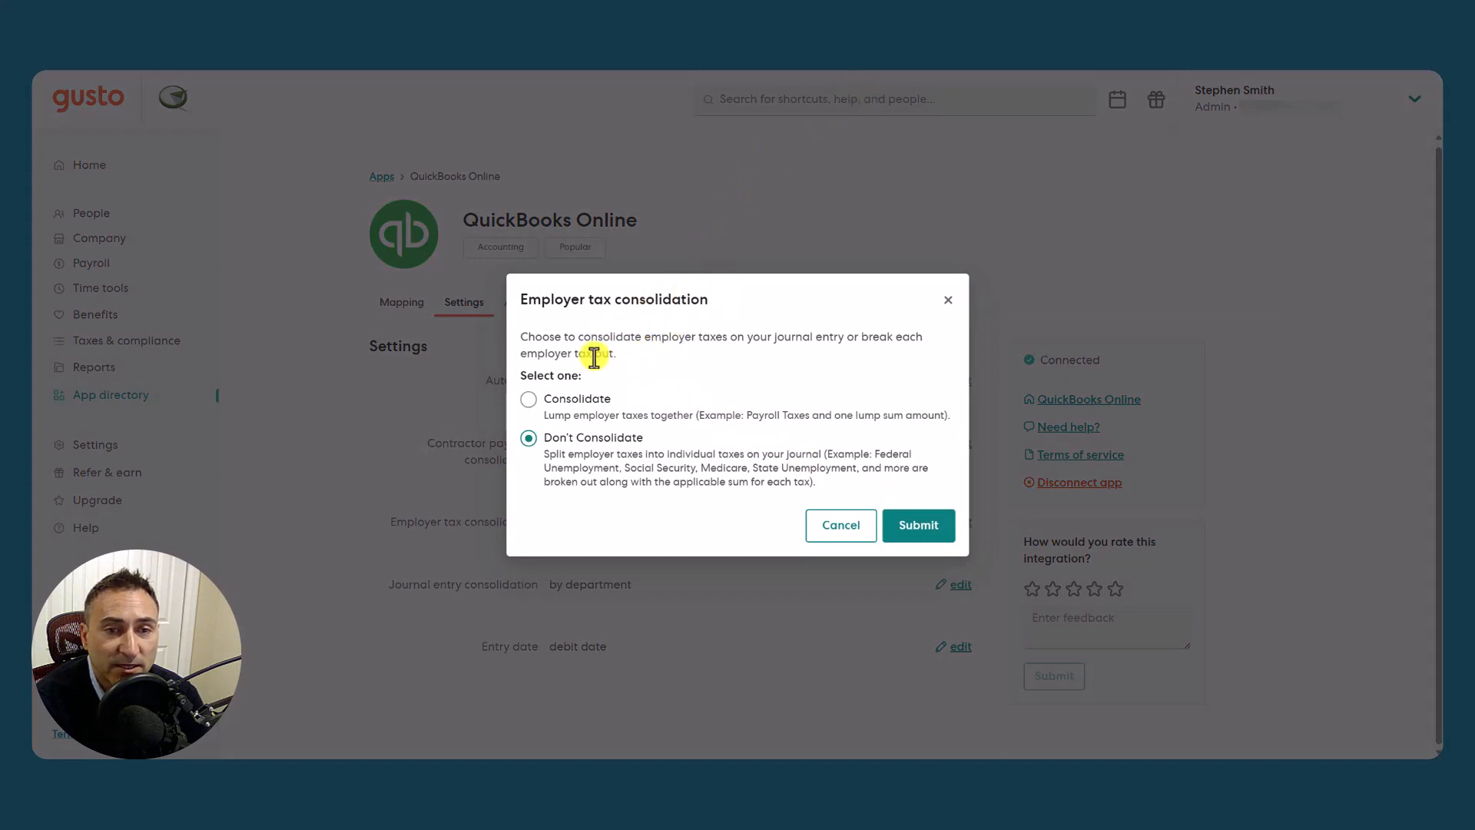
pyautogui.moveTo(768, 362)
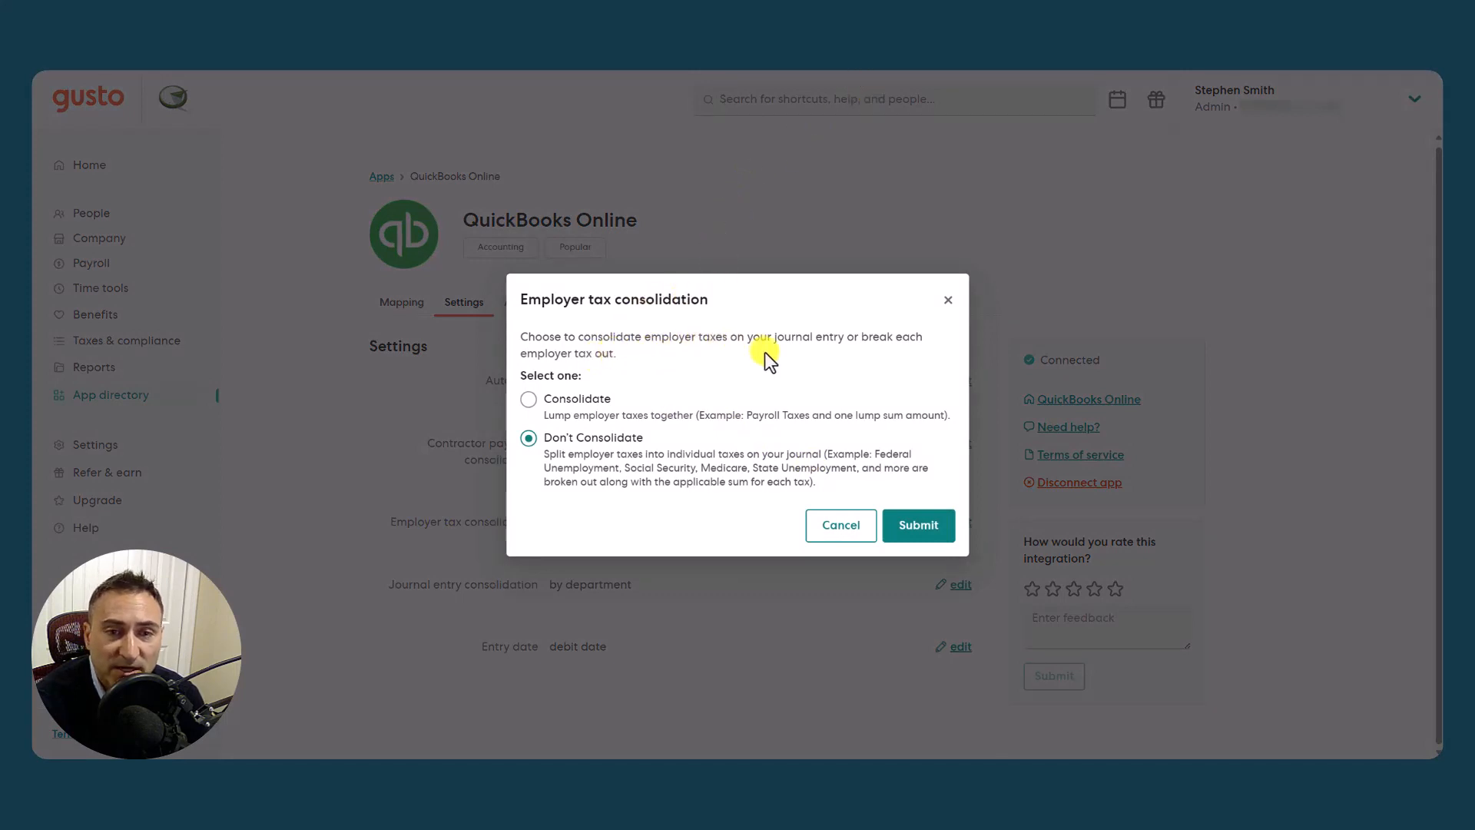
pyautogui.moveTo(738, 375)
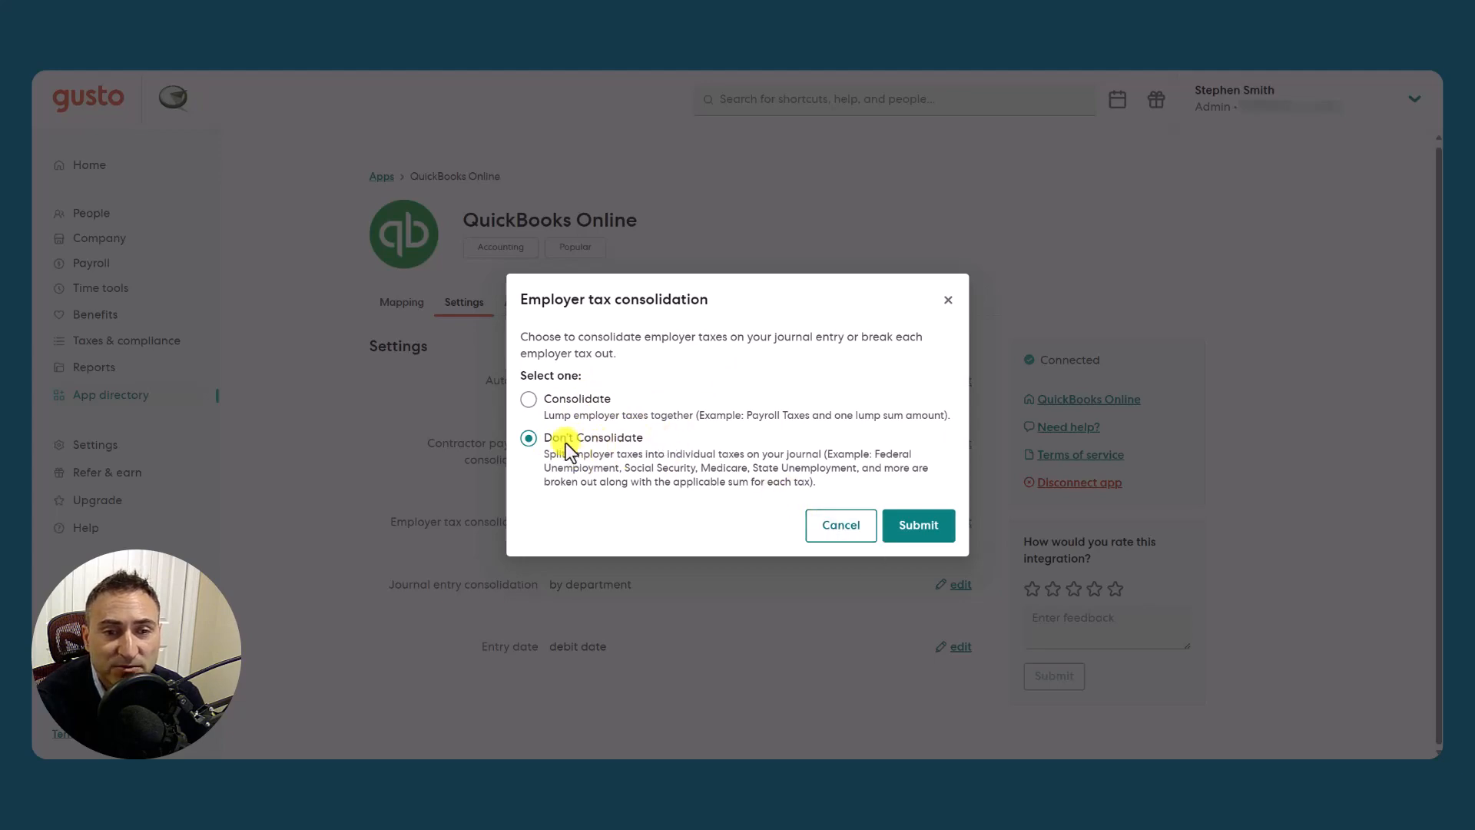
pyautogui.click(916, 526)
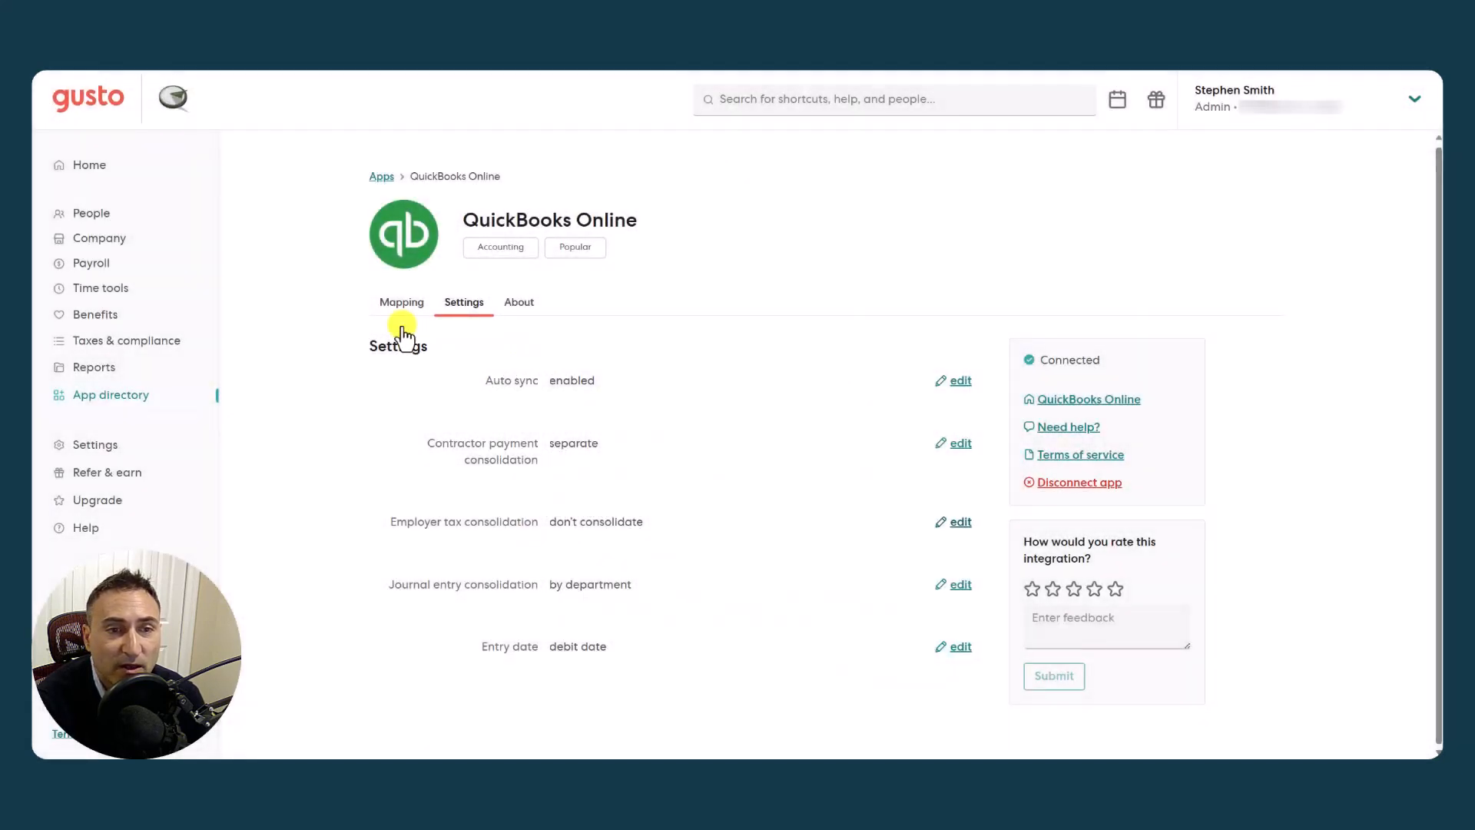
pyautogui.click(401, 303)
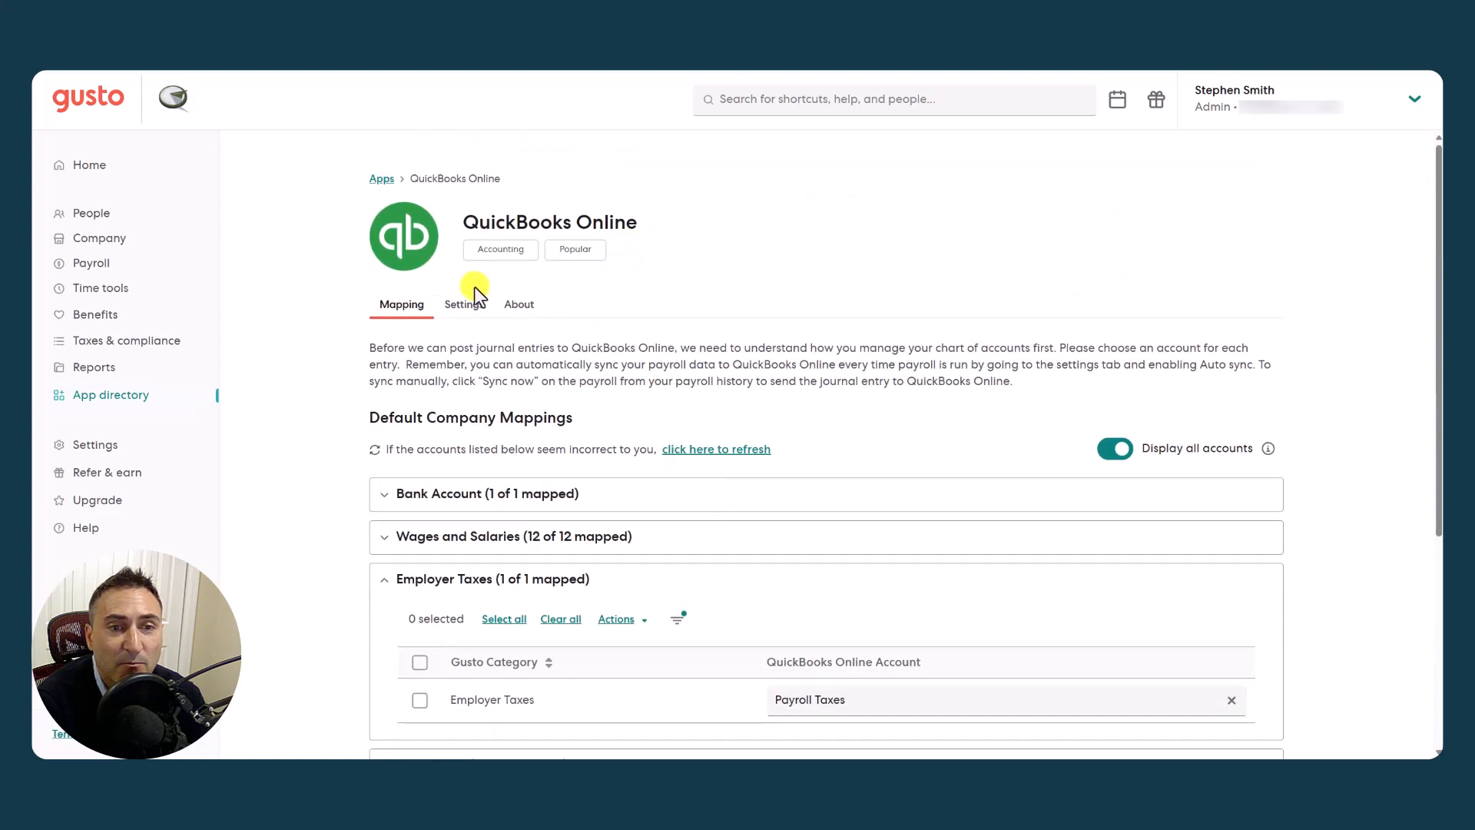
pyautogui.click(462, 304)
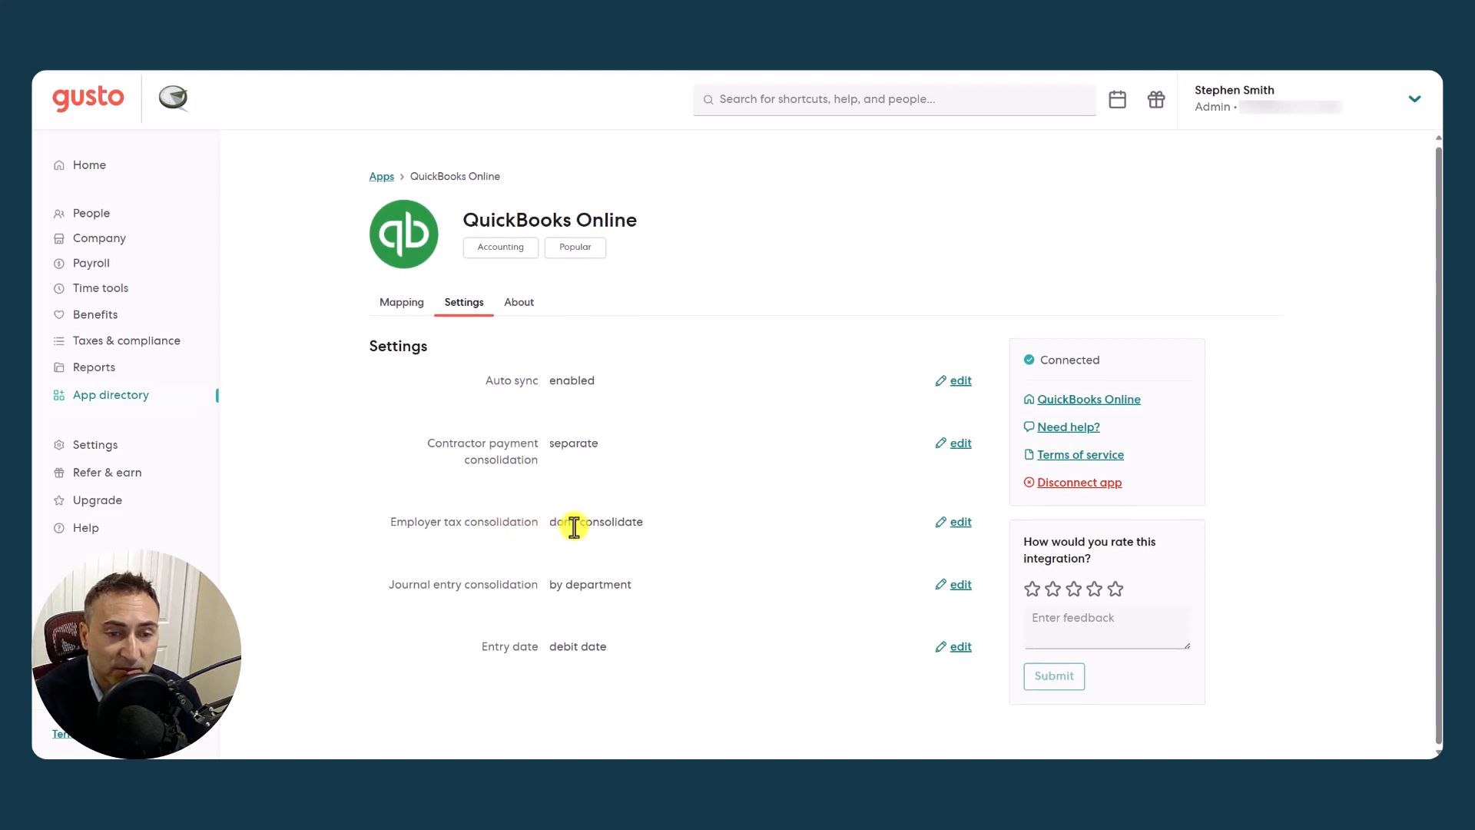
pyautogui.moveTo(403, 584)
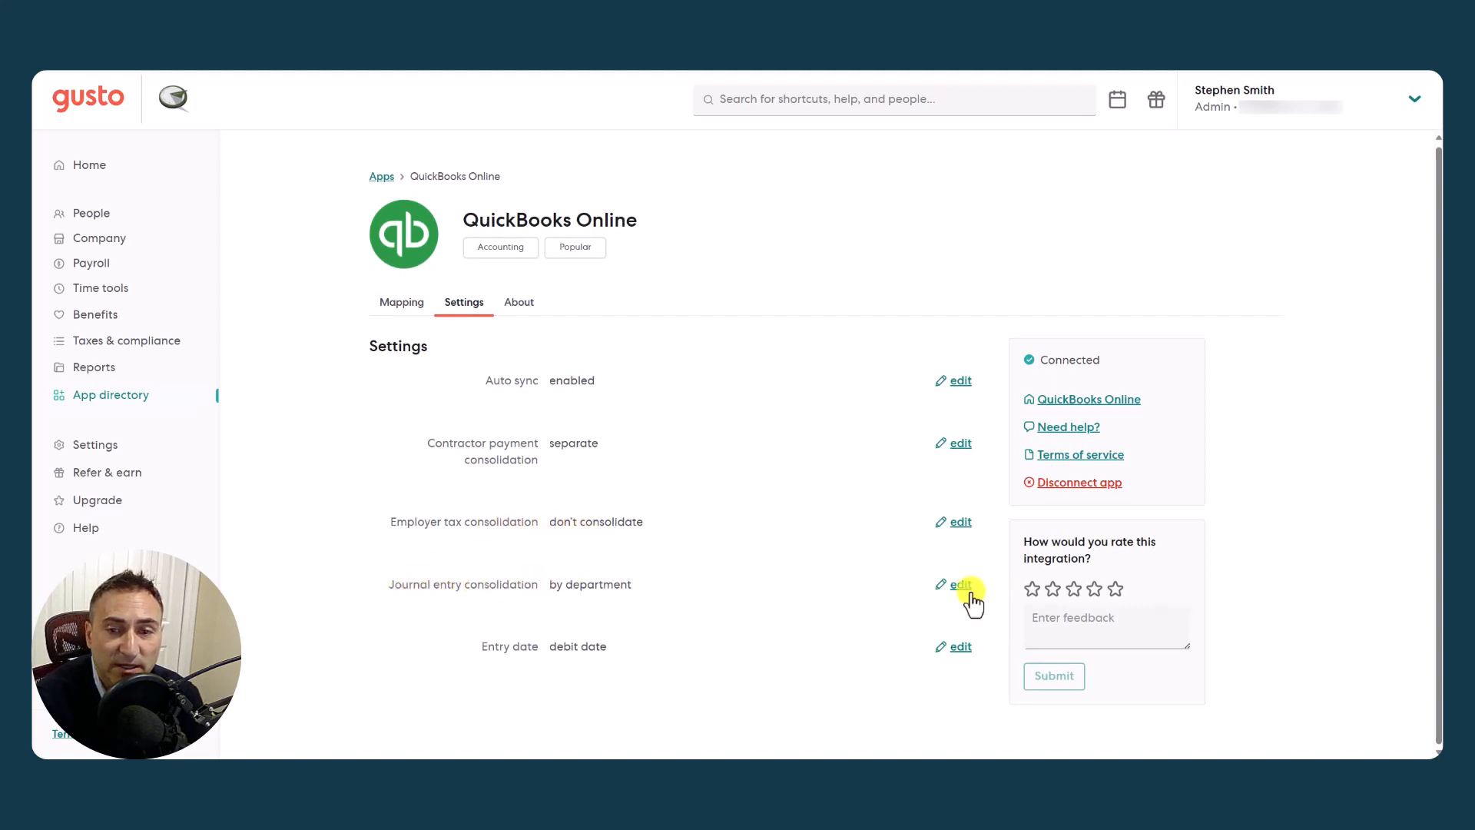
pyautogui.click(958, 583)
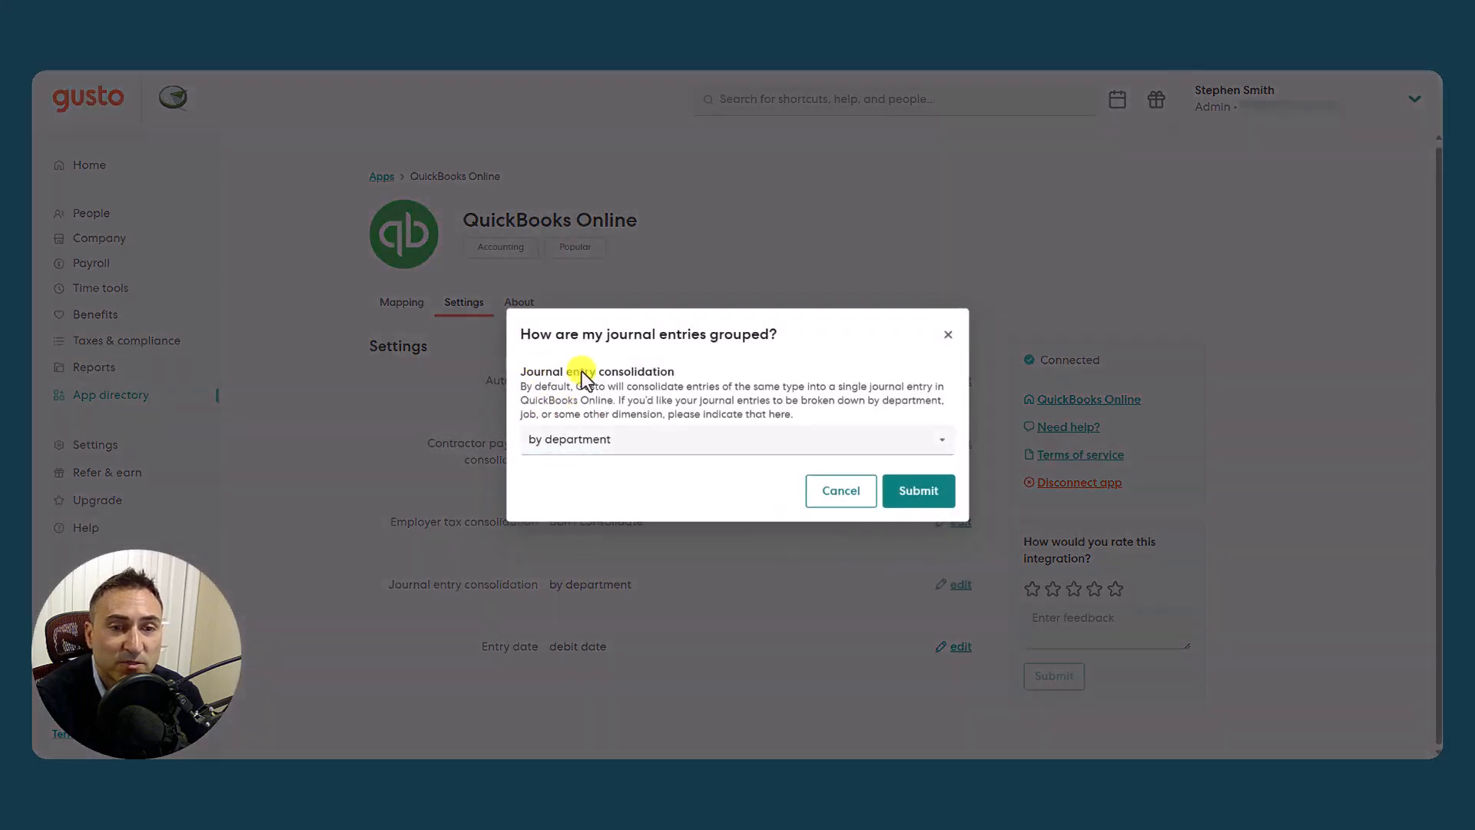
pyautogui.click(736, 437)
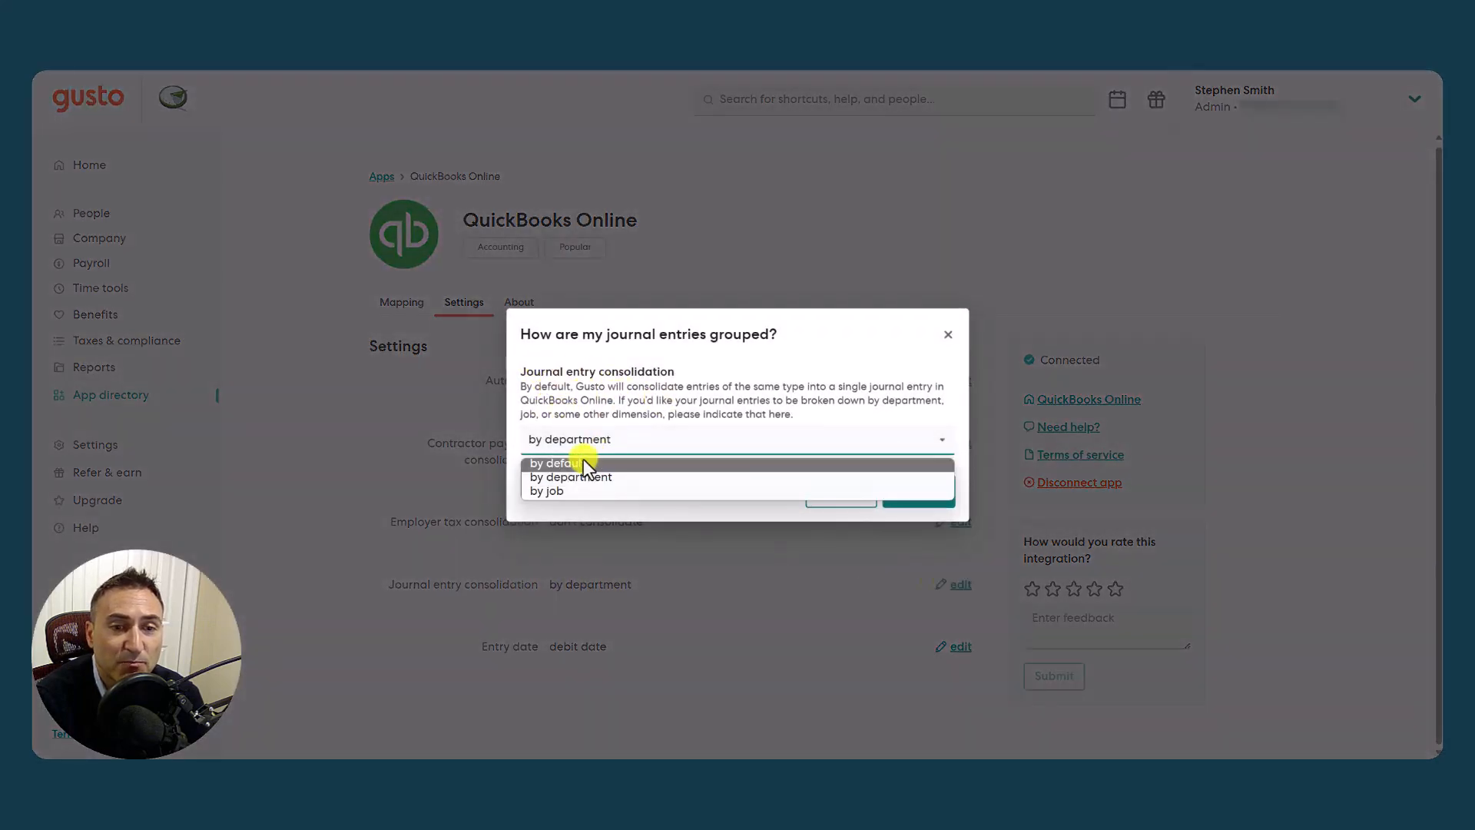
pyautogui.moveTo(583, 492)
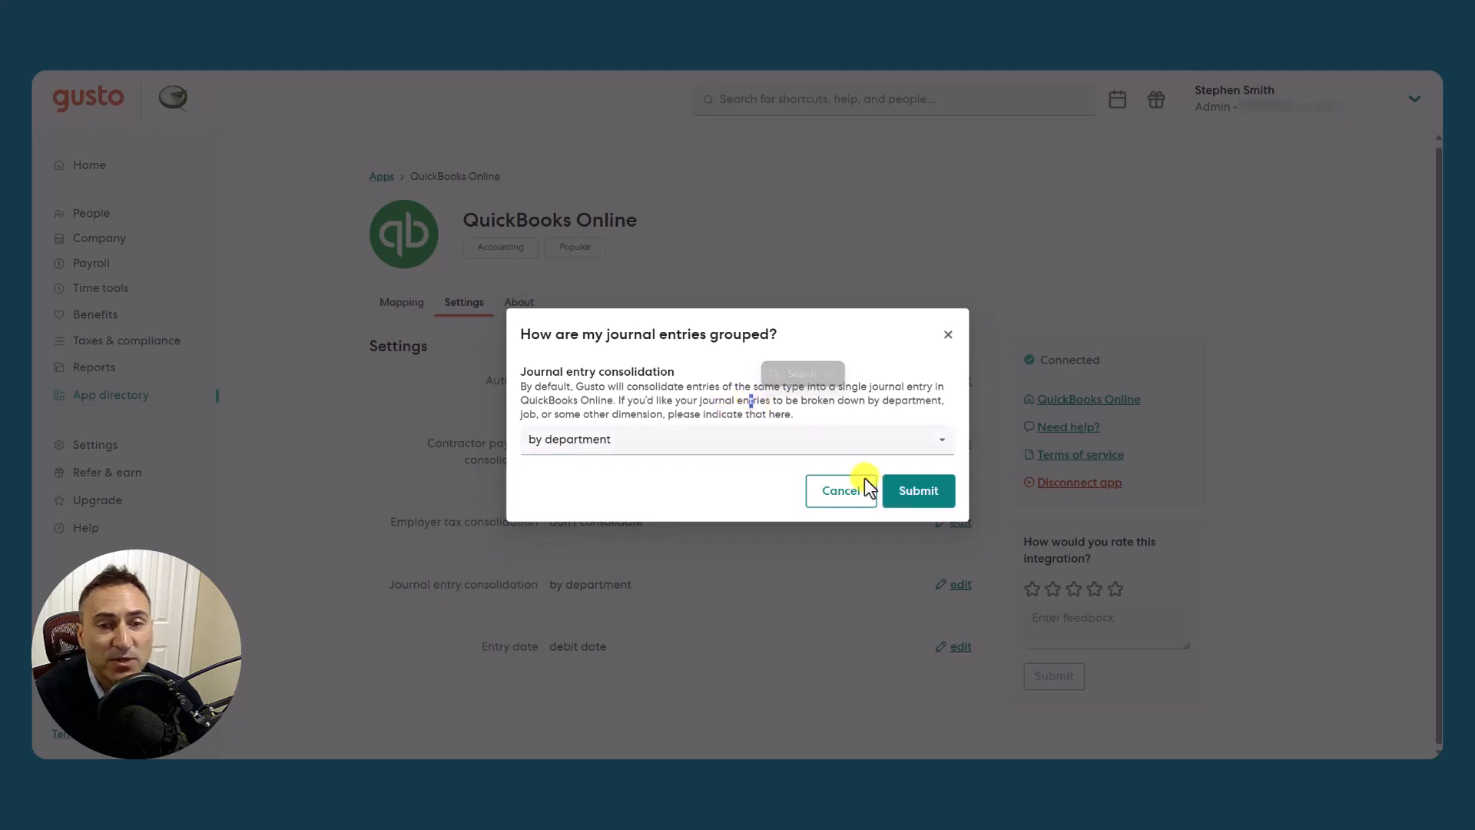
pyautogui.click(841, 490)
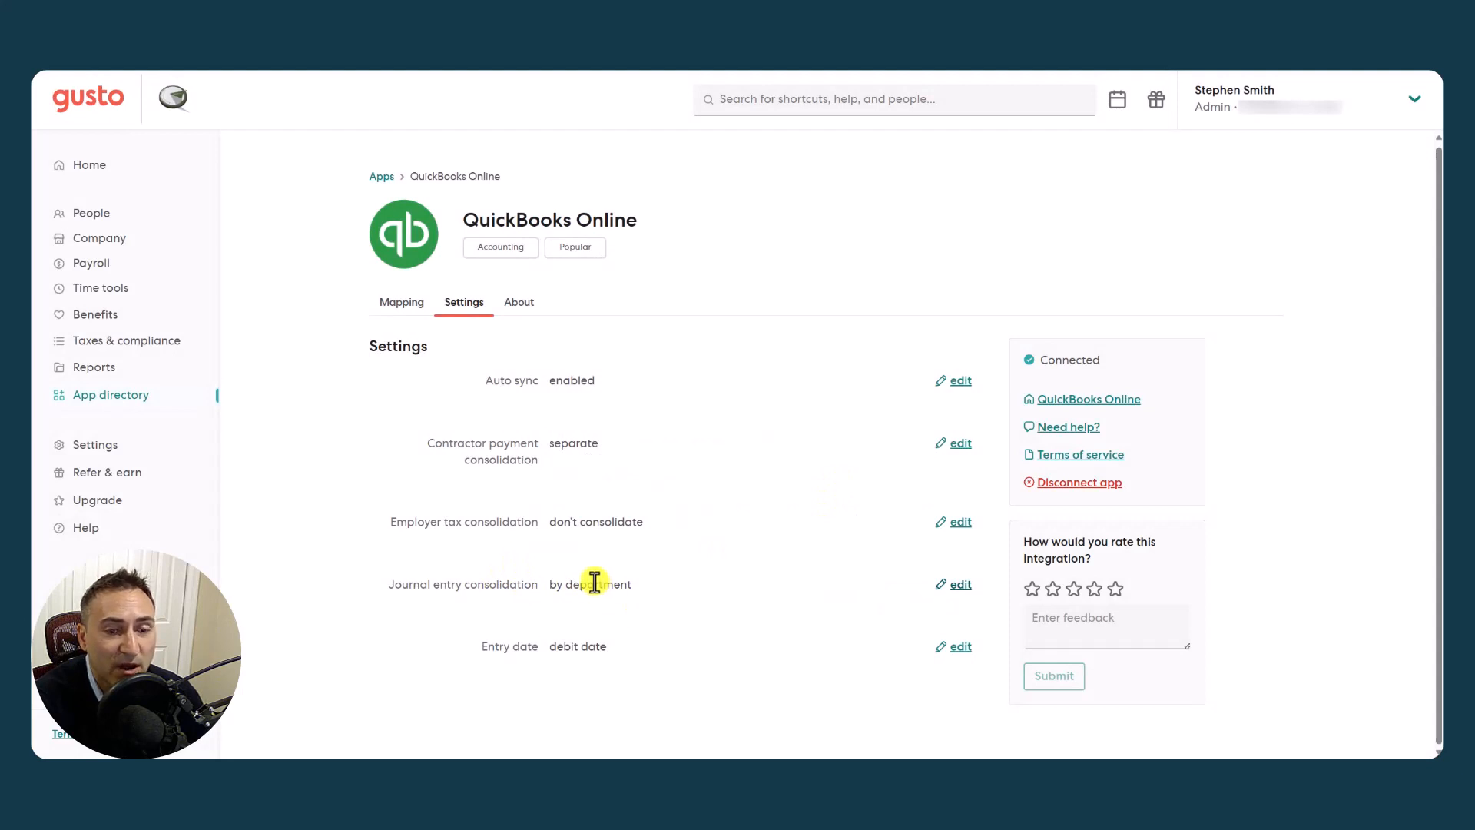
pyautogui.moveTo(934, 621)
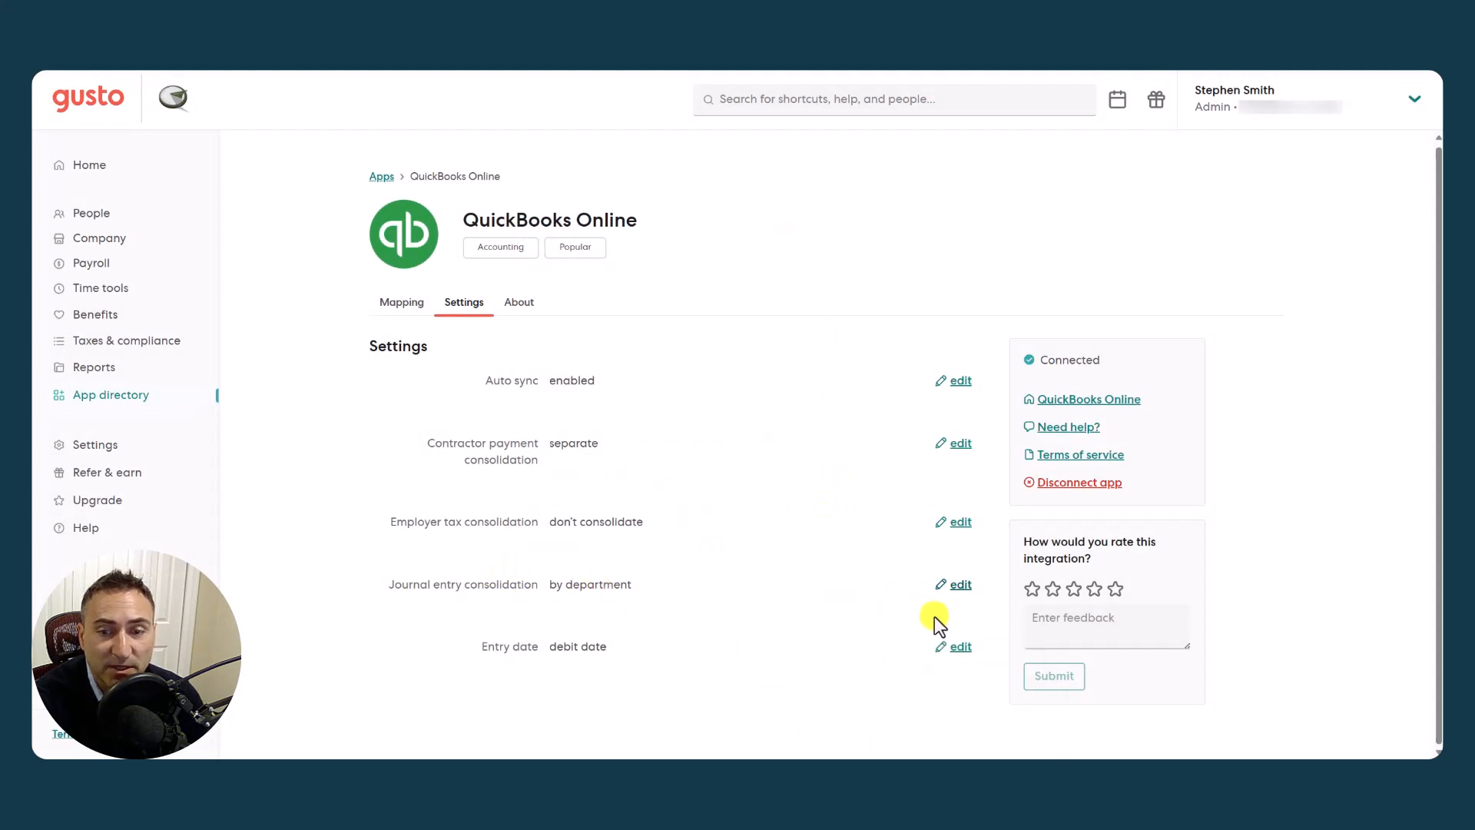
pyautogui.moveTo(936, 621)
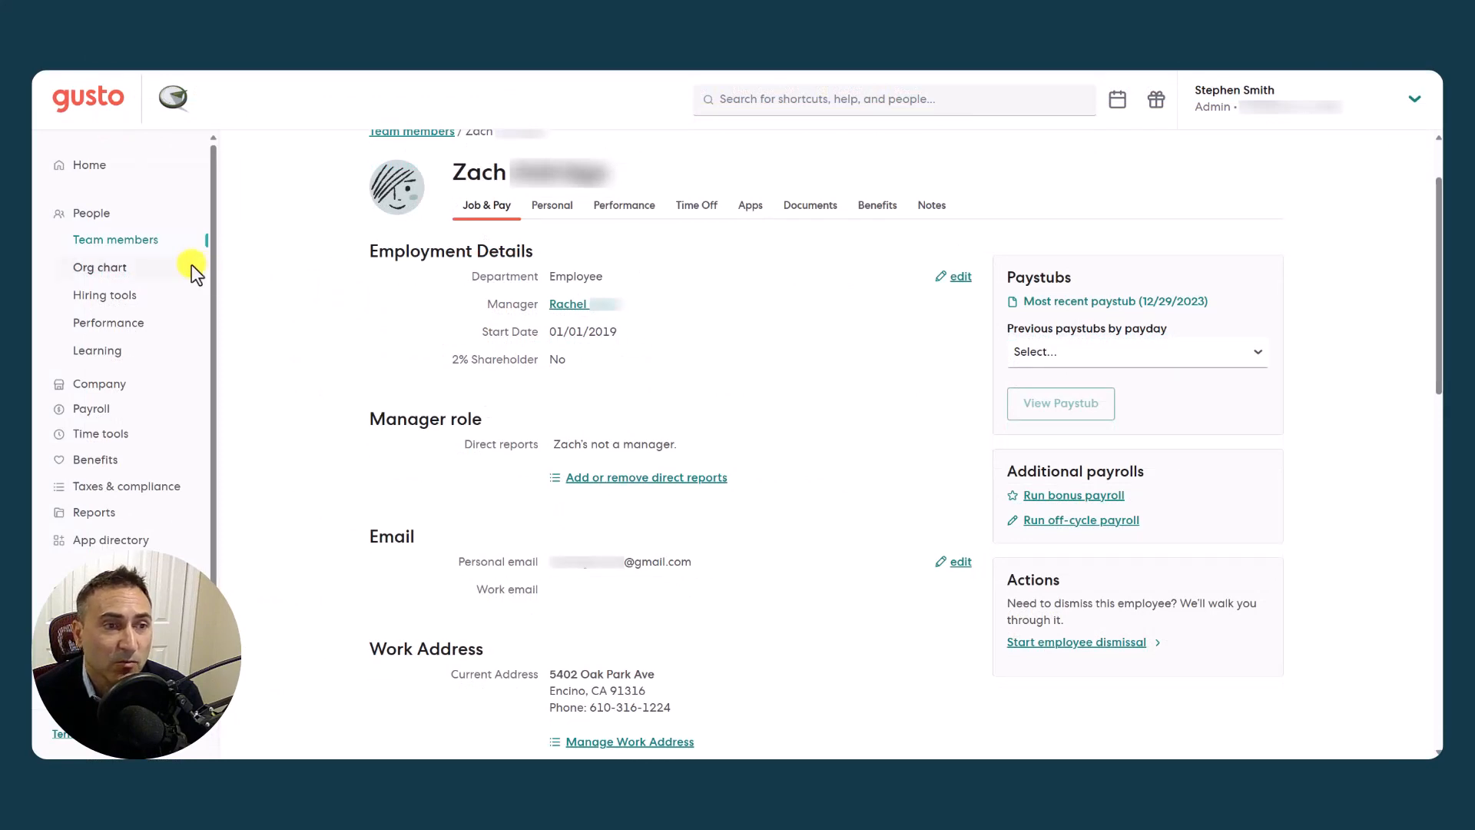
pyautogui.moveTo(505, 212)
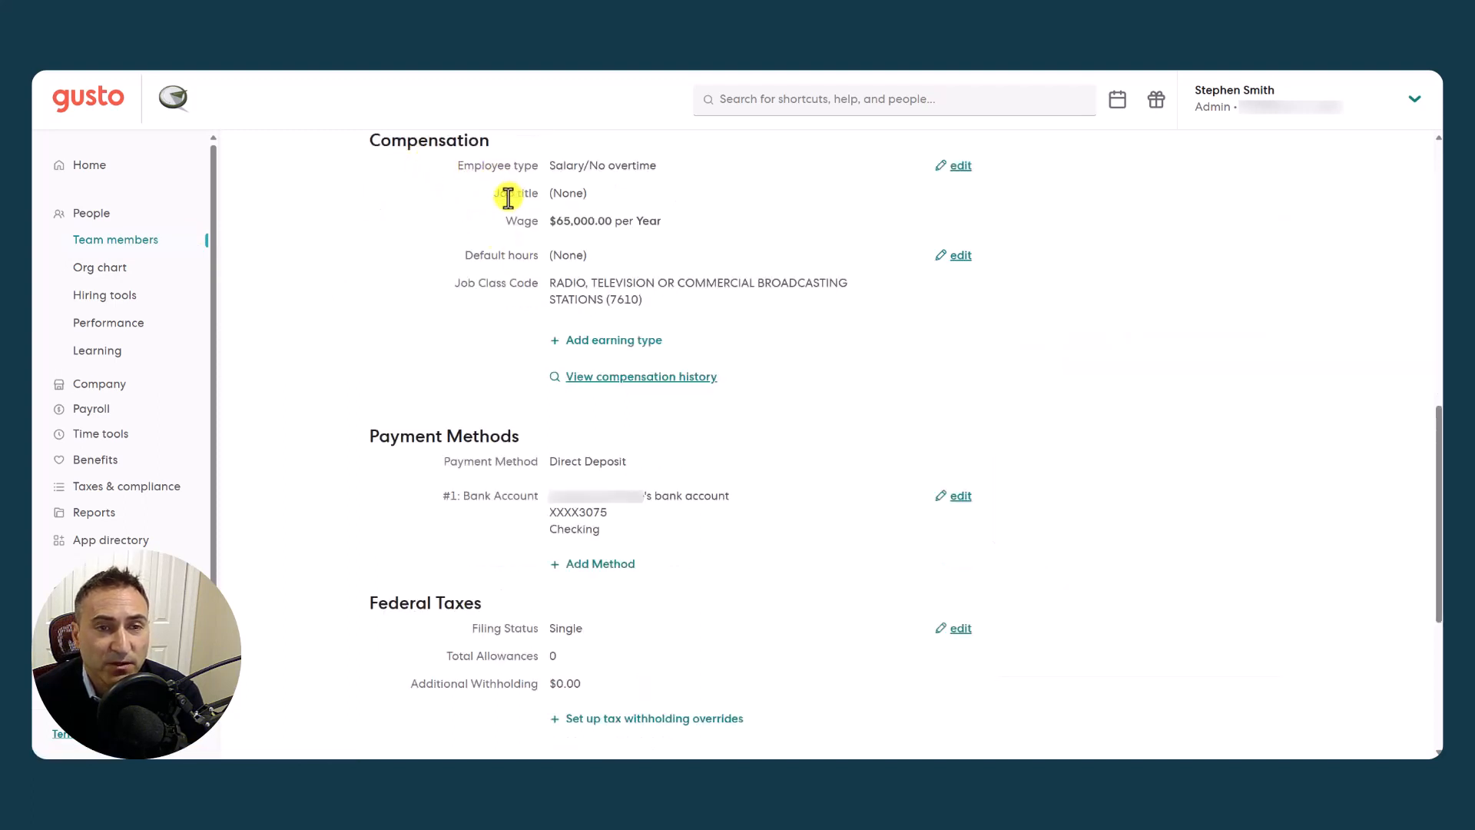
pyautogui.moveTo(569, 194)
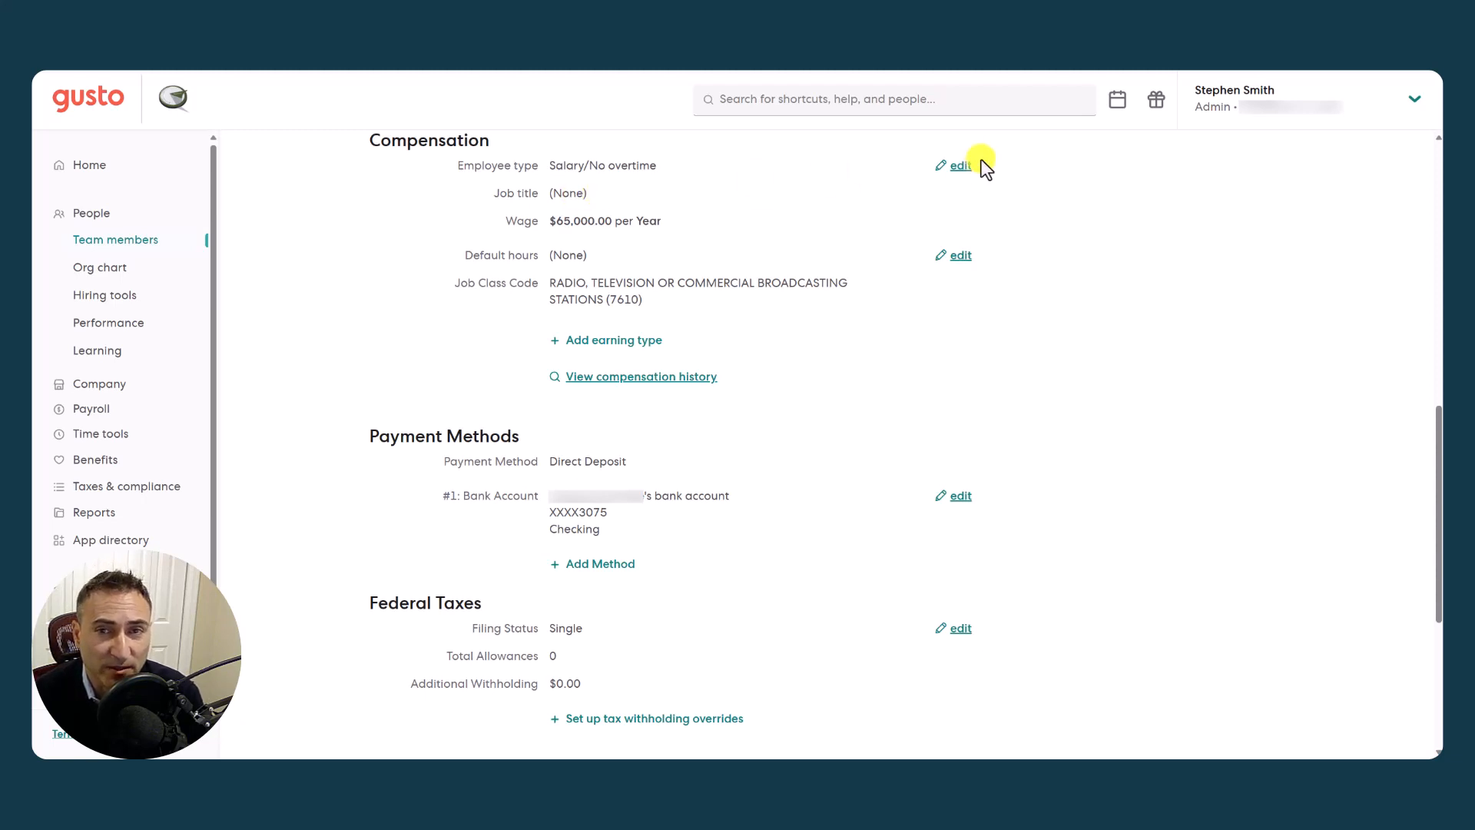
pyautogui.moveTo(556, 204)
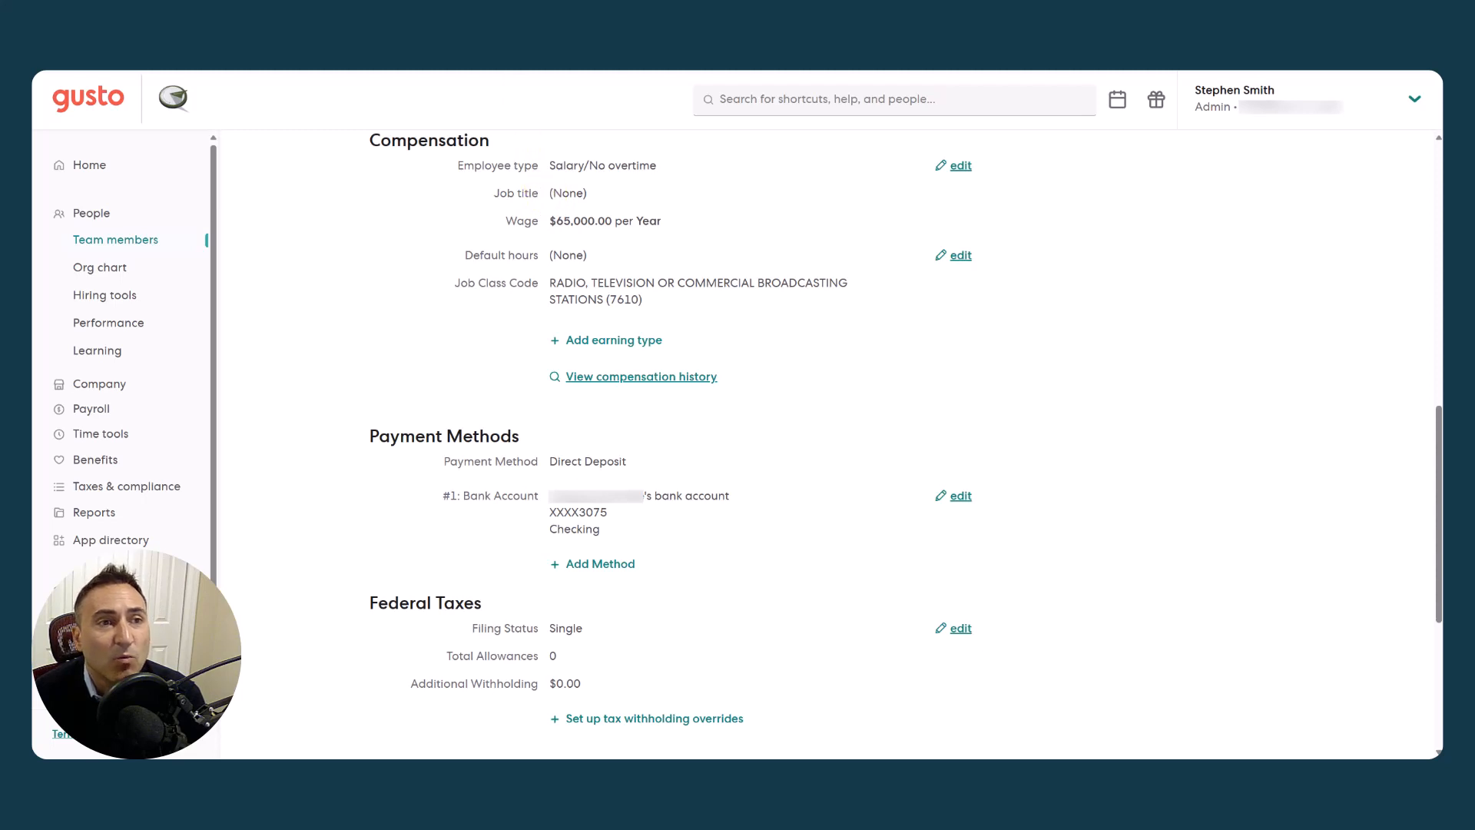
# Return to the App directory from the employee's compensation details
pyautogui.click(111, 539)
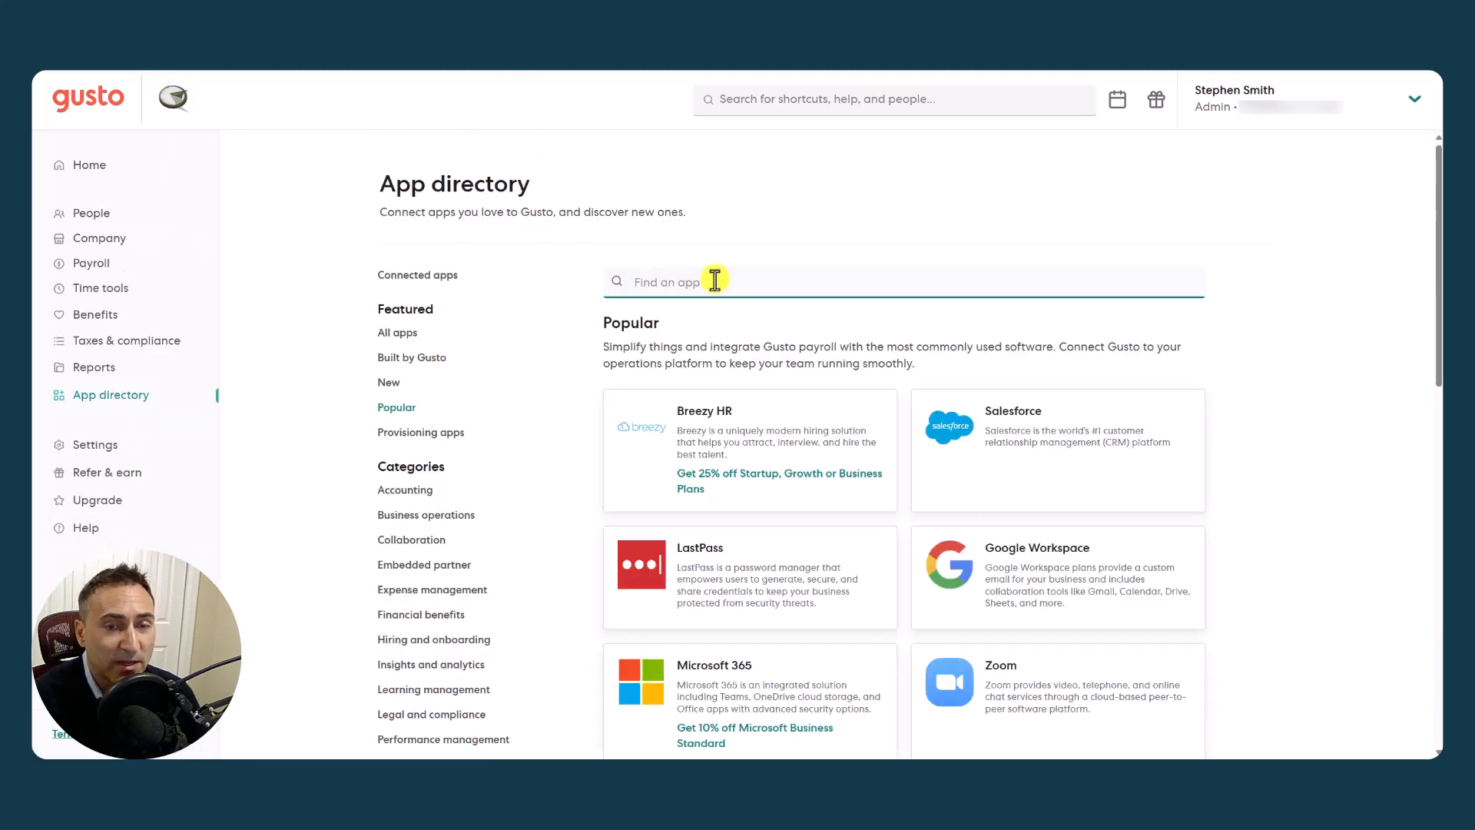
# Try journal entry consolidation by job, then submit it grouped by department
pyautogui.write('a')
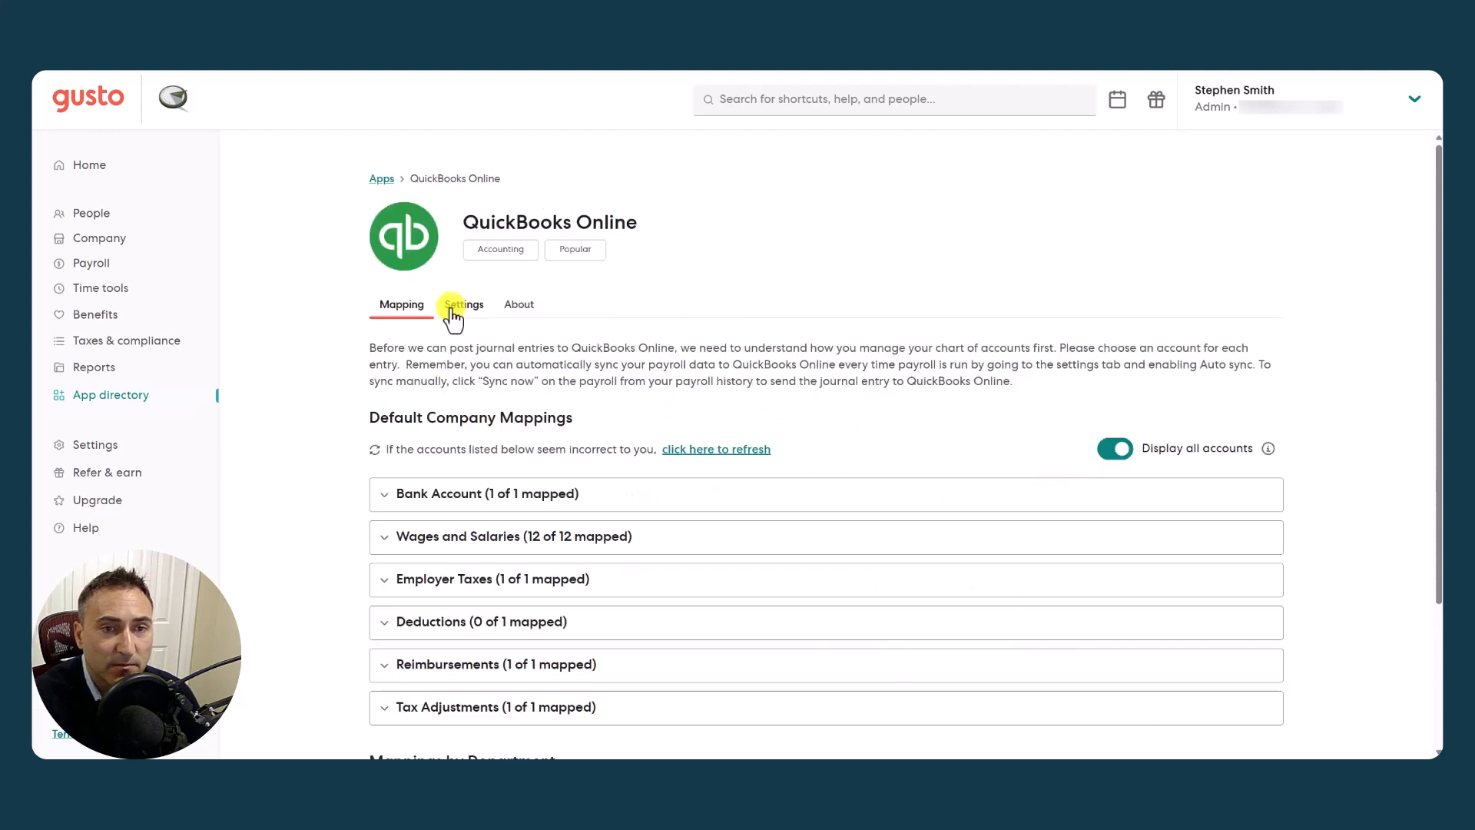
pyautogui.click(462, 305)
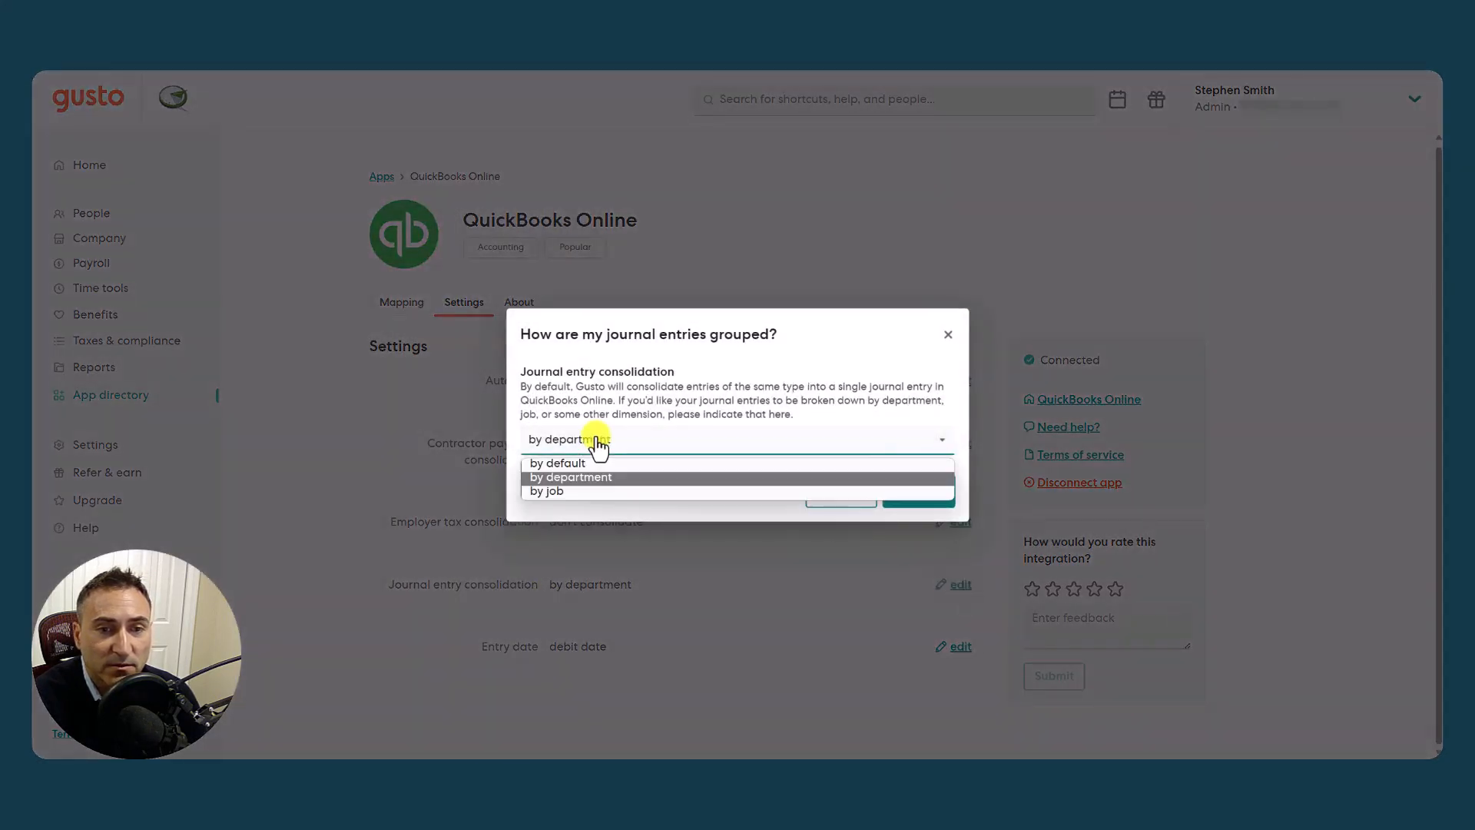
pyautogui.click(546, 490)
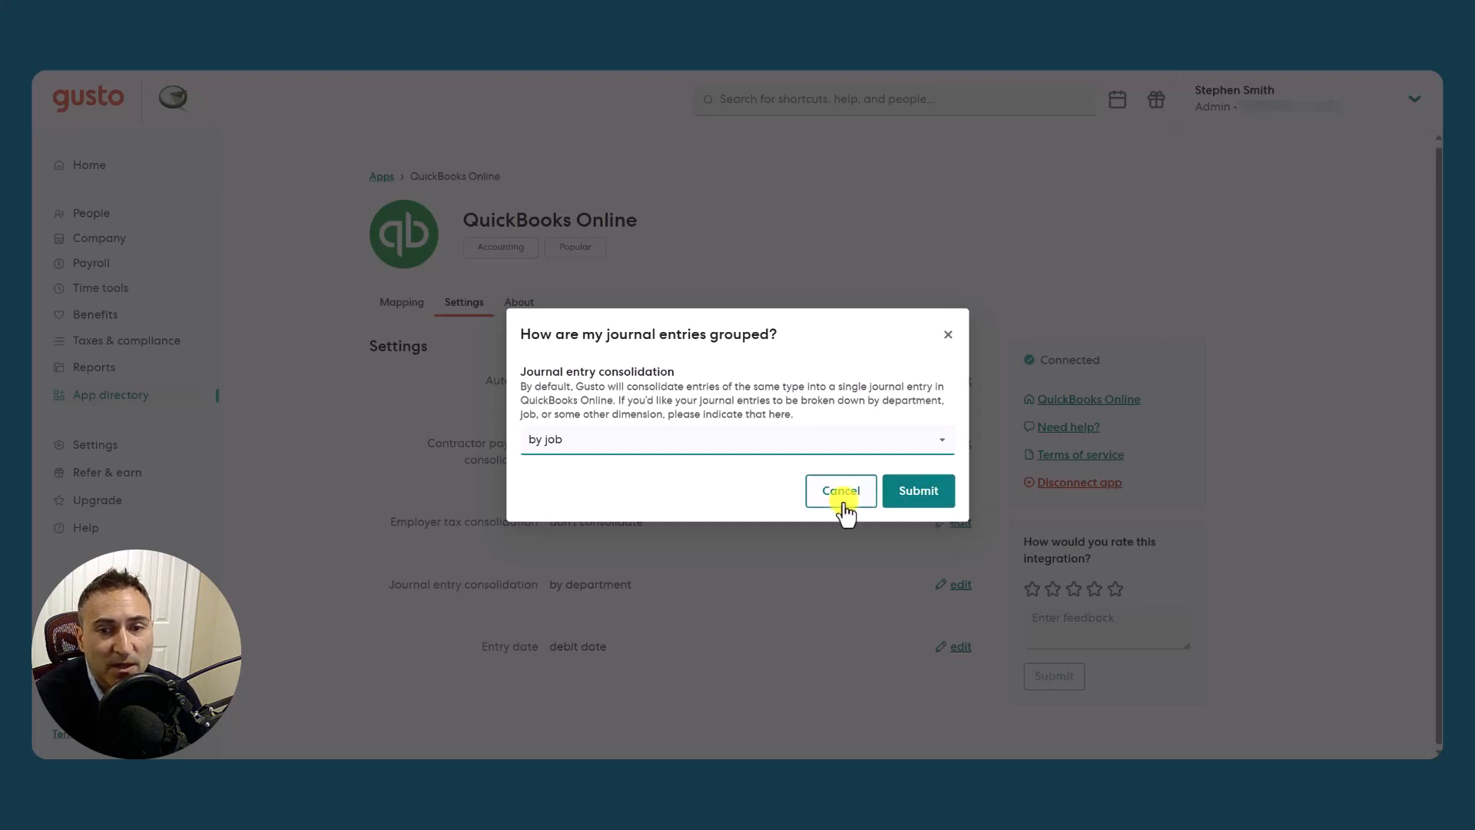
pyautogui.click(736, 439)
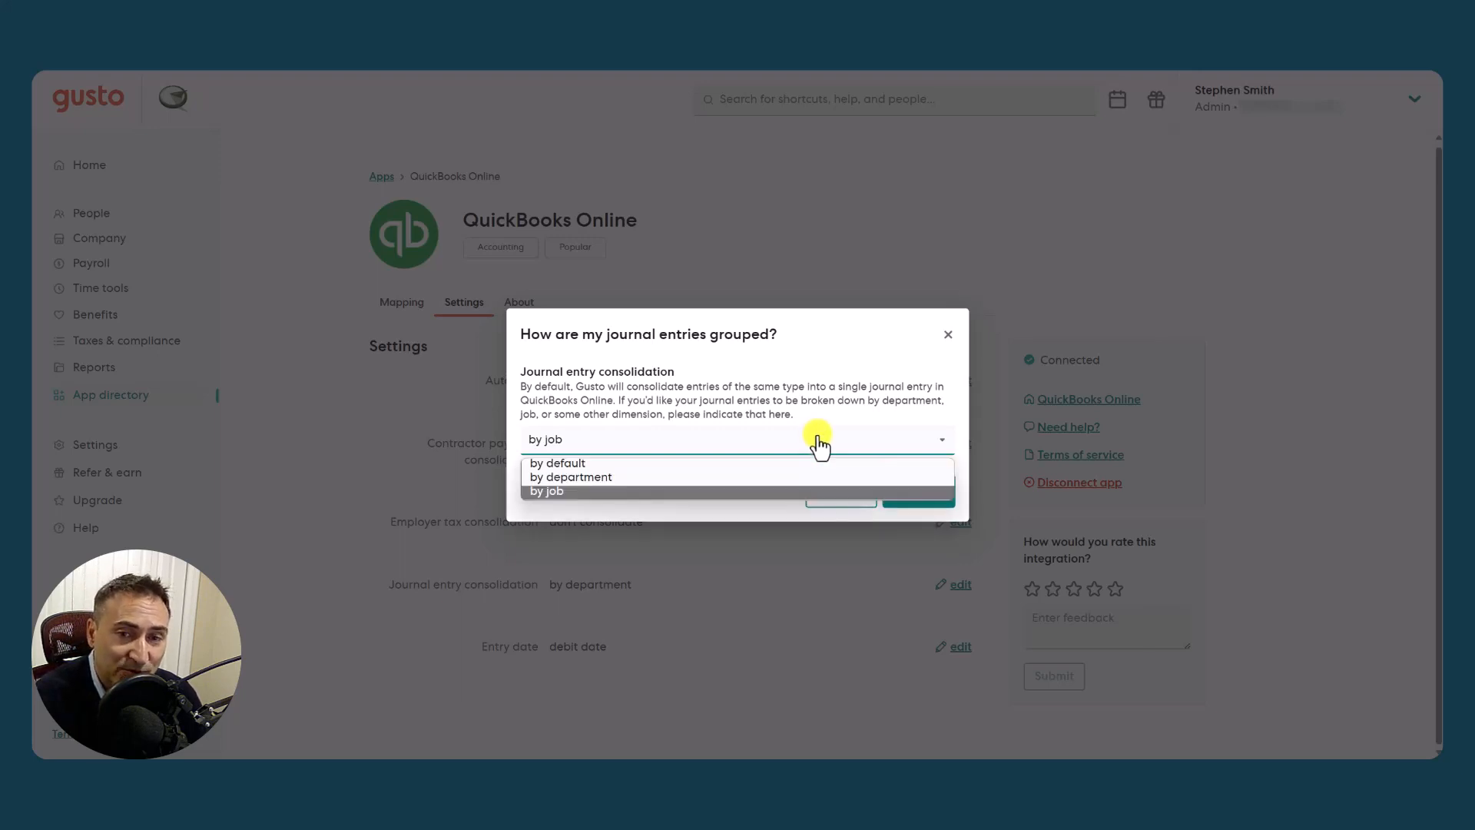
pyautogui.click(568, 476)
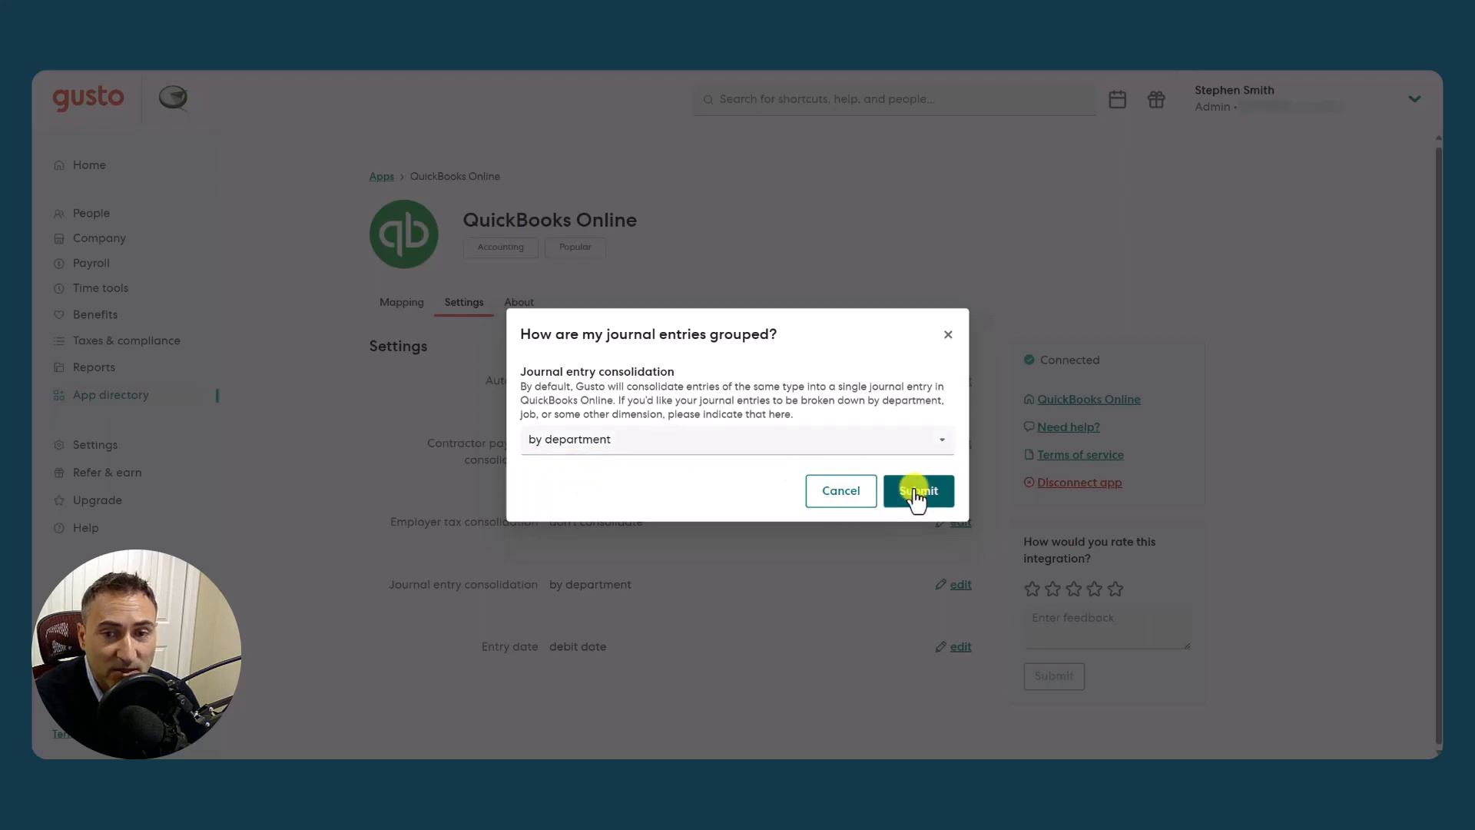
pyautogui.click(918, 490)
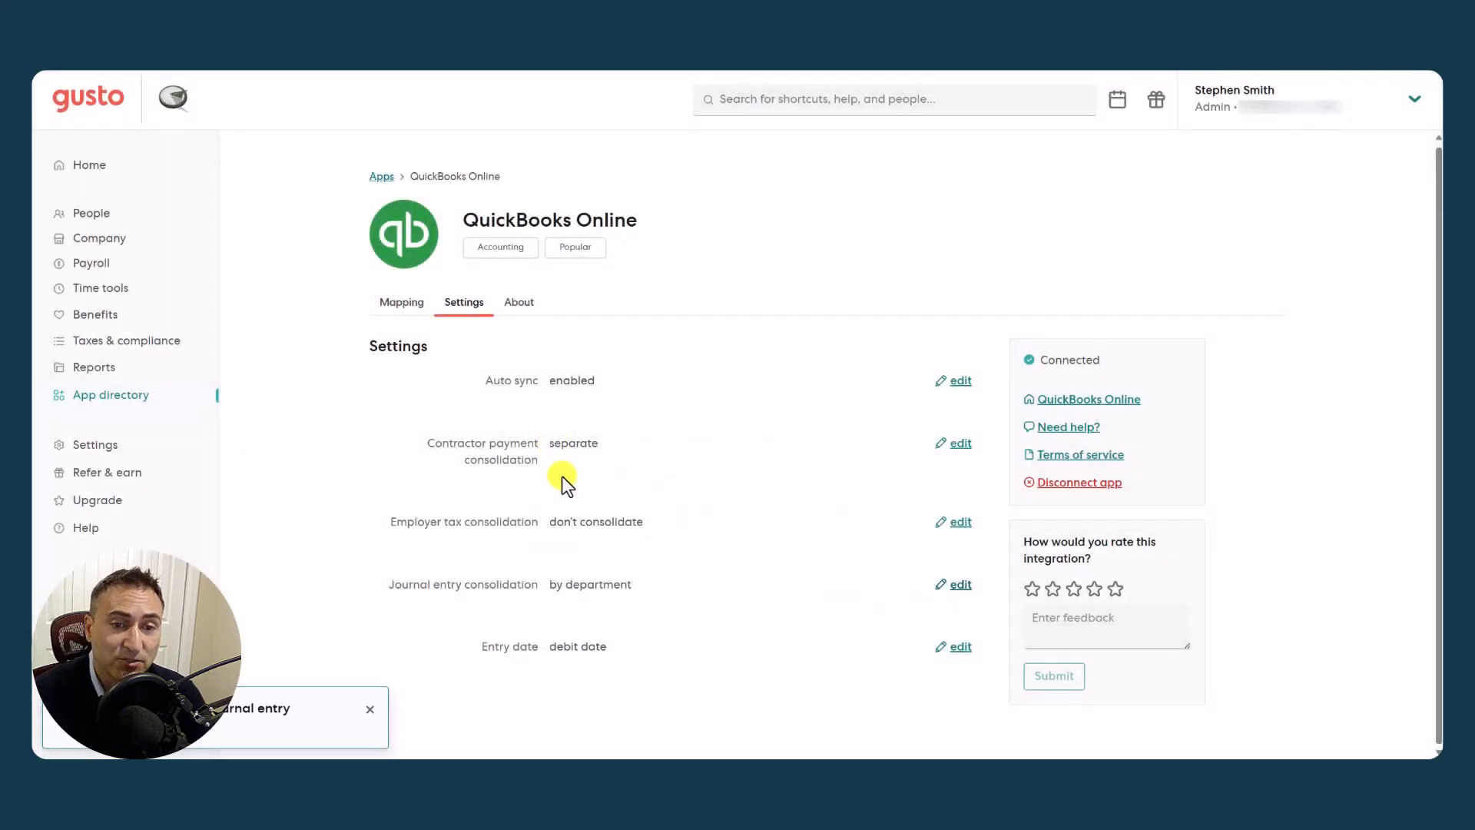
pyautogui.moveTo(811, 576)
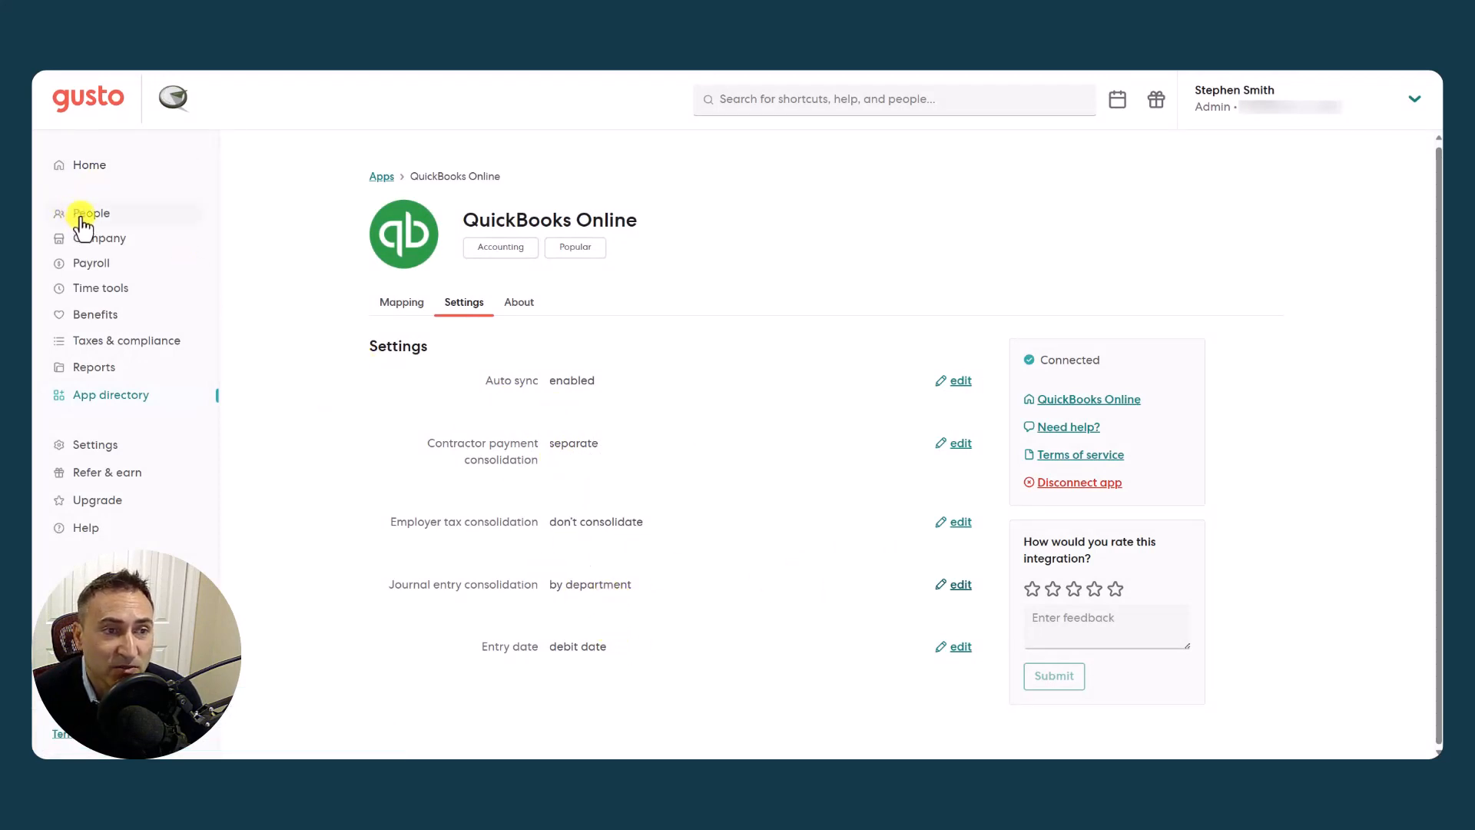
pyautogui.click(90, 212)
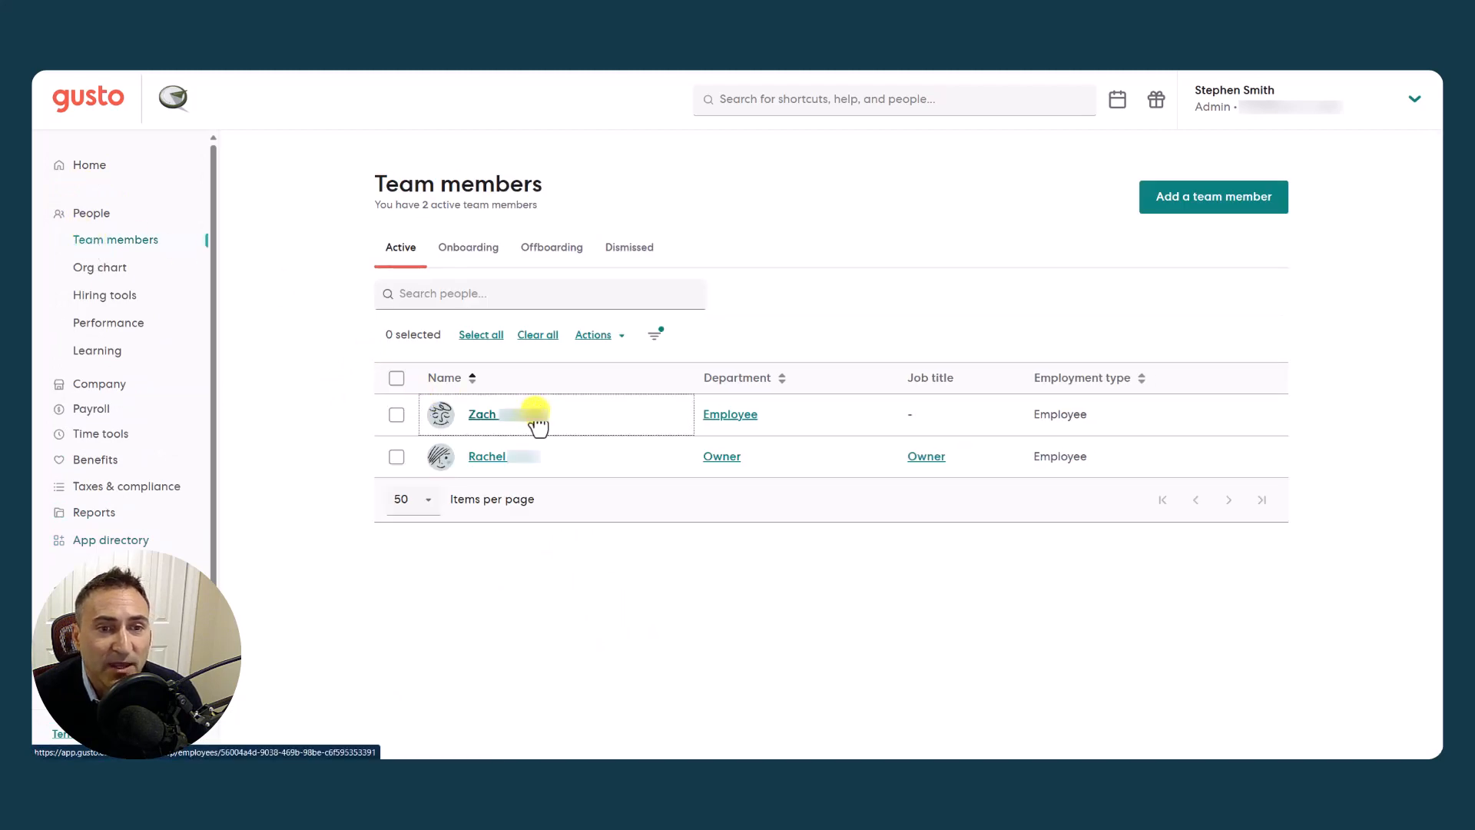
pyautogui.click(482, 413)
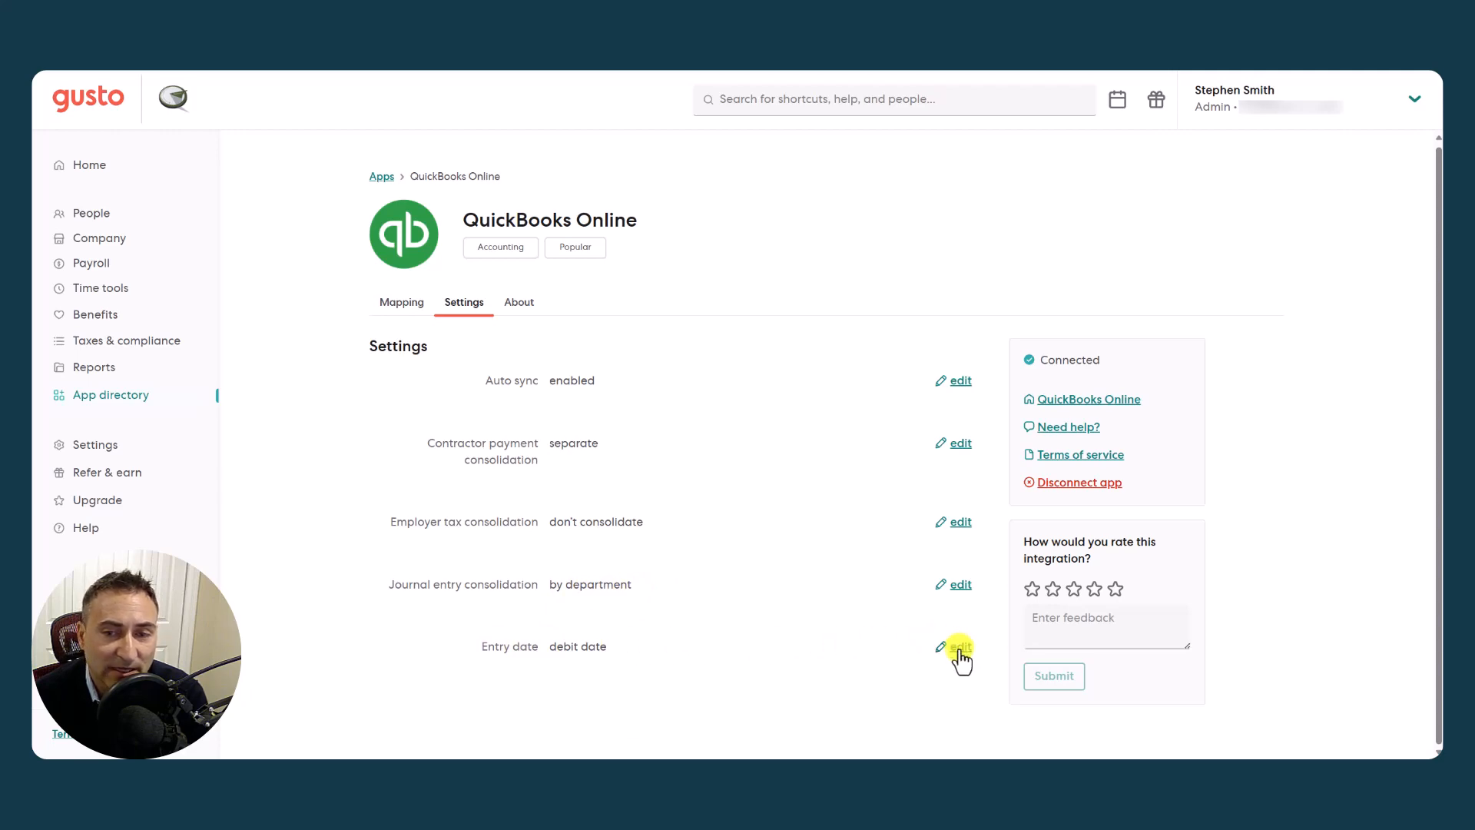
# Edit the Entry date preference and submit it as Debit date
pyautogui.click(958, 647)
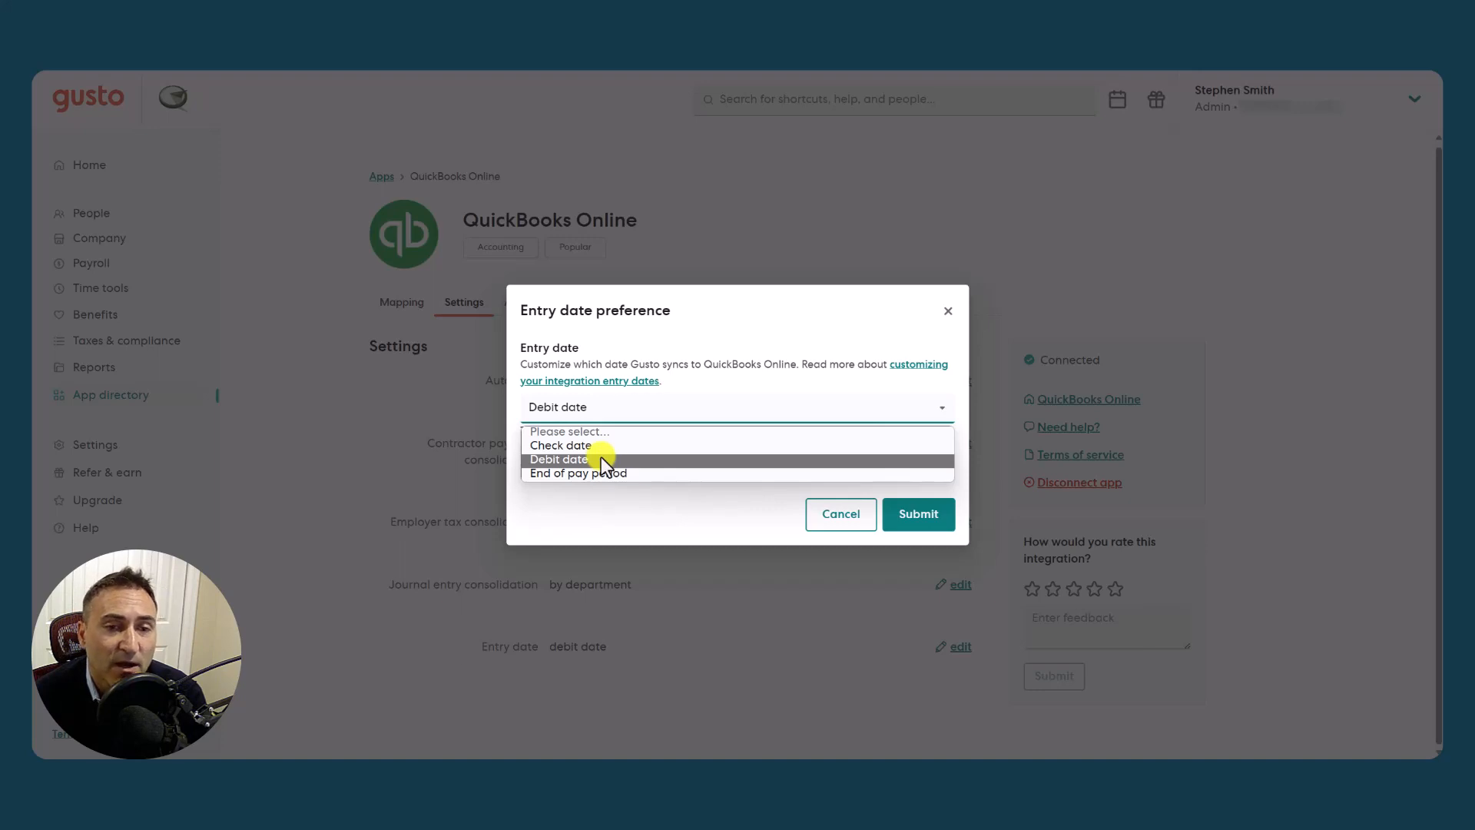
pyautogui.moveTo(560, 446)
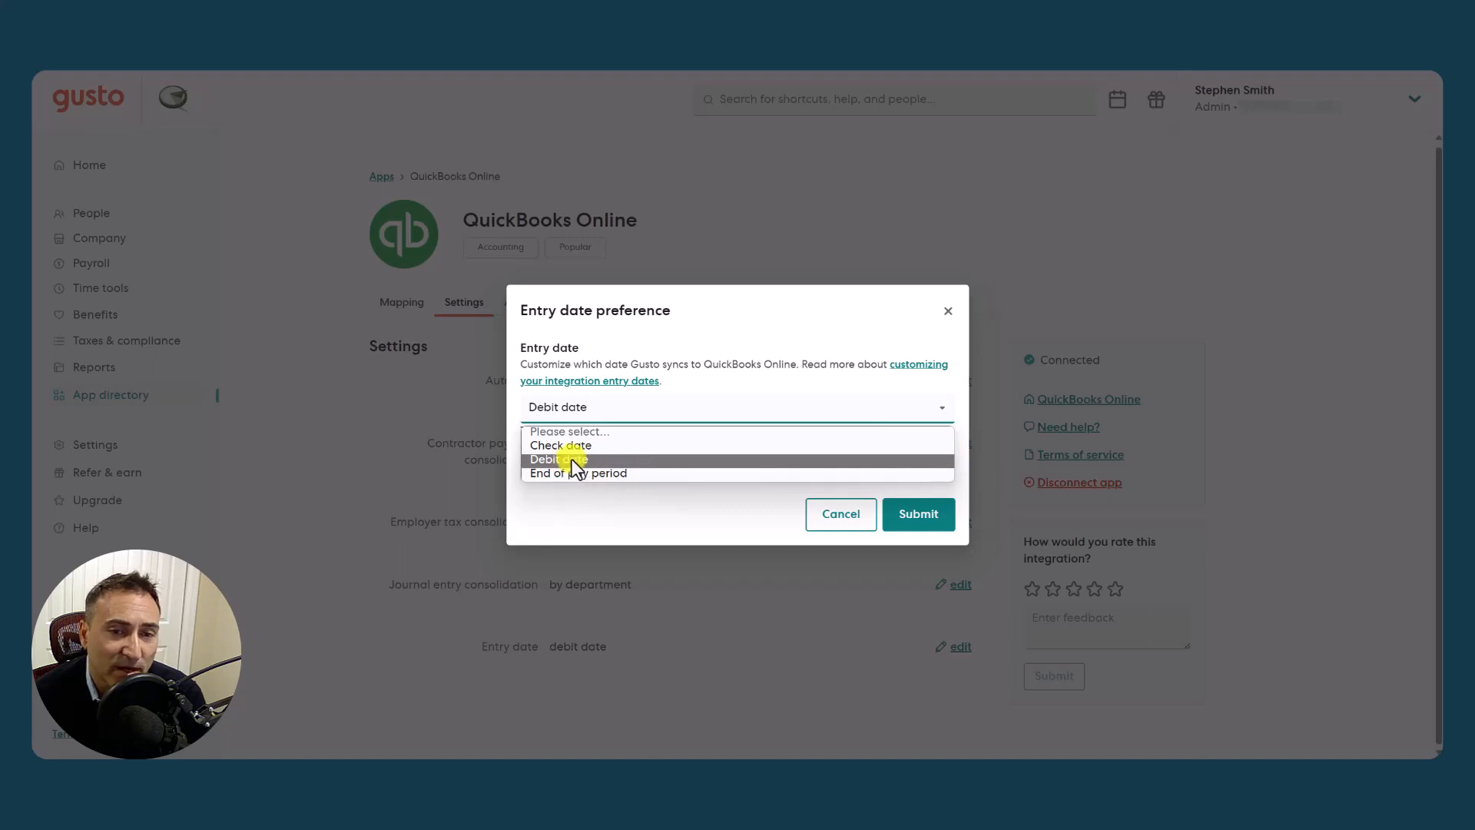
pyautogui.click(557, 459)
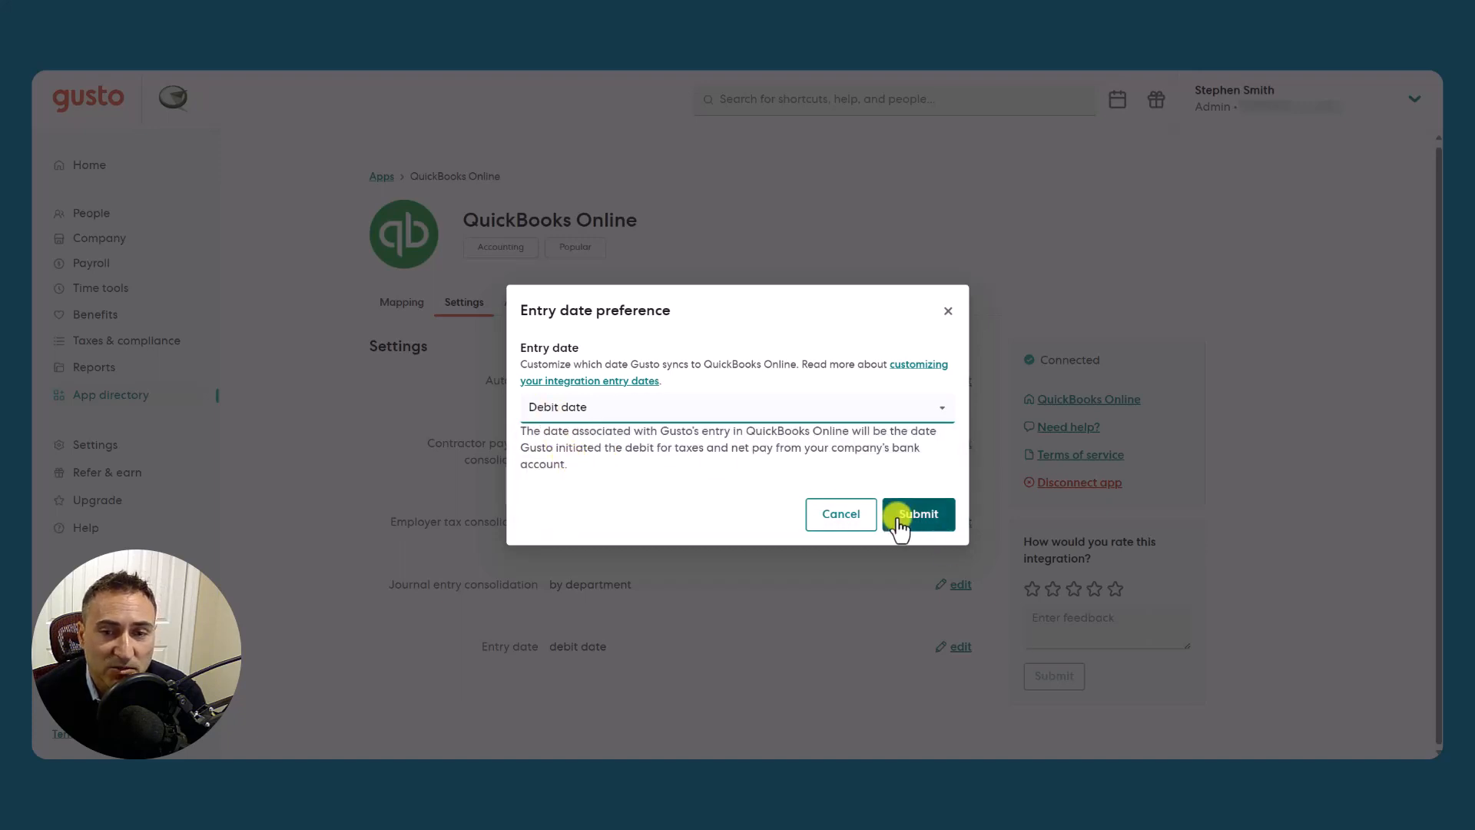
pyautogui.click(917, 514)
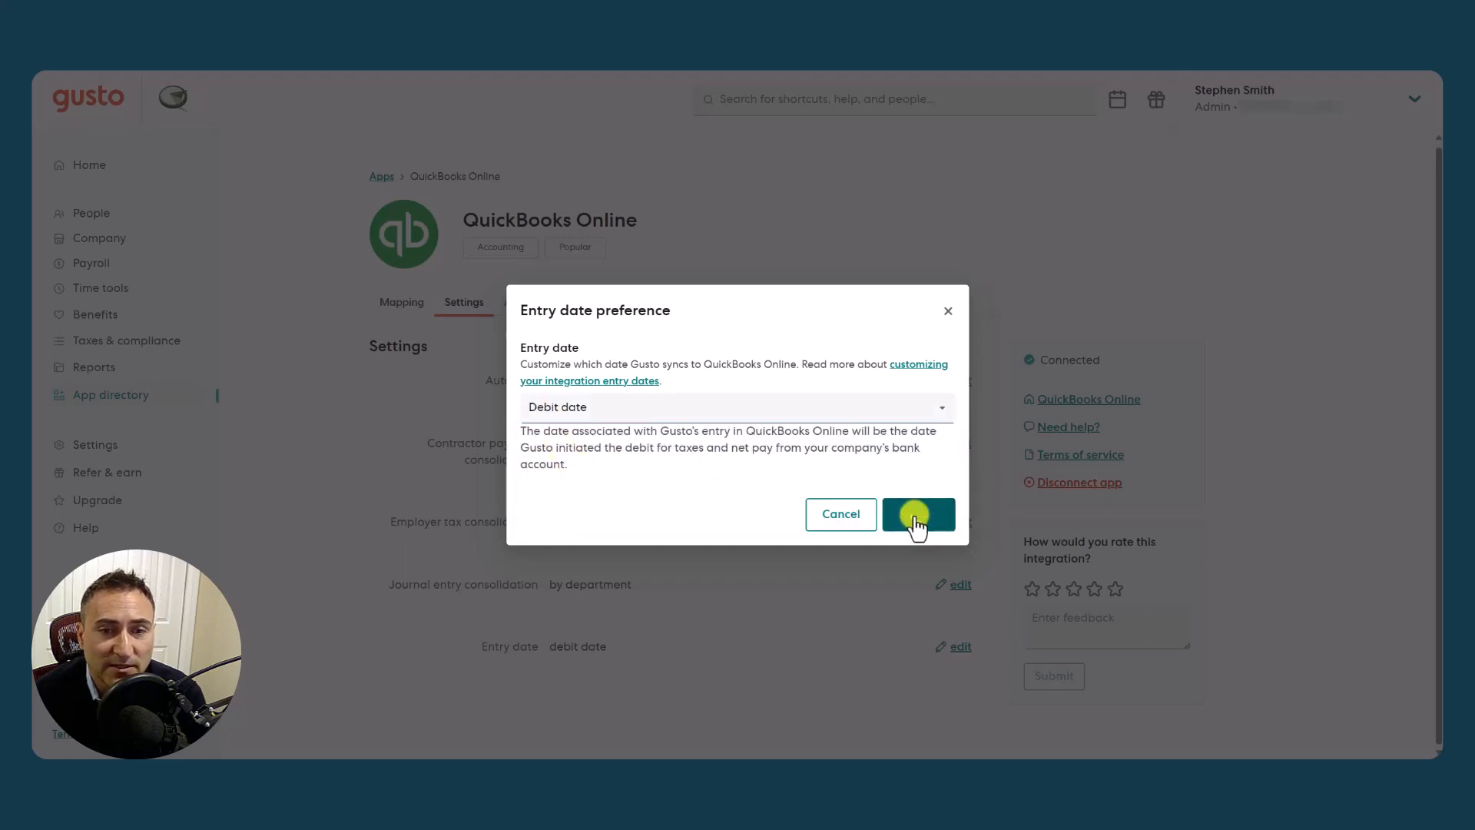
pyautogui.click(916, 514)
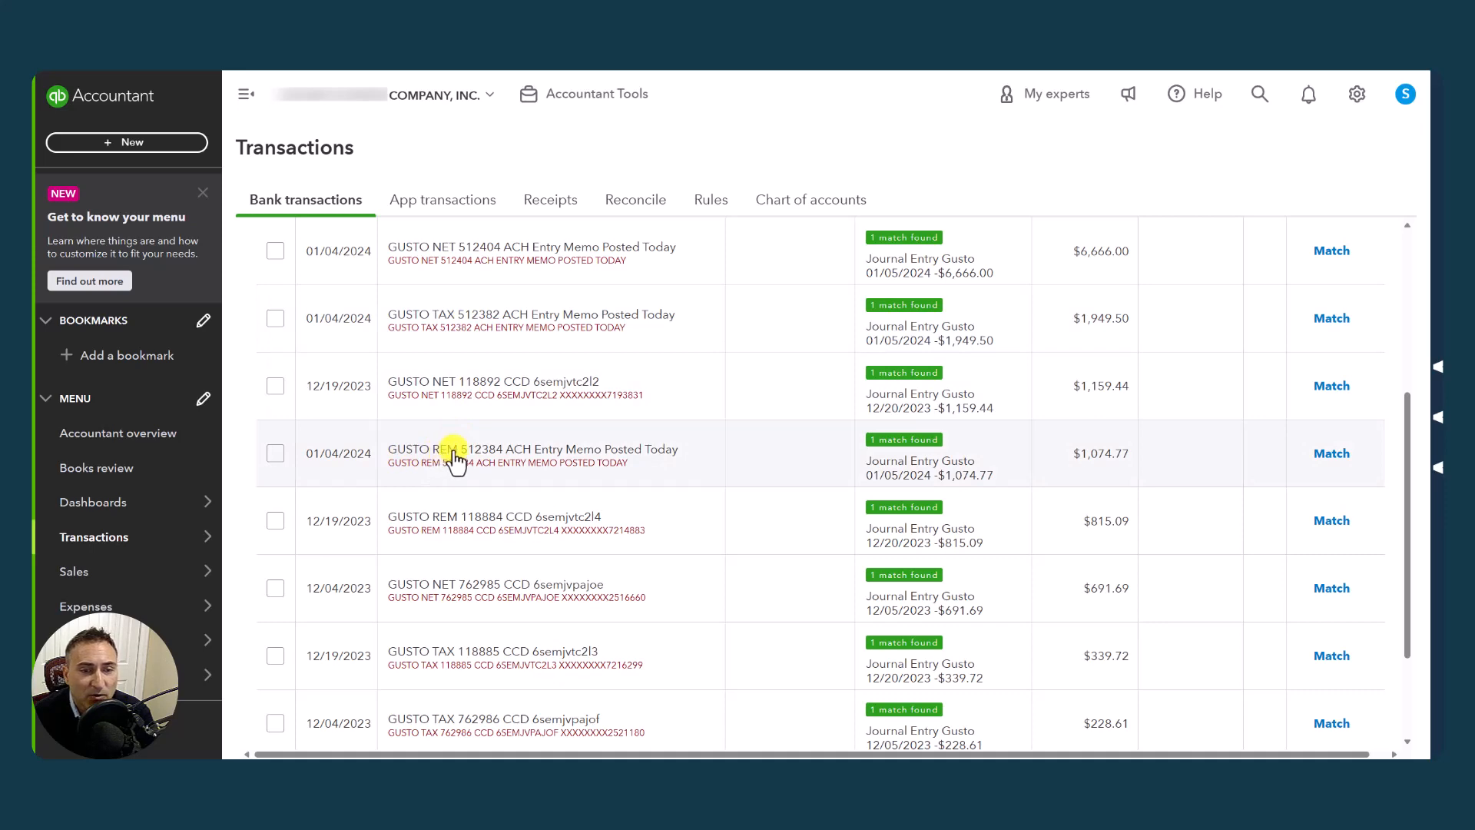
# Scroll the Gusto-filtered bank transactions to the fee withdrawals and tax debit rows
pyautogui.scroll(-3)
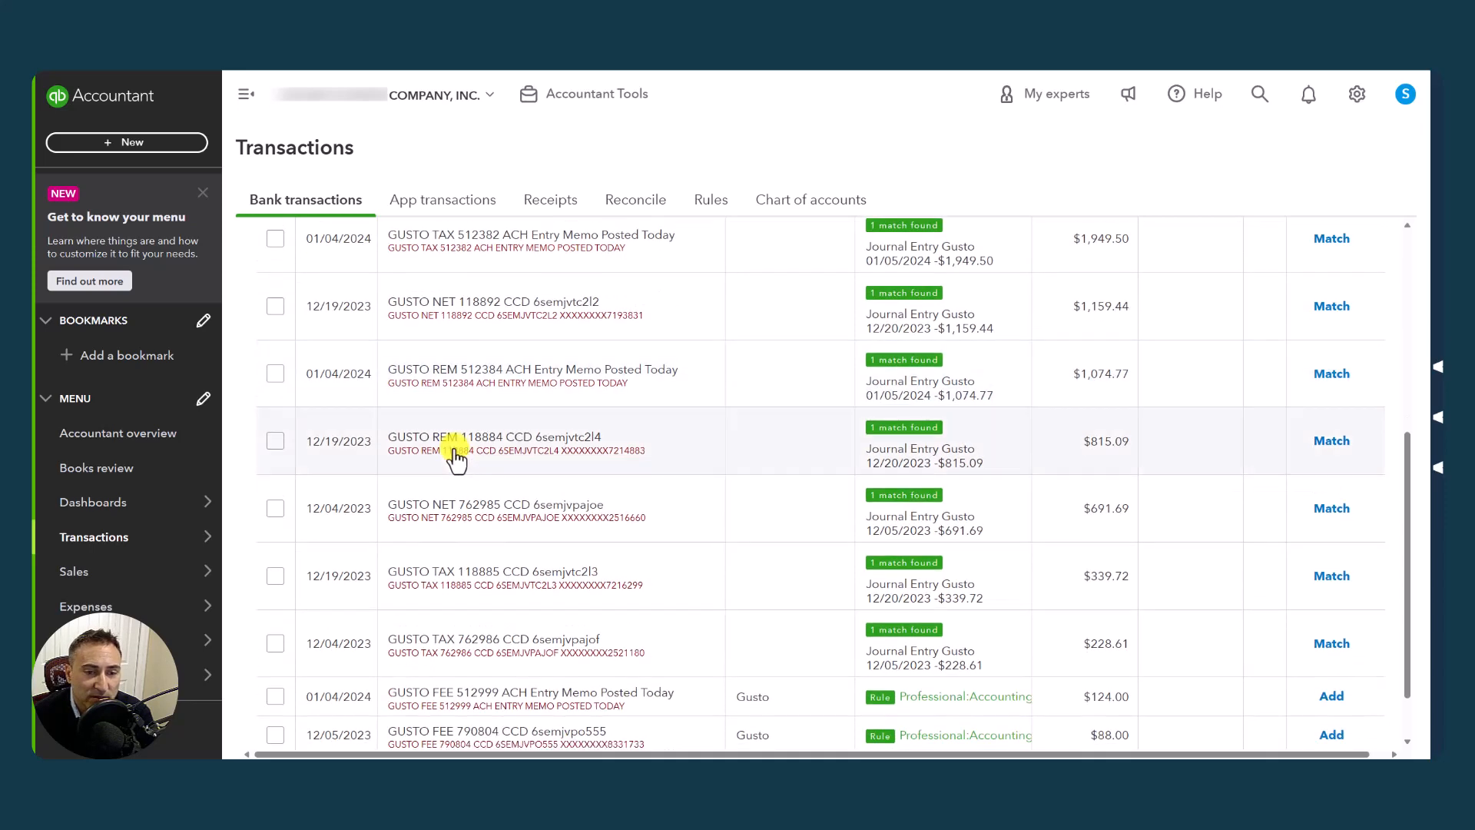
pyautogui.scroll(-3)
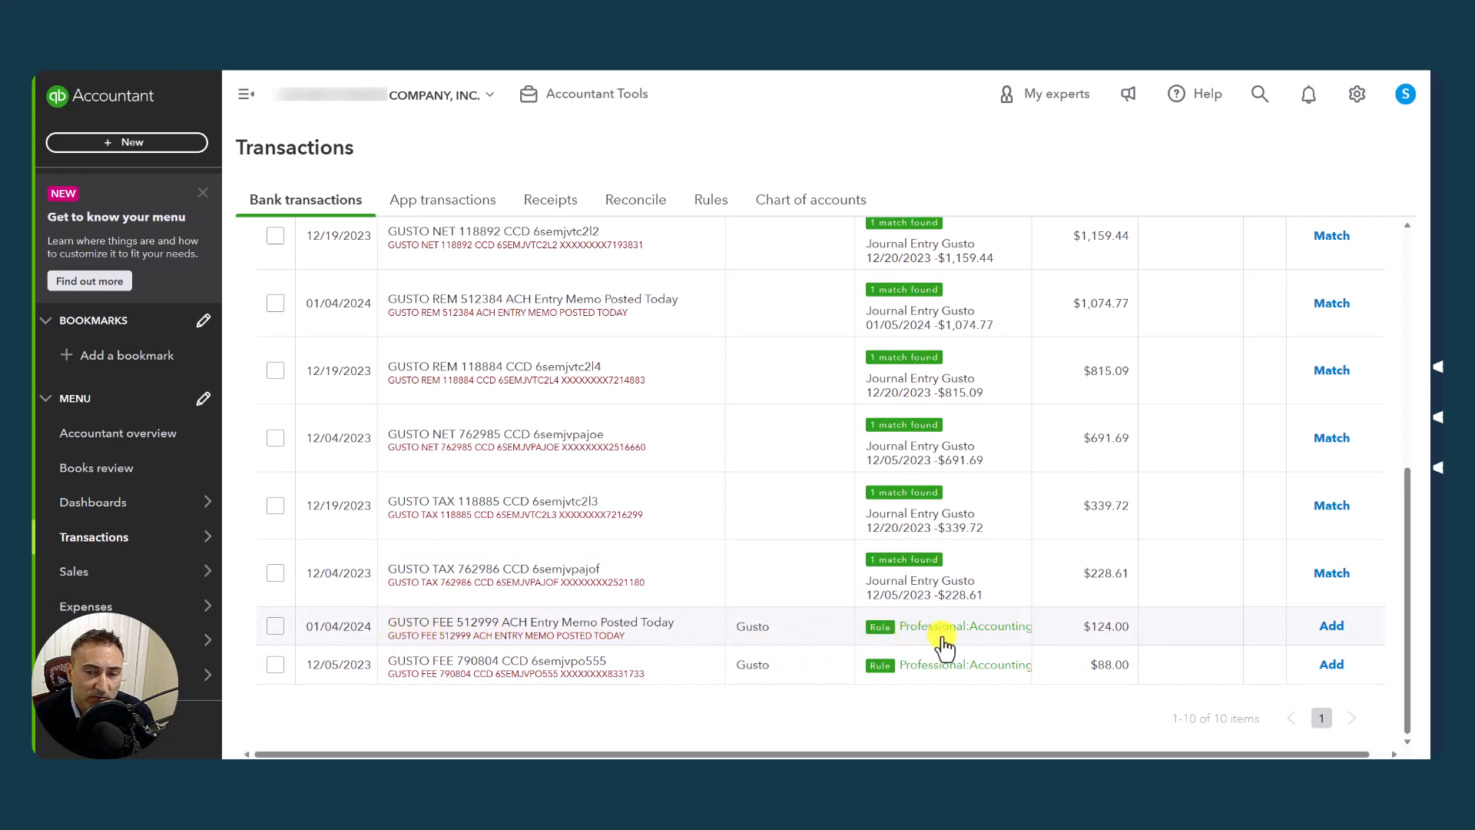
pyautogui.moveTo(997, 637)
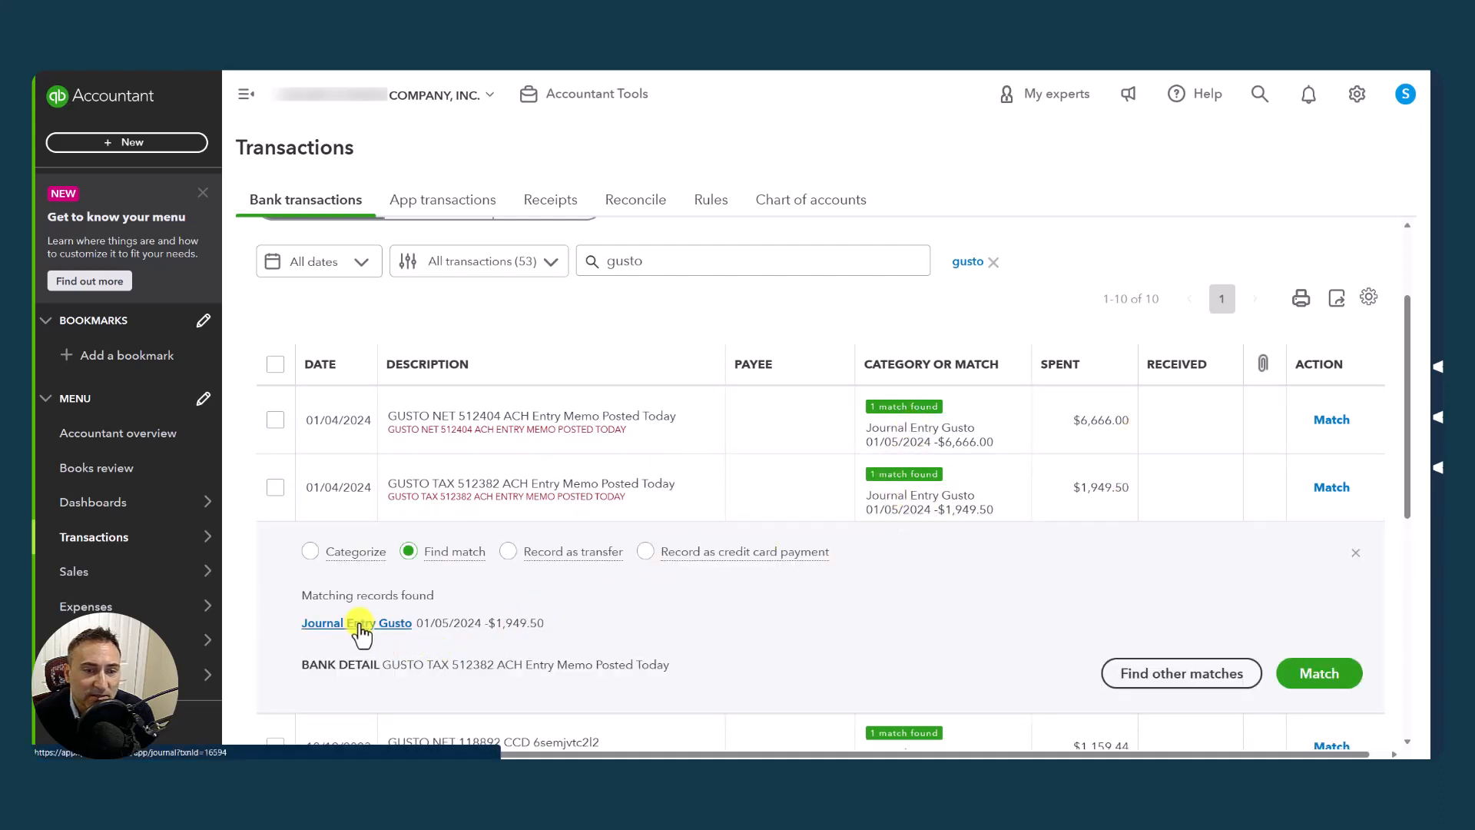
# Open the matched Gusto journal entry dated 01/05/2024 from the tax debit row
pyautogui.click(355, 622)
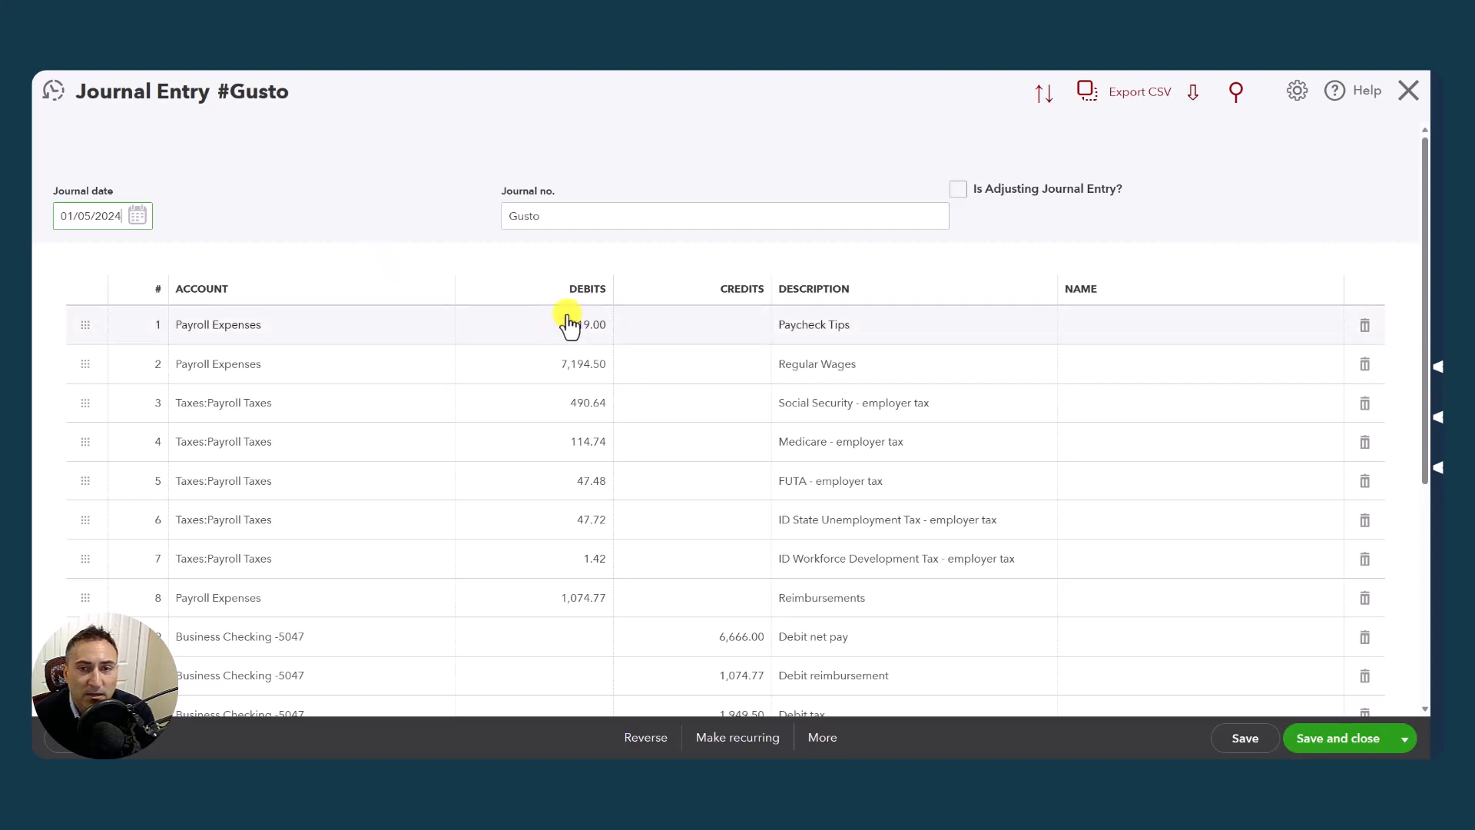
pyautogui.moveTo(349, 461)
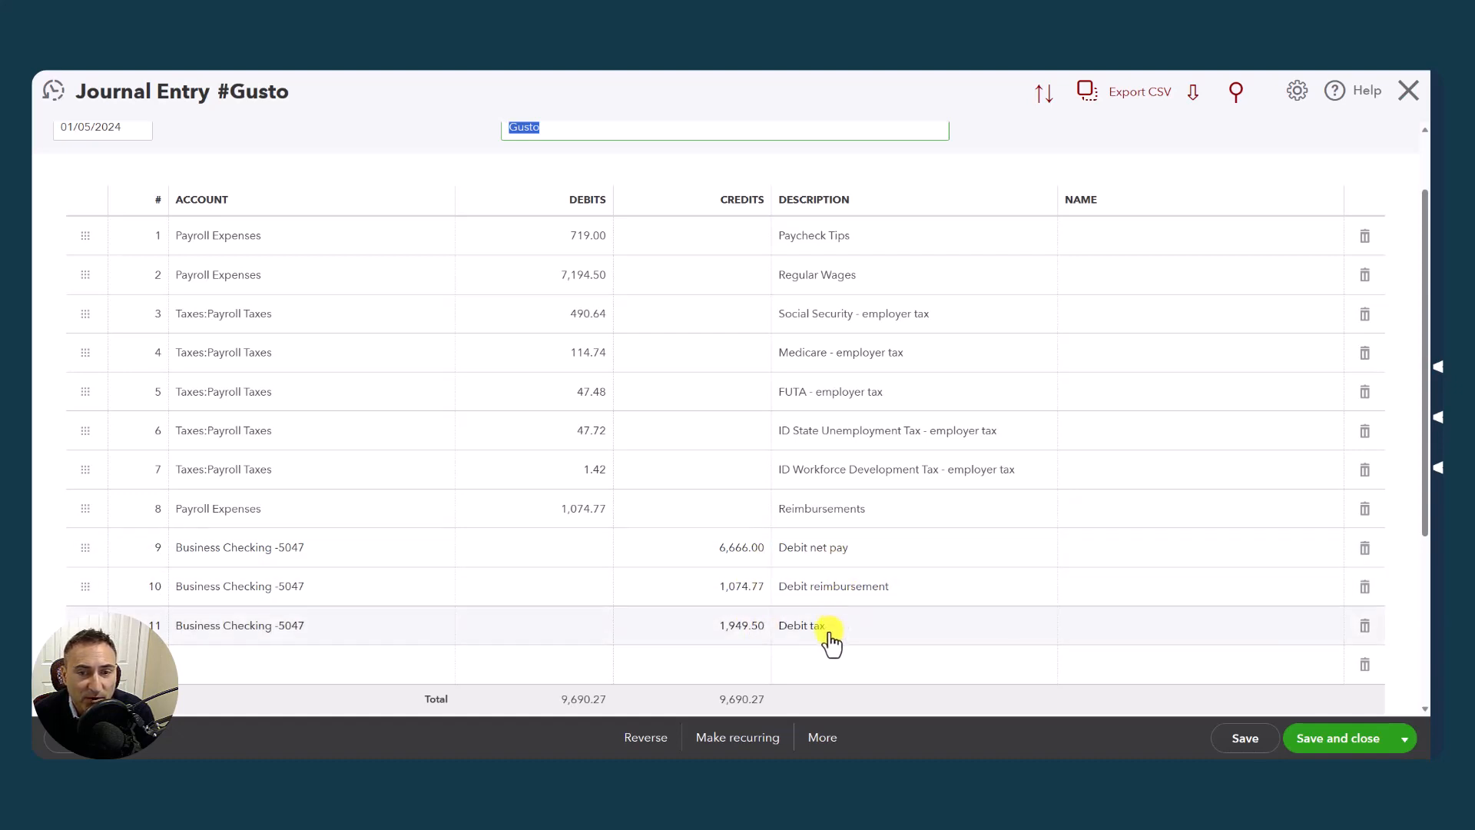
pyautogui.moveTo(832, 313)
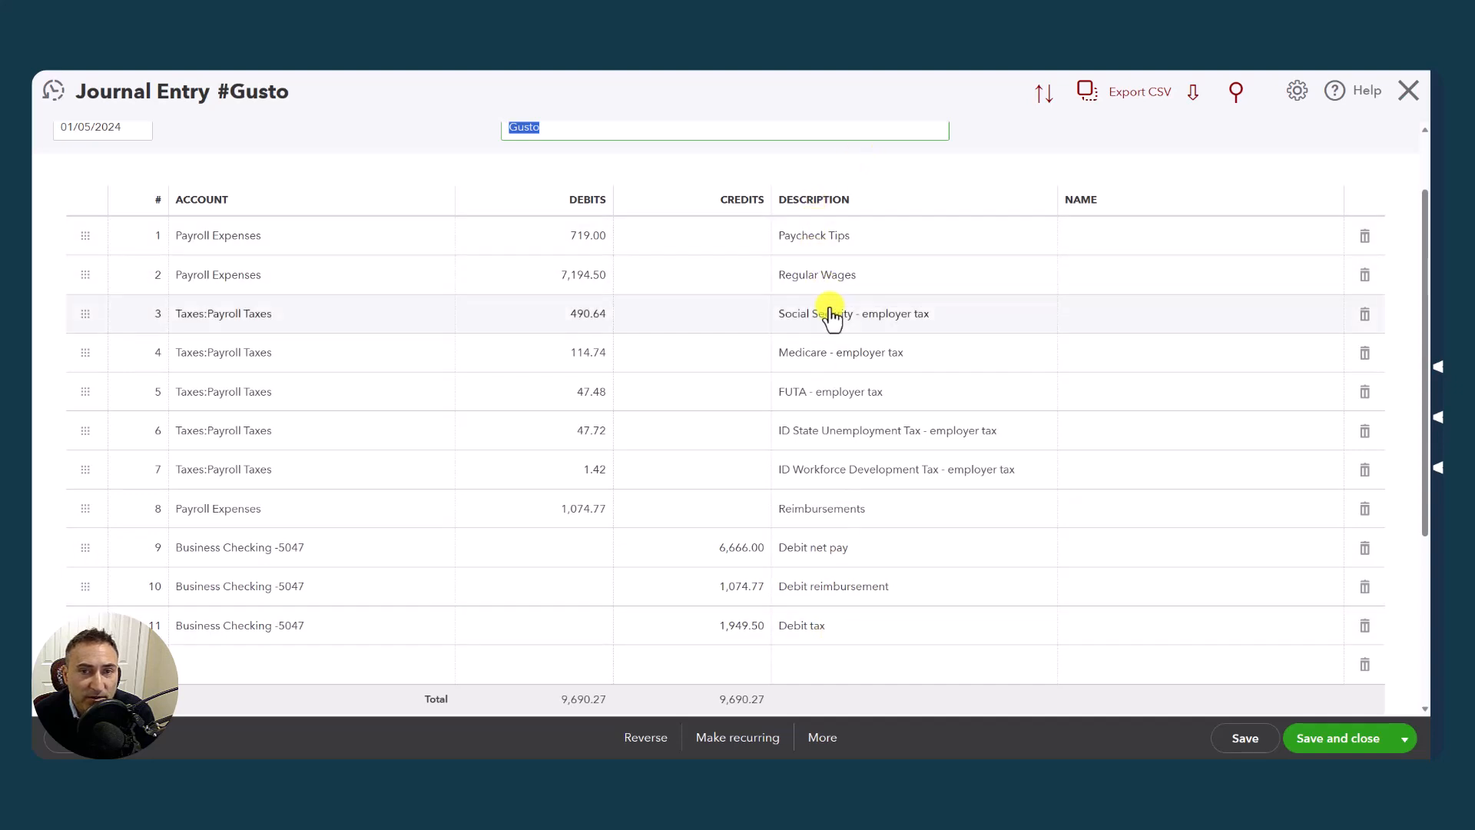
pyautogui.moveTo(850, 627)
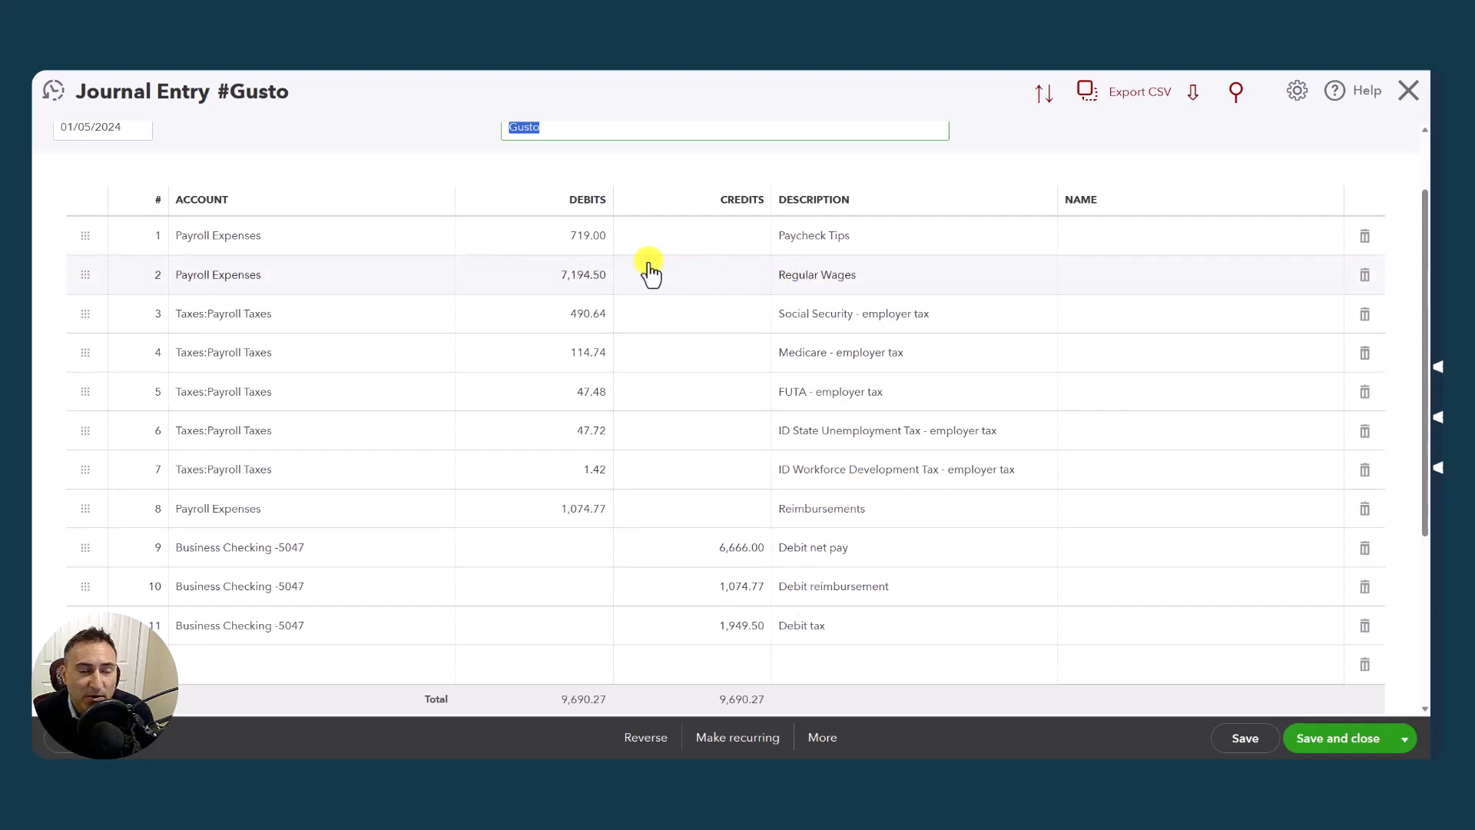
pyautogui.moveTo(701, 329)
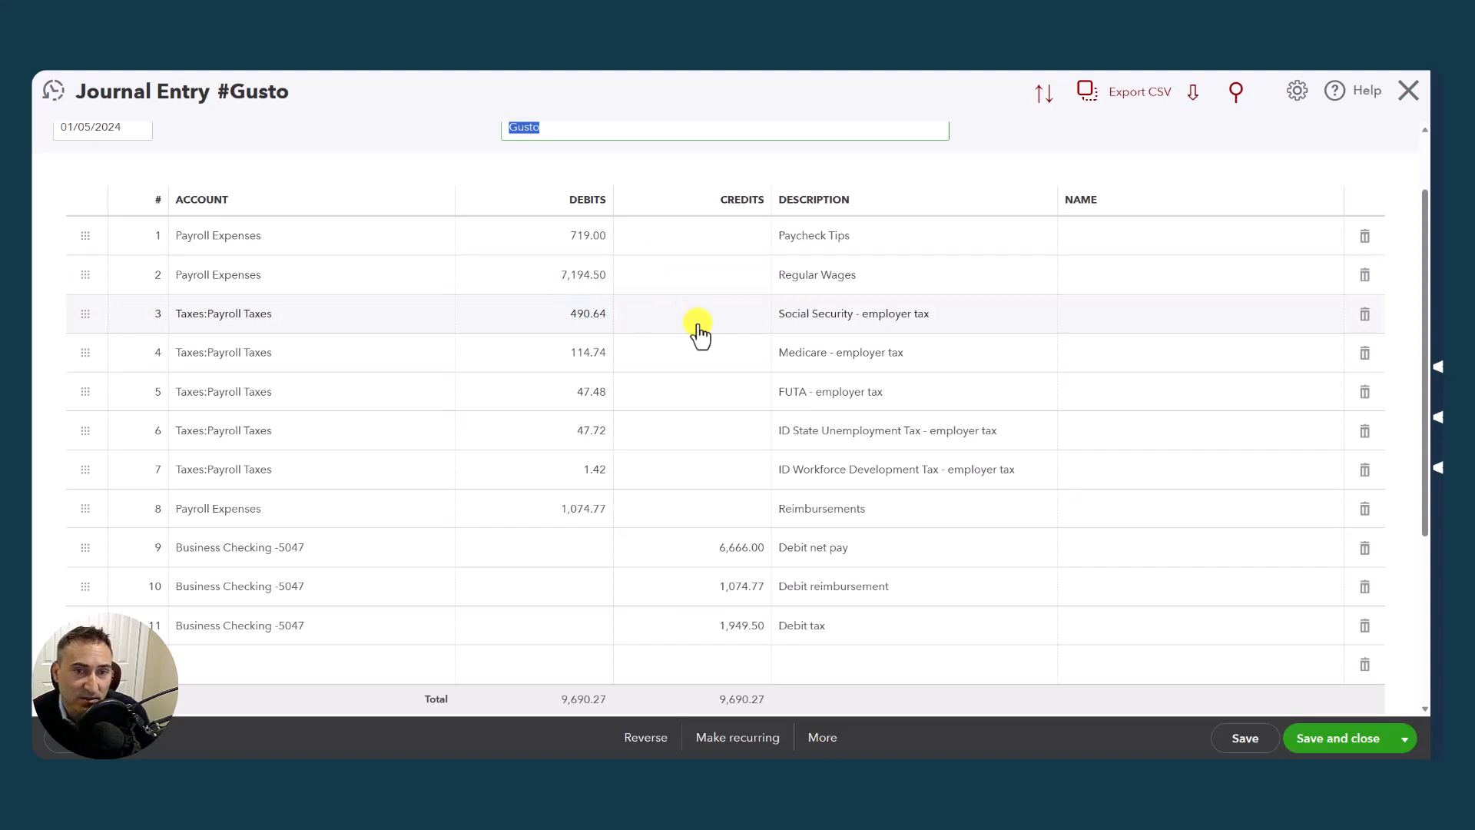
pyautogui.moveTo(908, 345)
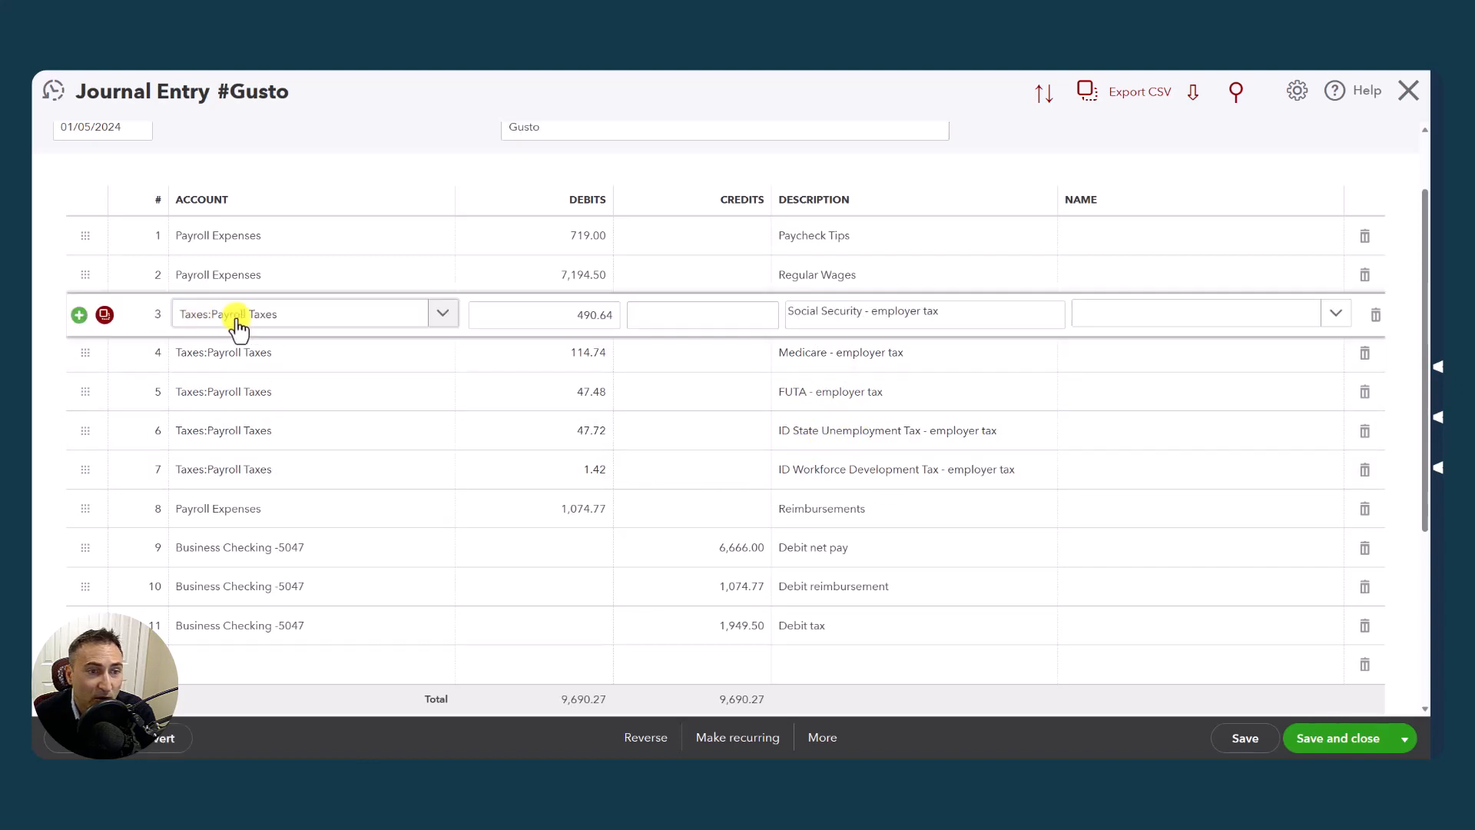
pyautogui.moveTo(319, 330)
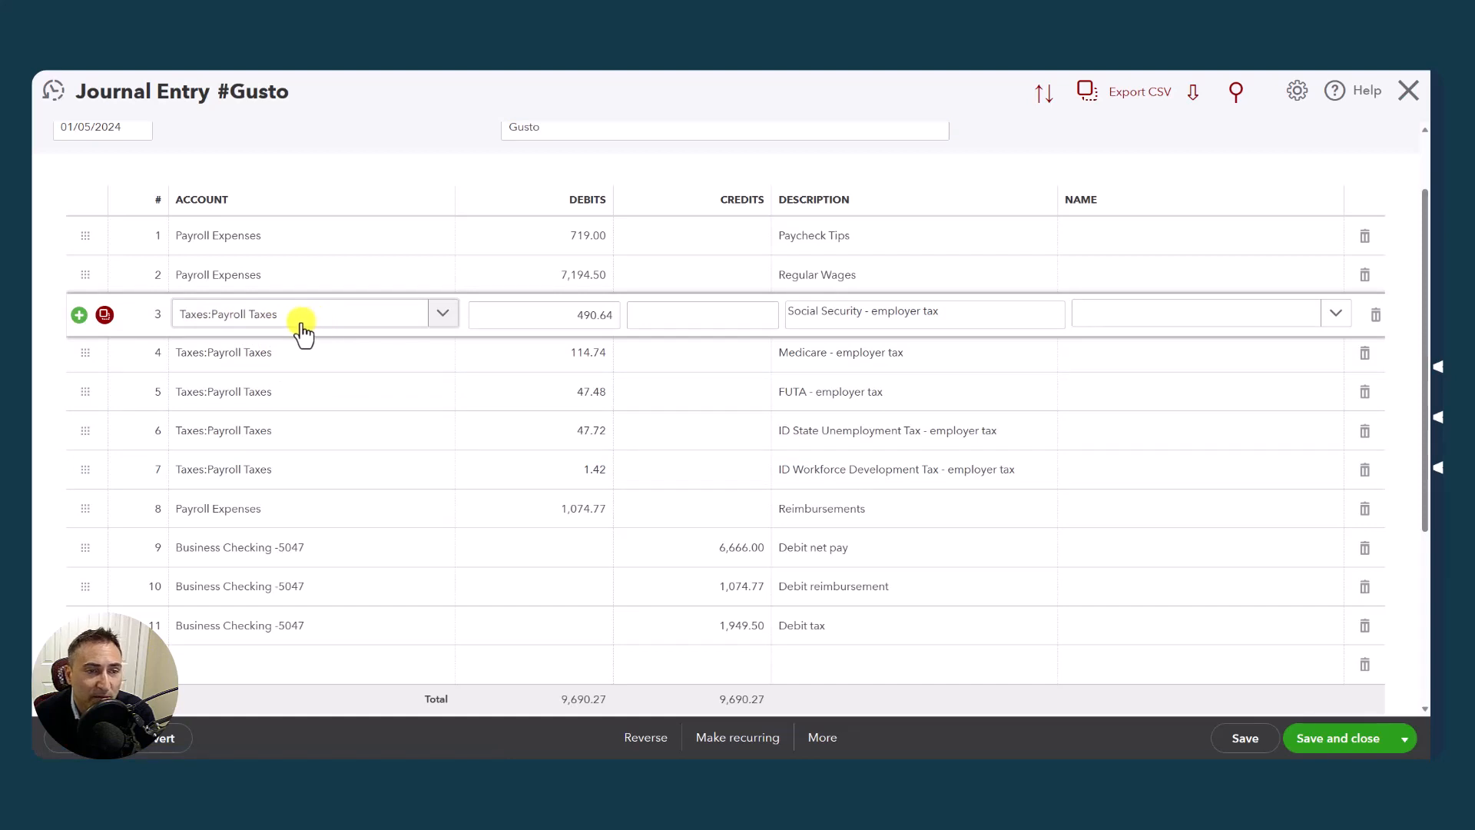
pyautogui.click(443, 314)
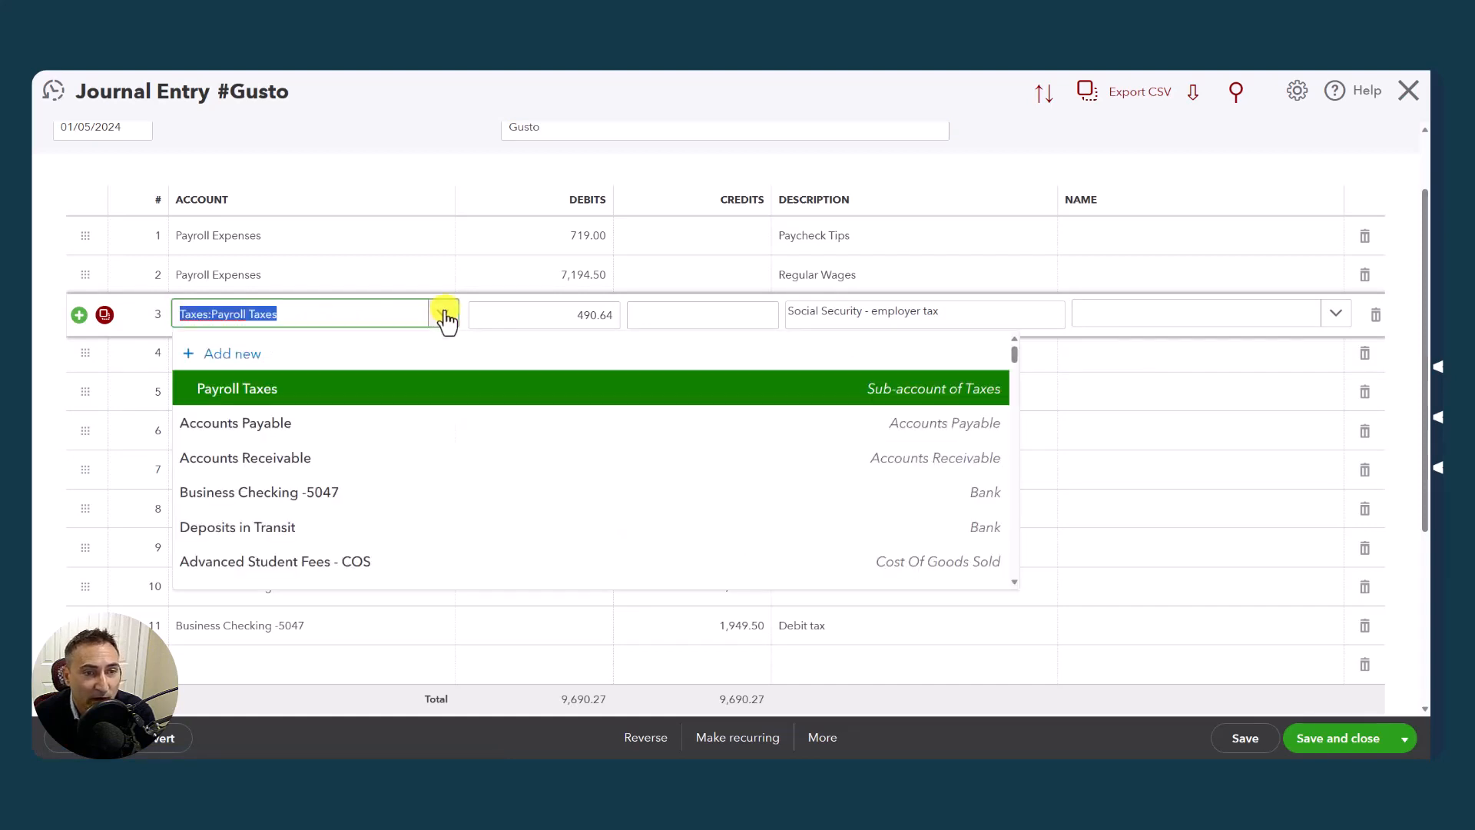
pyautogui.click(235, 387)
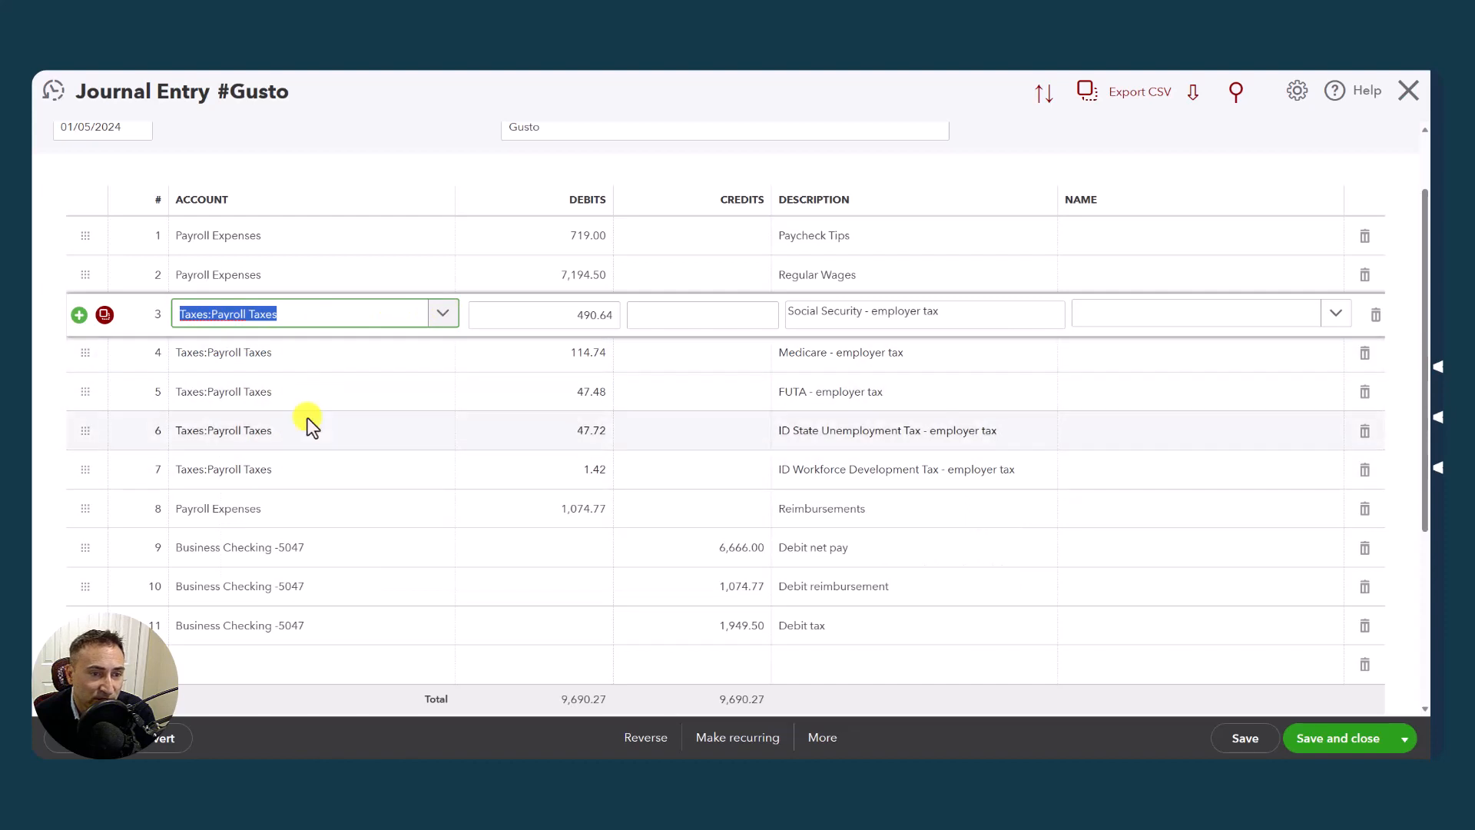
pyautogui.click(544, 314)
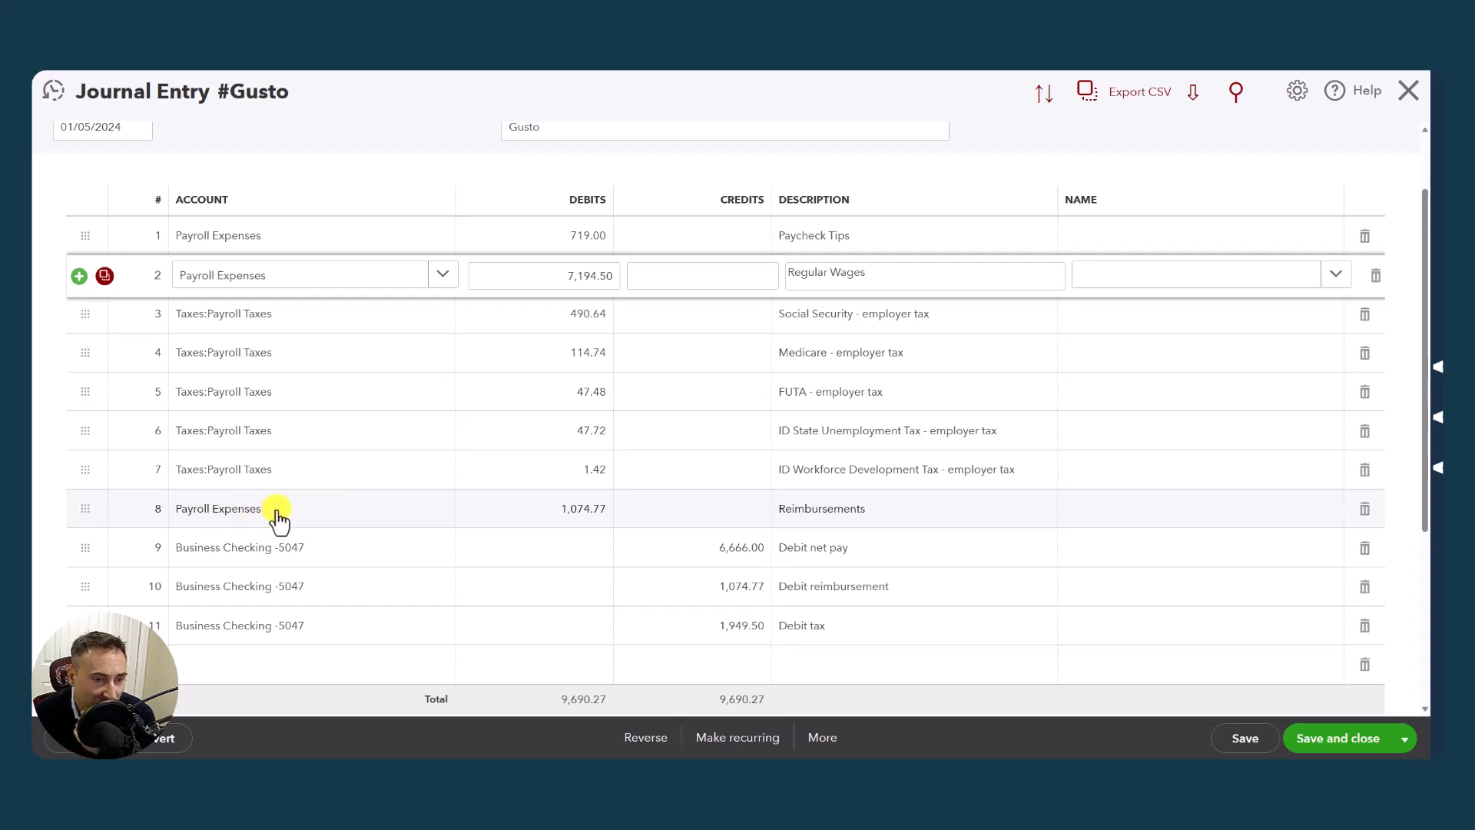
pyautogui.moveTo(293, 518)
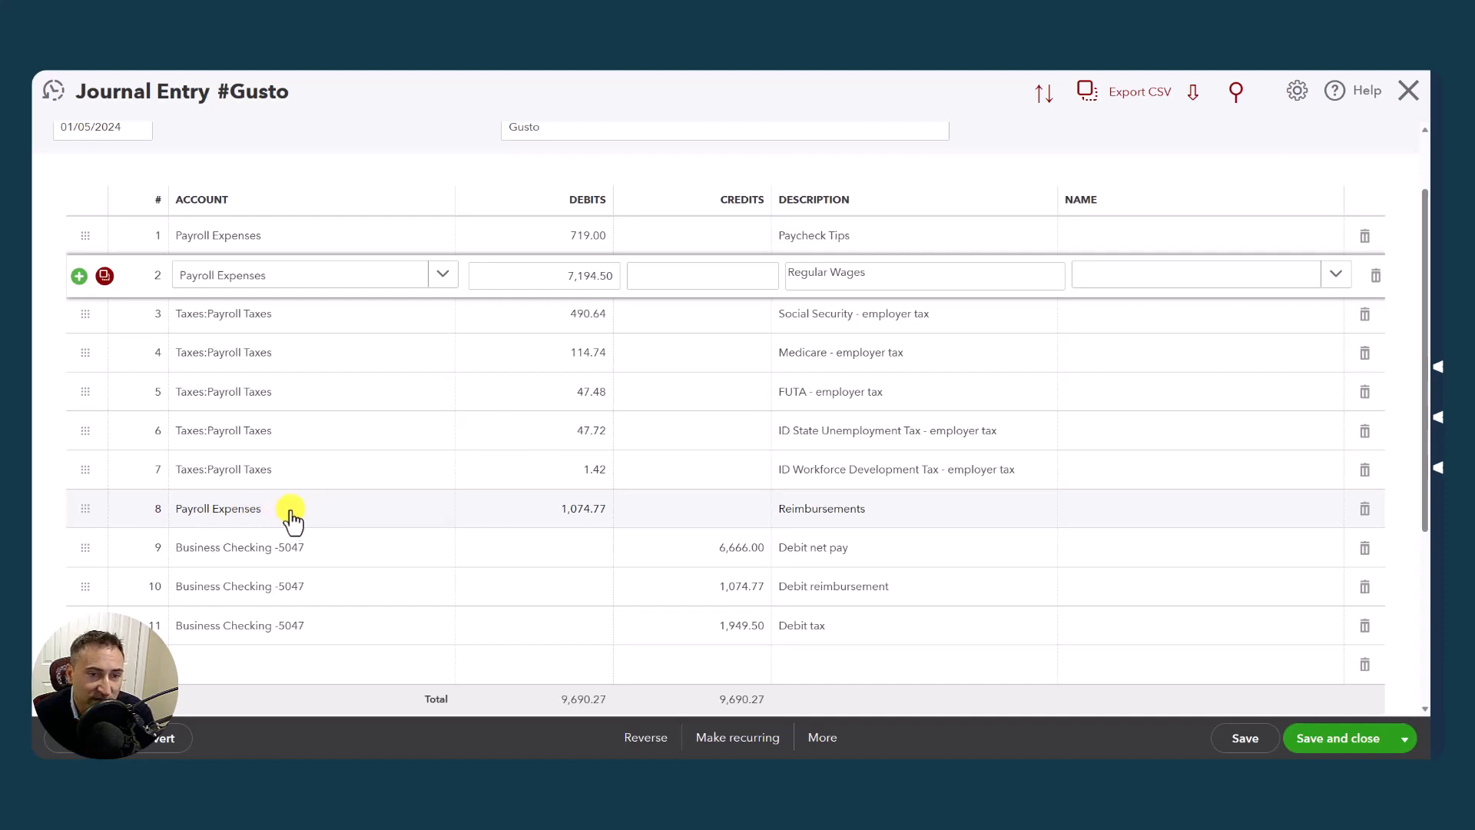
pyautogui.scroll(-3)
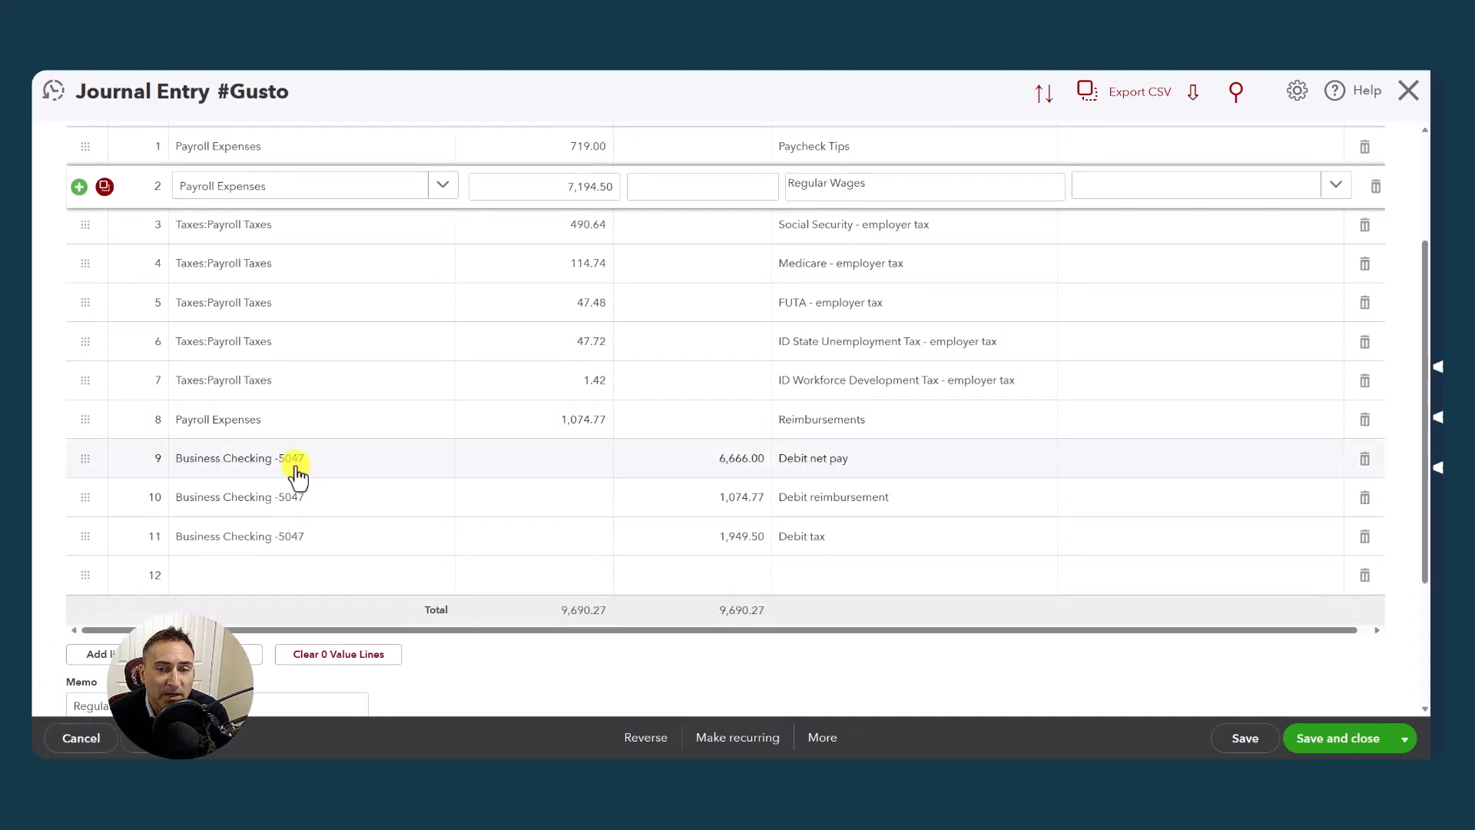
pyautogui.scroll(-3)
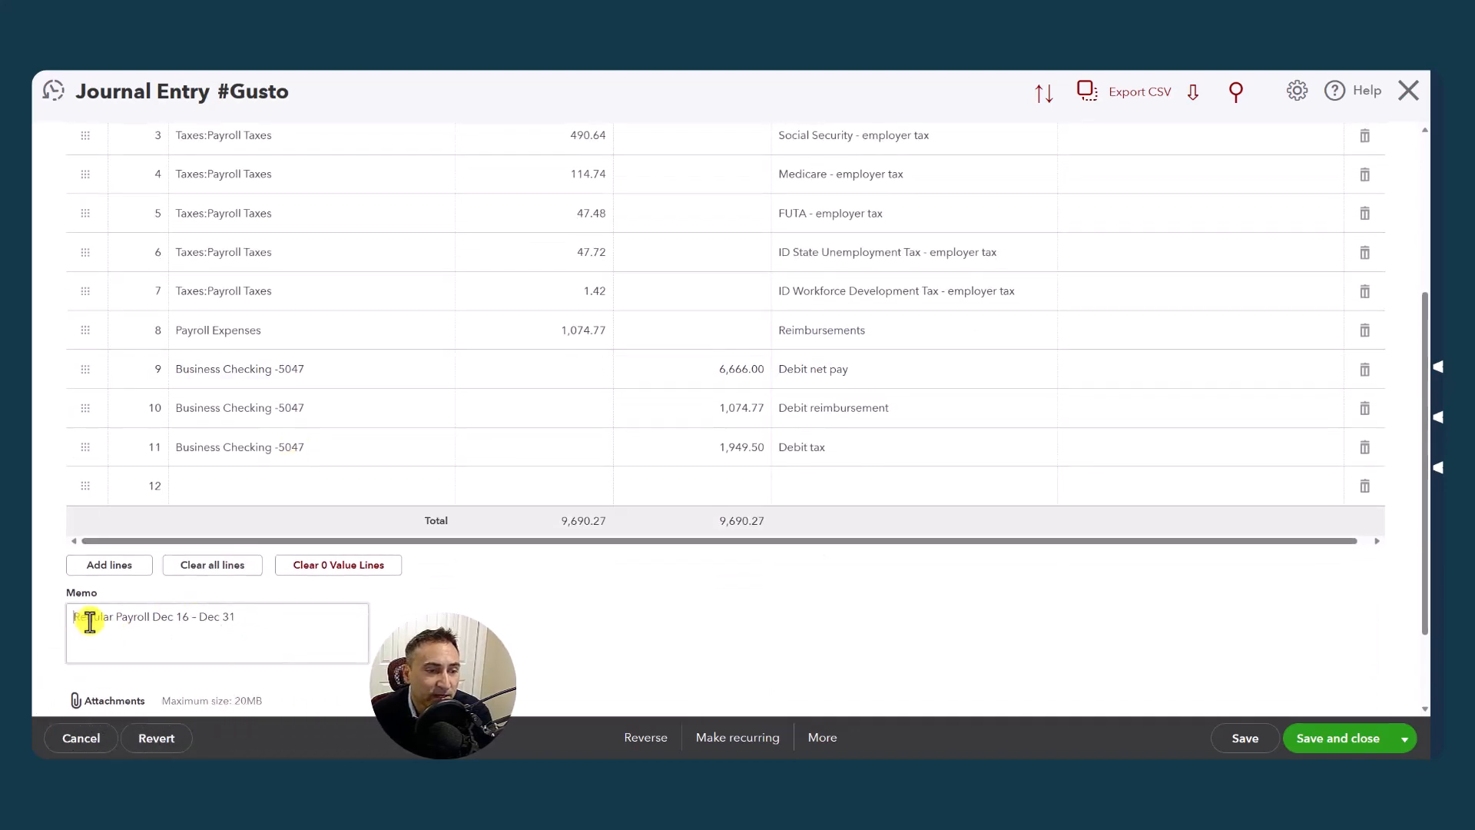
pyautogui.tripleClick(154, 616)
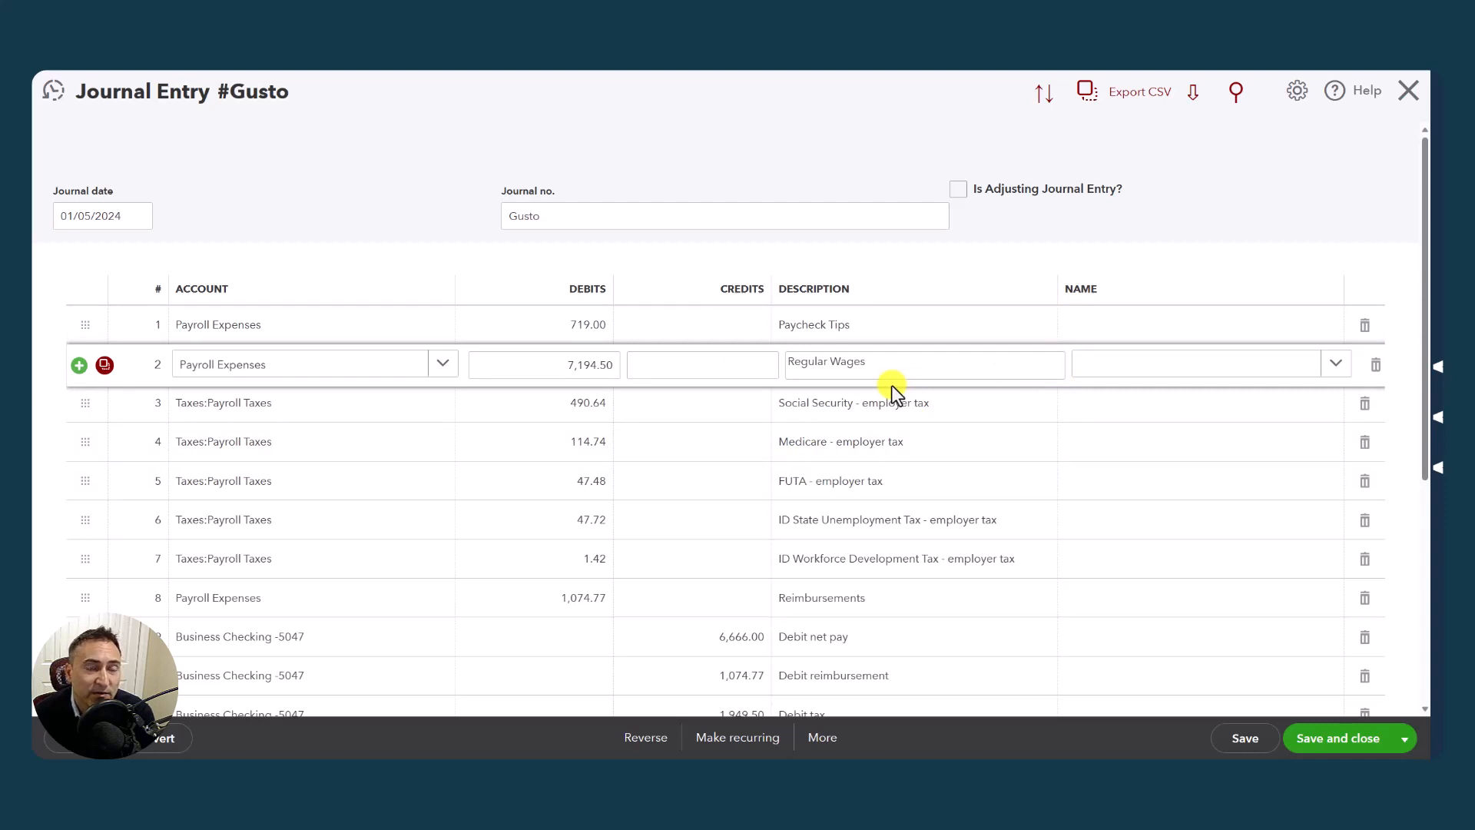
pyautogui.moveTo(802, 388)
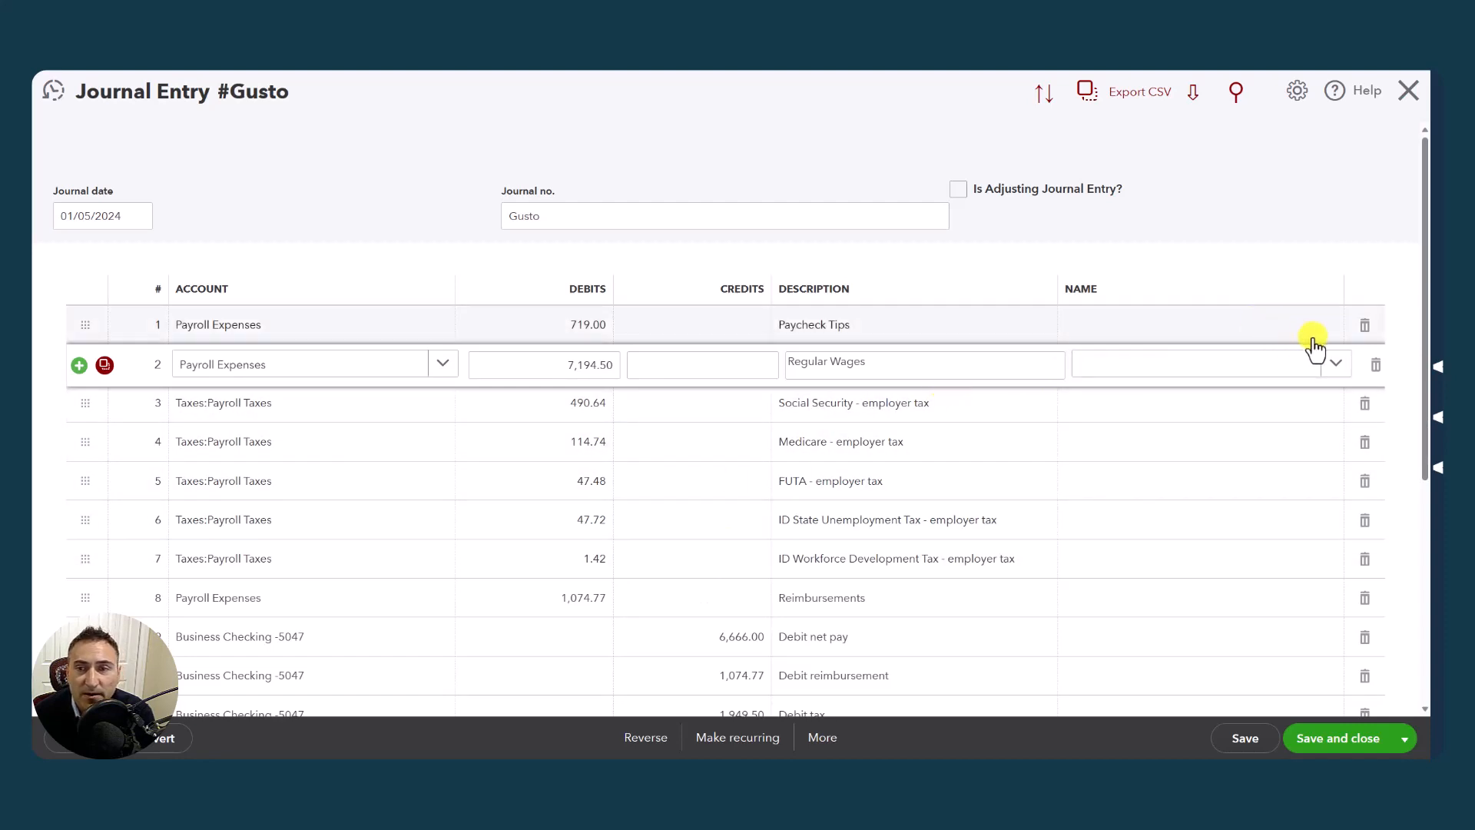
pyautogui.click(1204, 364)
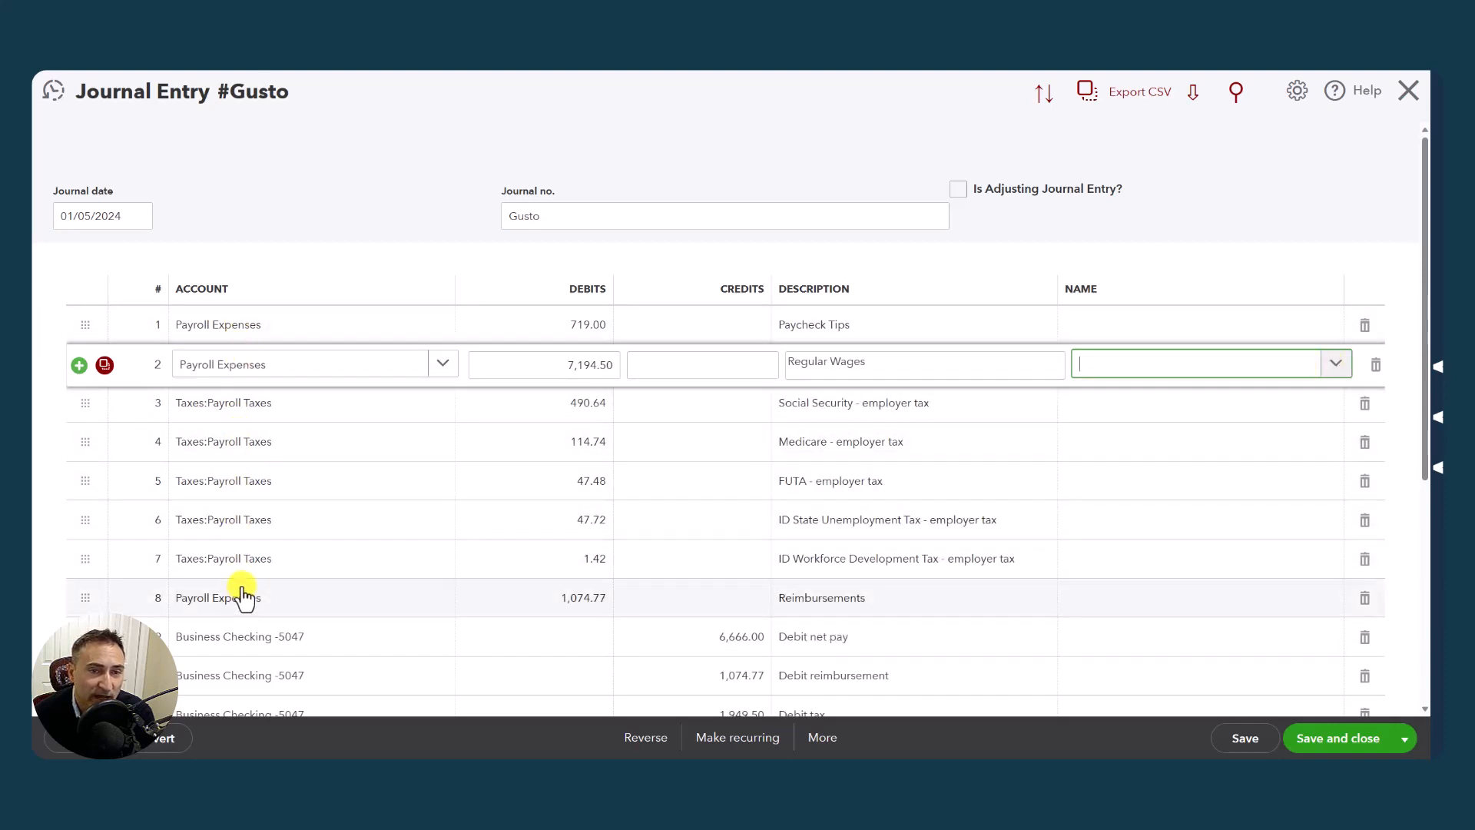
pyautogui.moveTo(1111, 343)
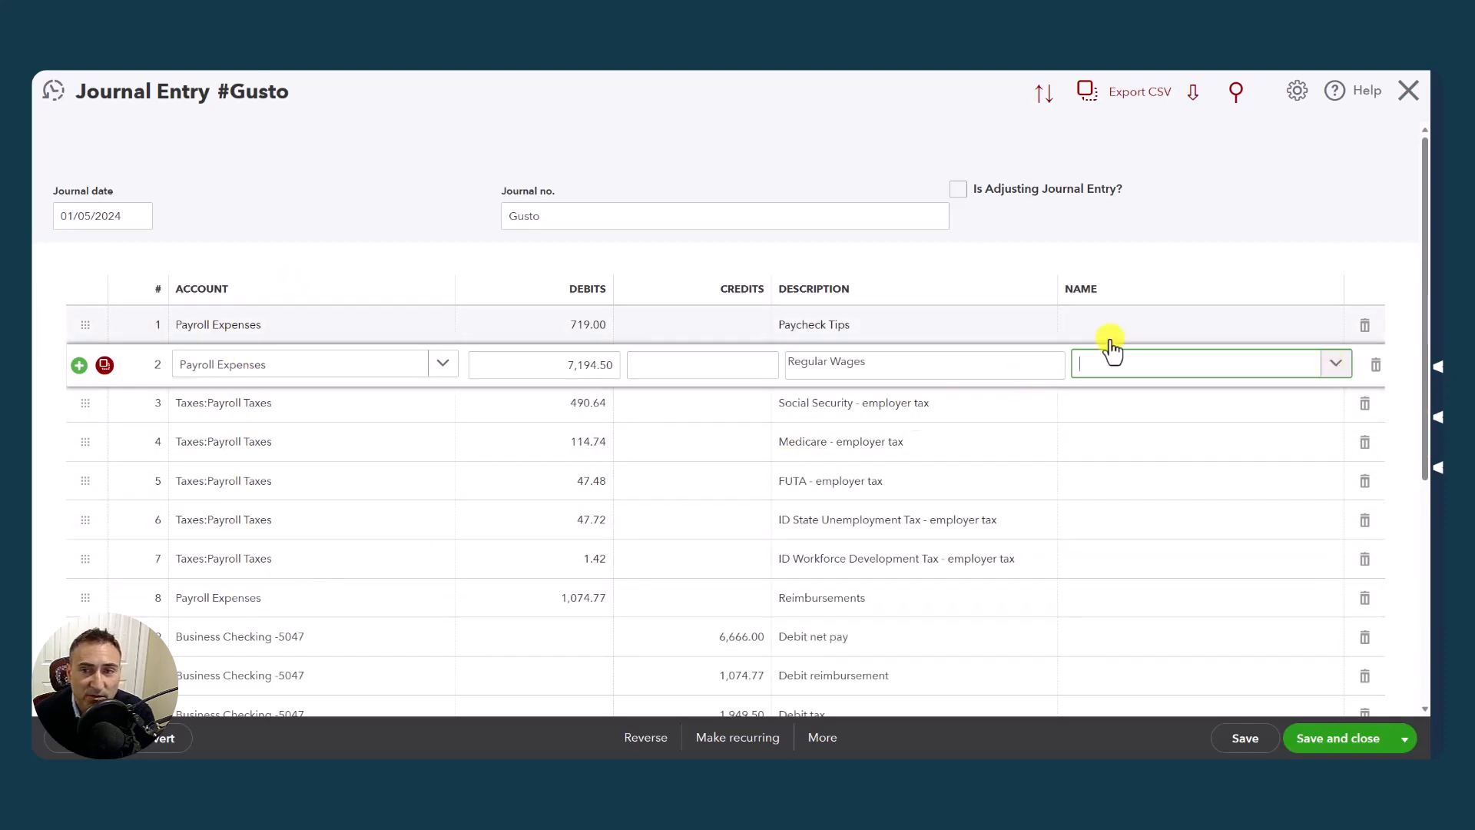
pyautogui.moveTo(1073, 430)
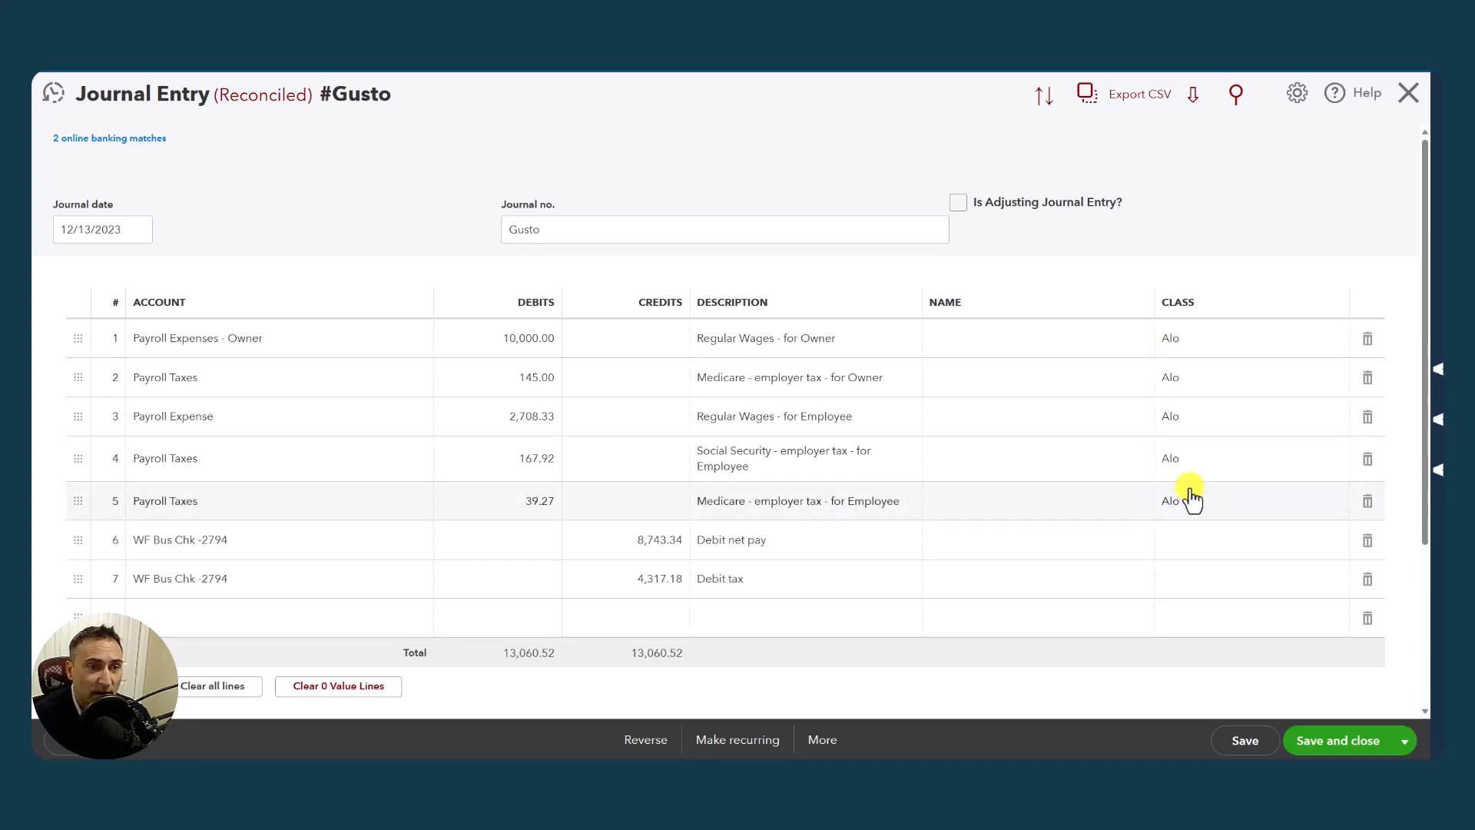
pyautogui.moveTo(707, 434)
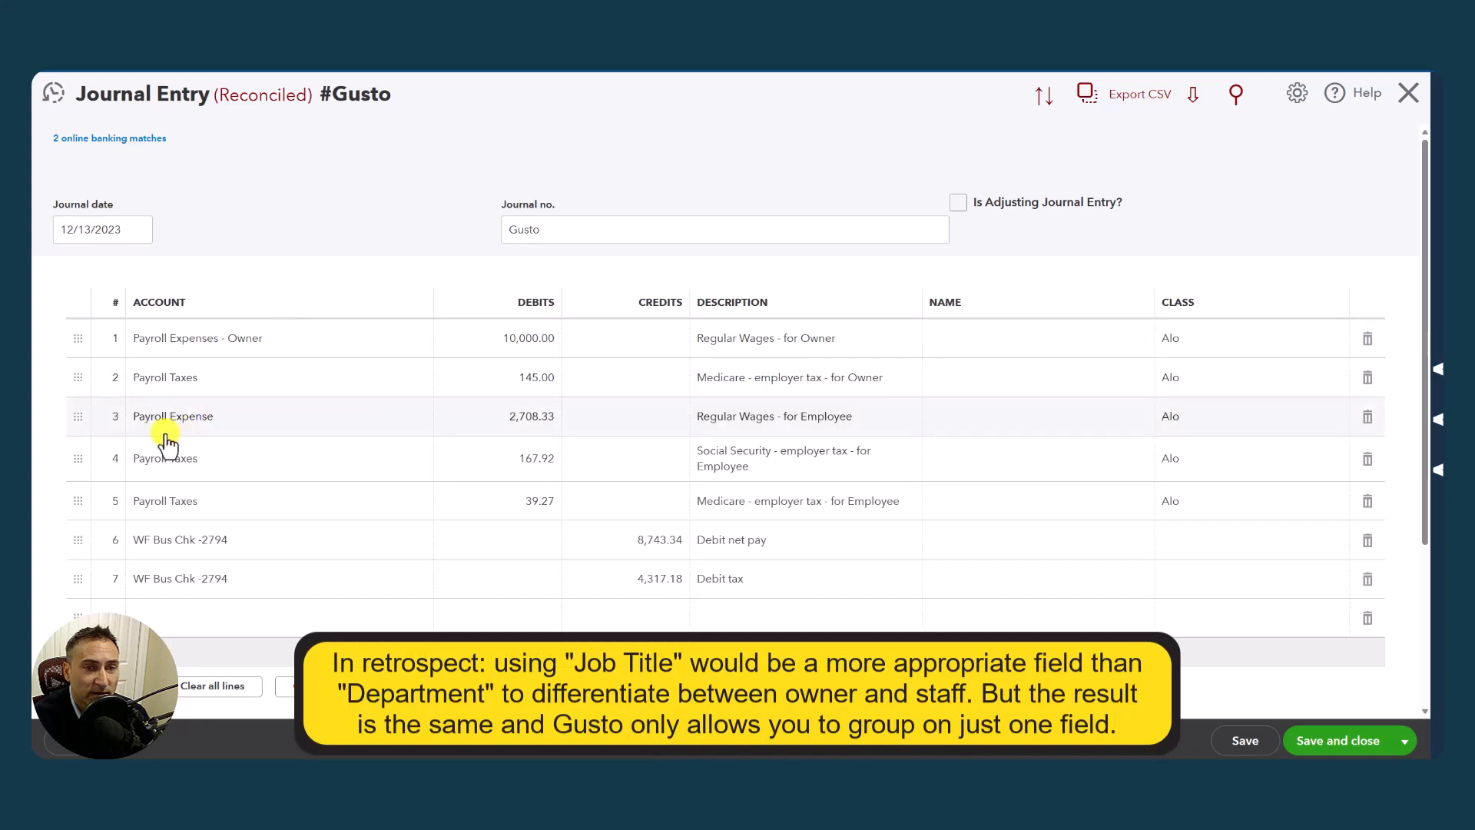
pyautogui.moveTo(429, 409)
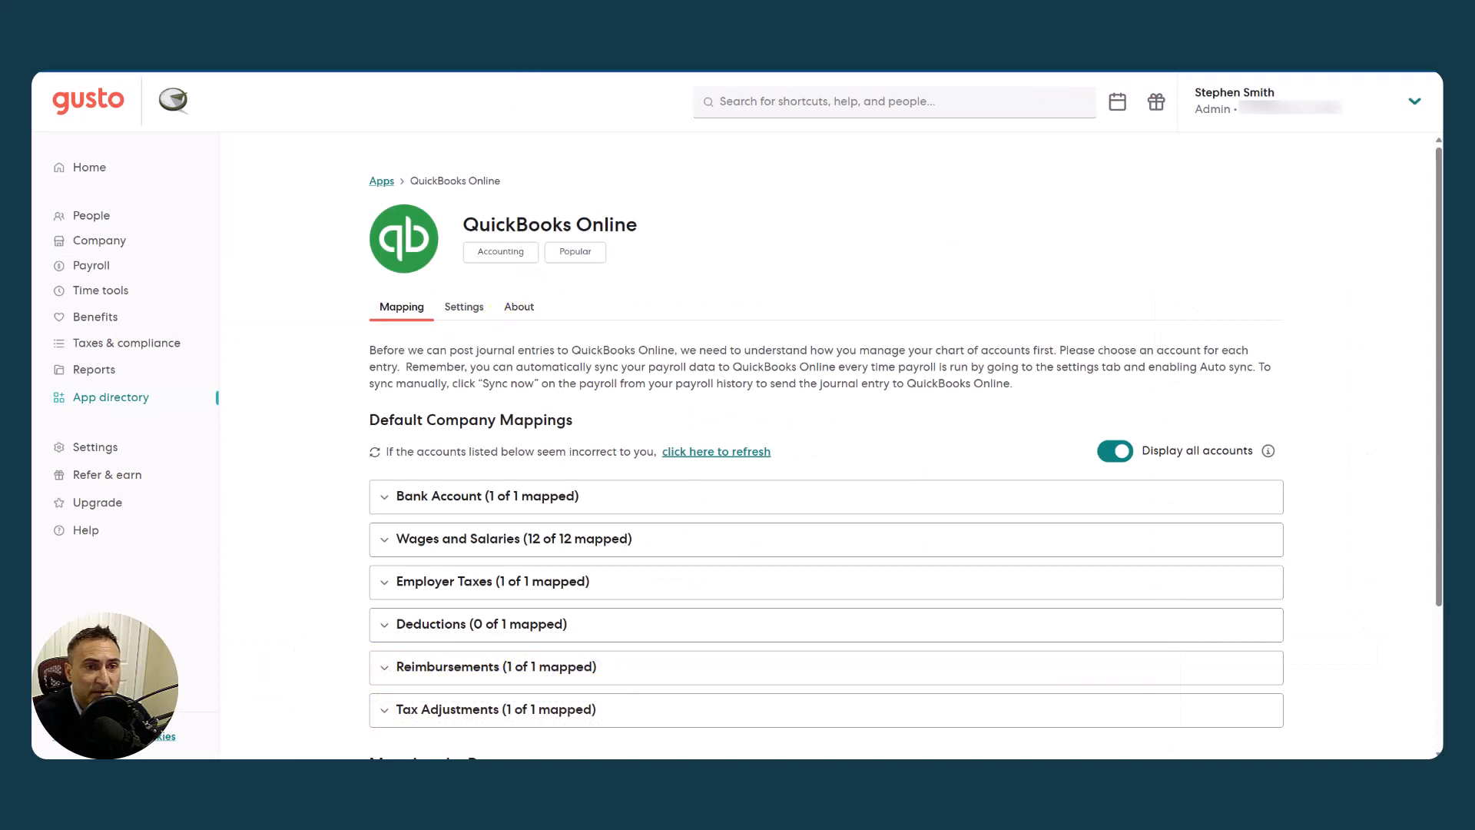
# Scroll to Mappings by Department showing Employee and Owner overrides
pyautogui.scroll(-3)
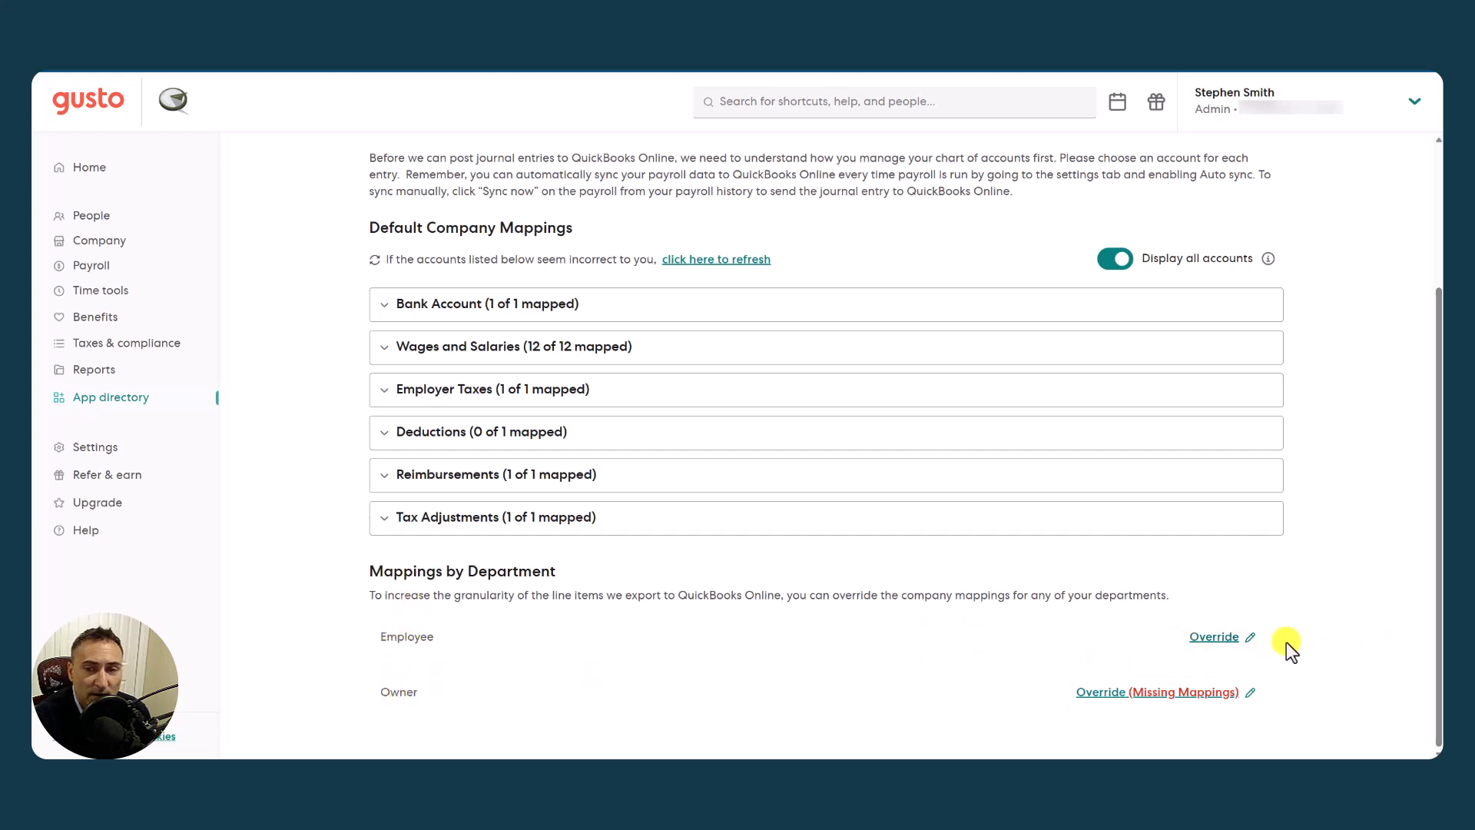
pyautogui.moveTo(1098, 705)
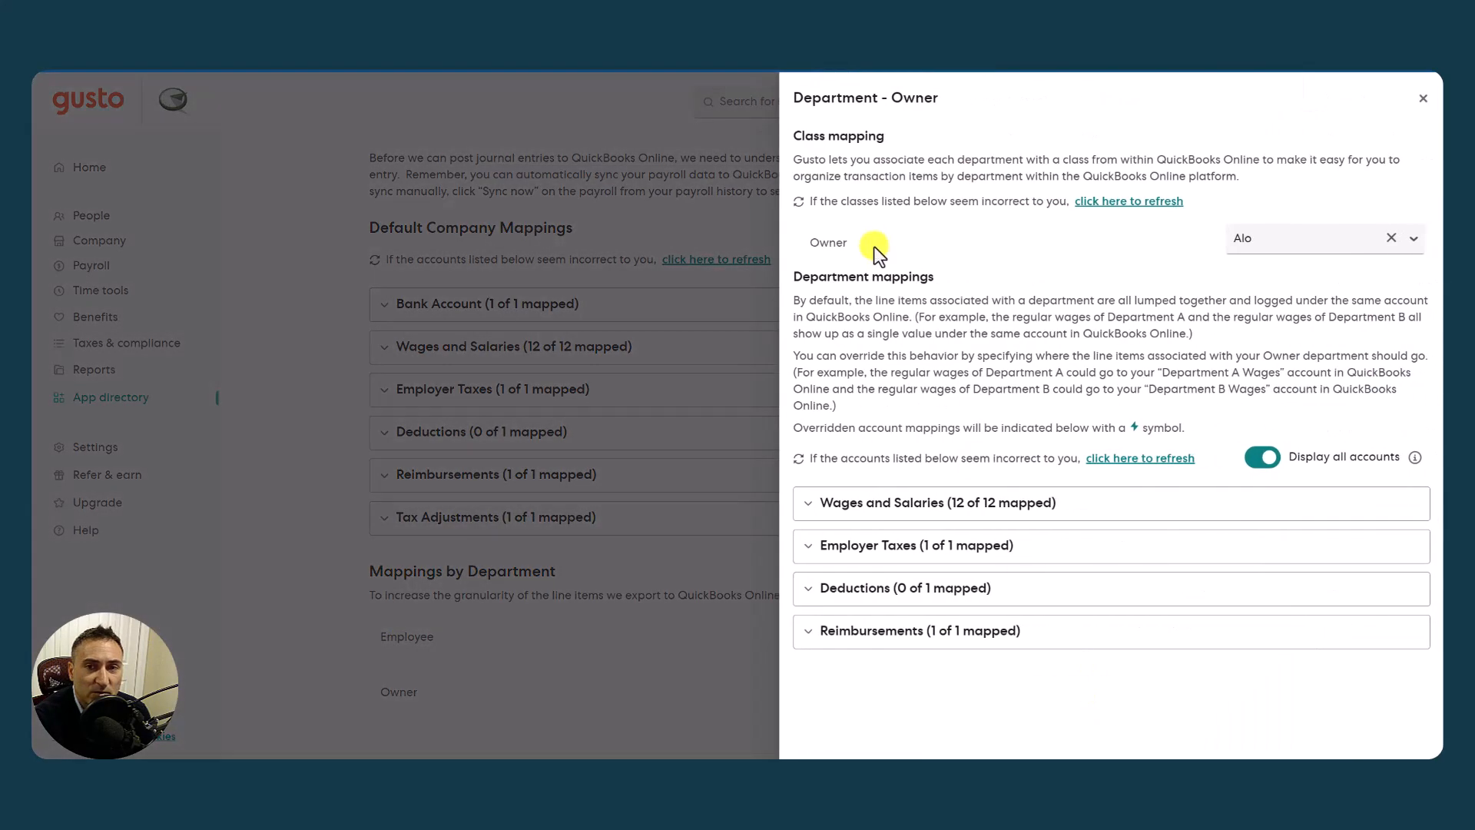
# Expand Wages and Salaries under Department - Owner, showing categories mapped to Payroll Expenses - Owner
pyautogui.click(938, 501)
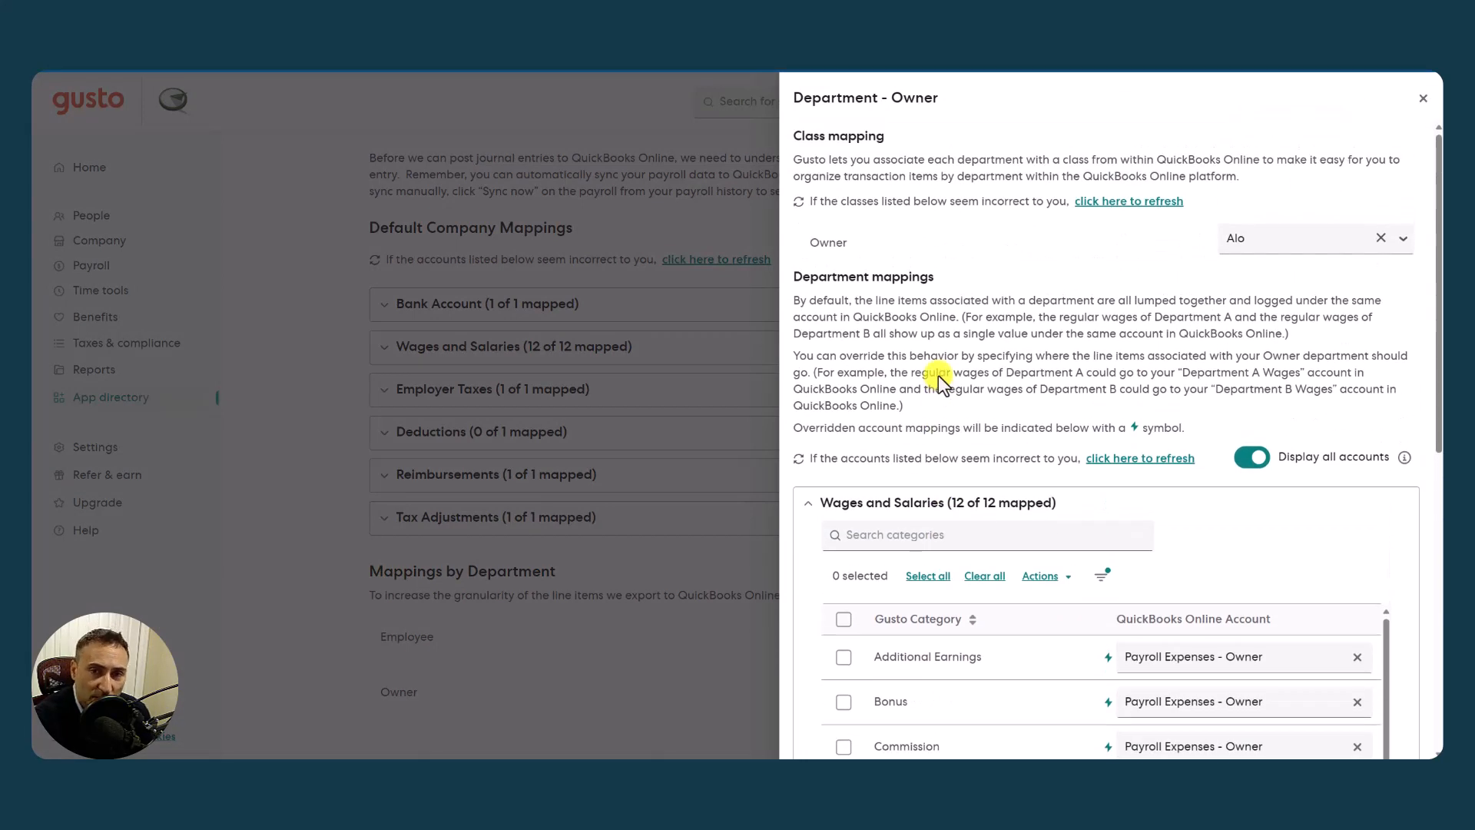
pyautogui.scroll(-3)
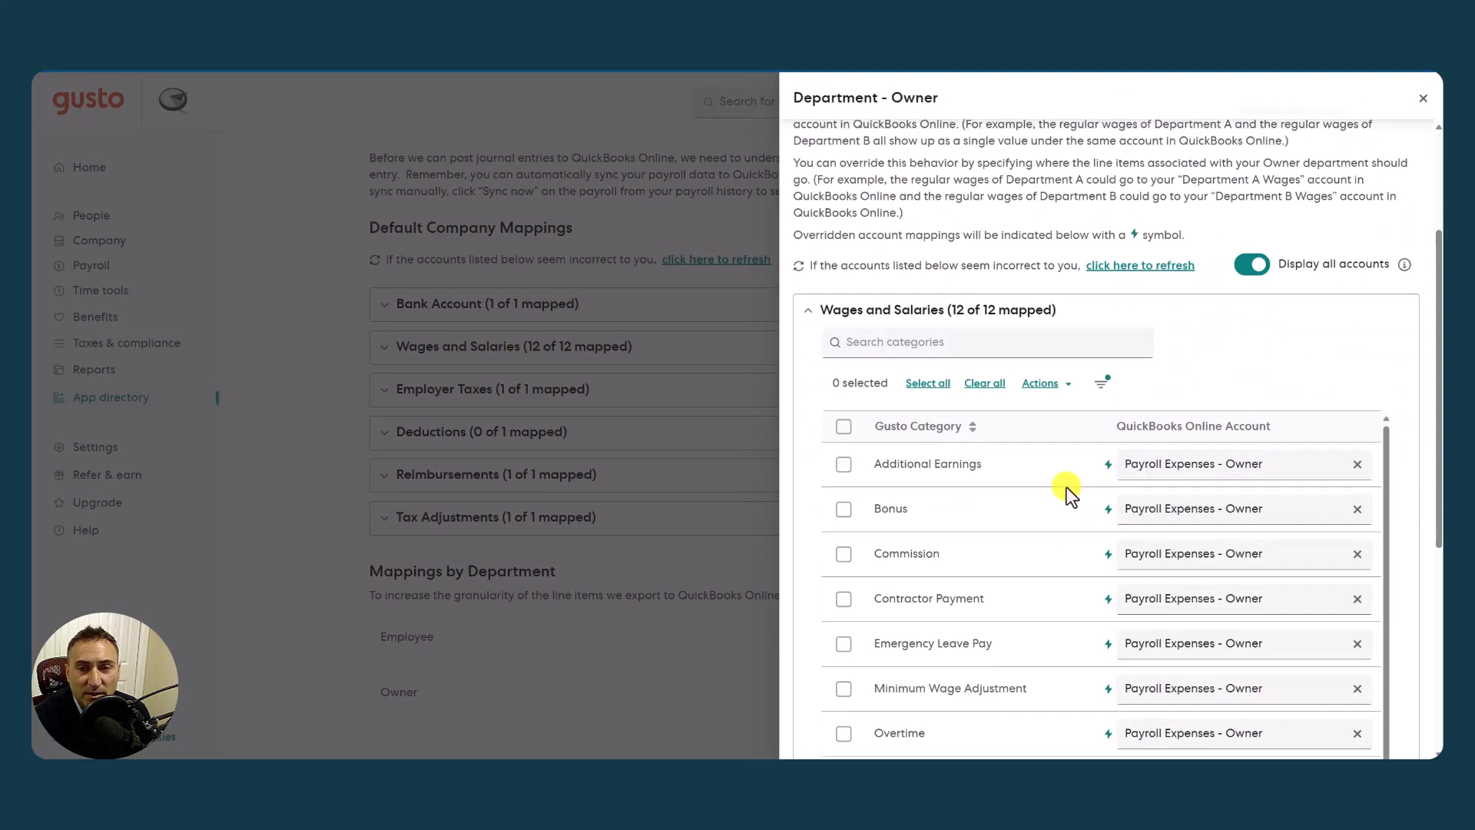
pyautogui.moveTo(899, 461)
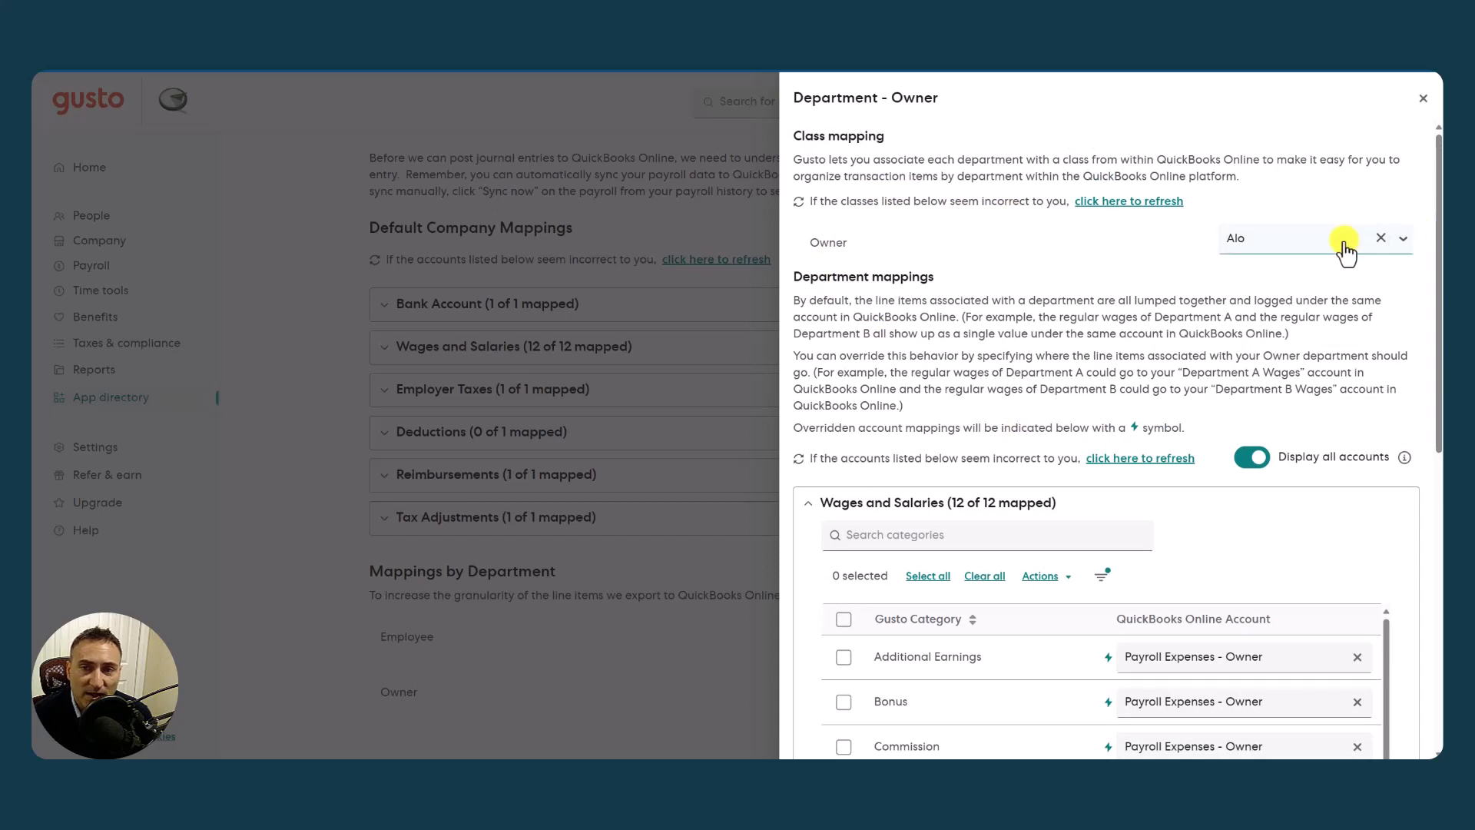
pyautogui.moveTo(1276, 246)
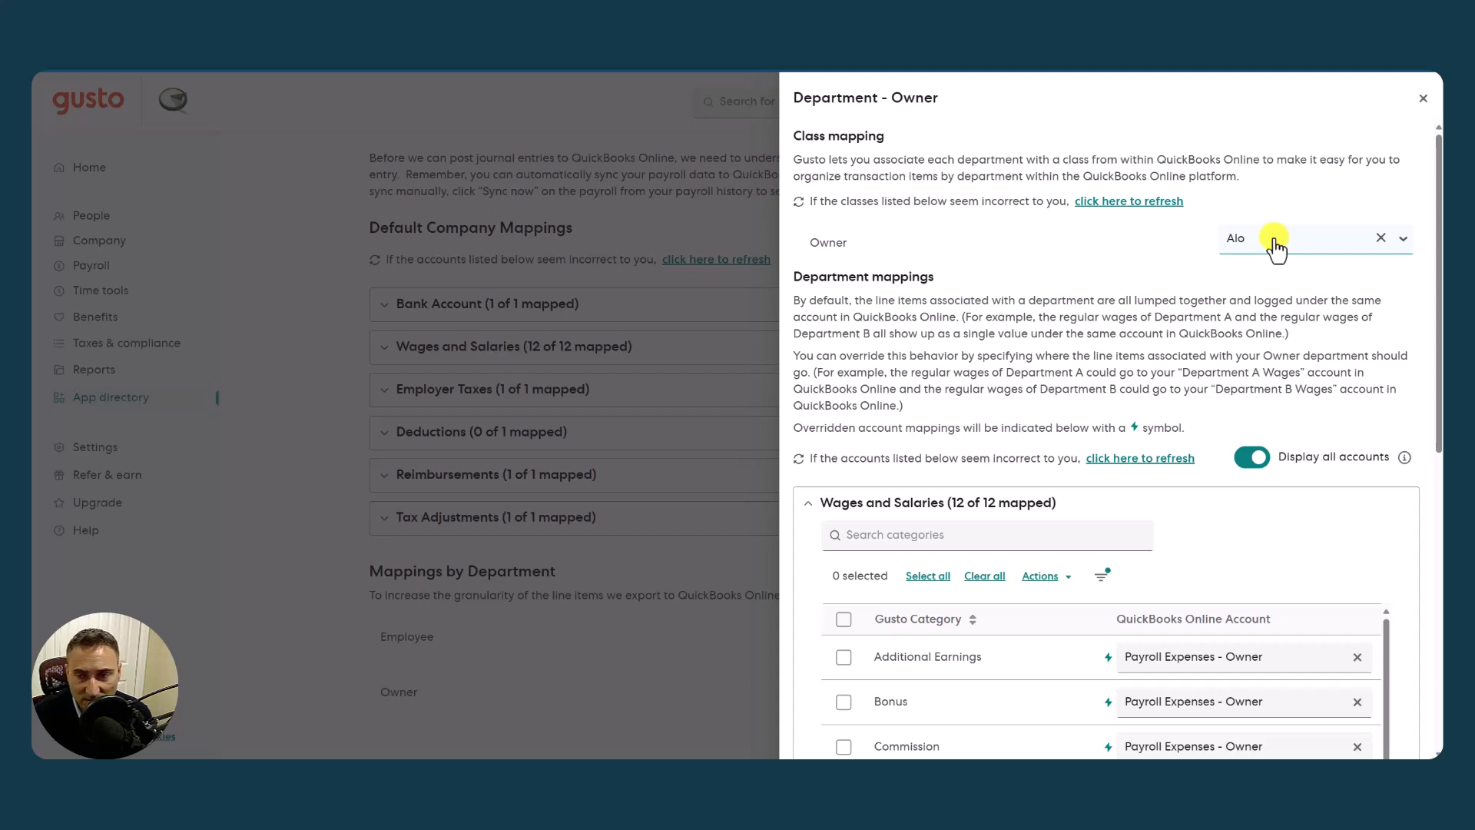
pyautogui.moveTo(1403, 123)
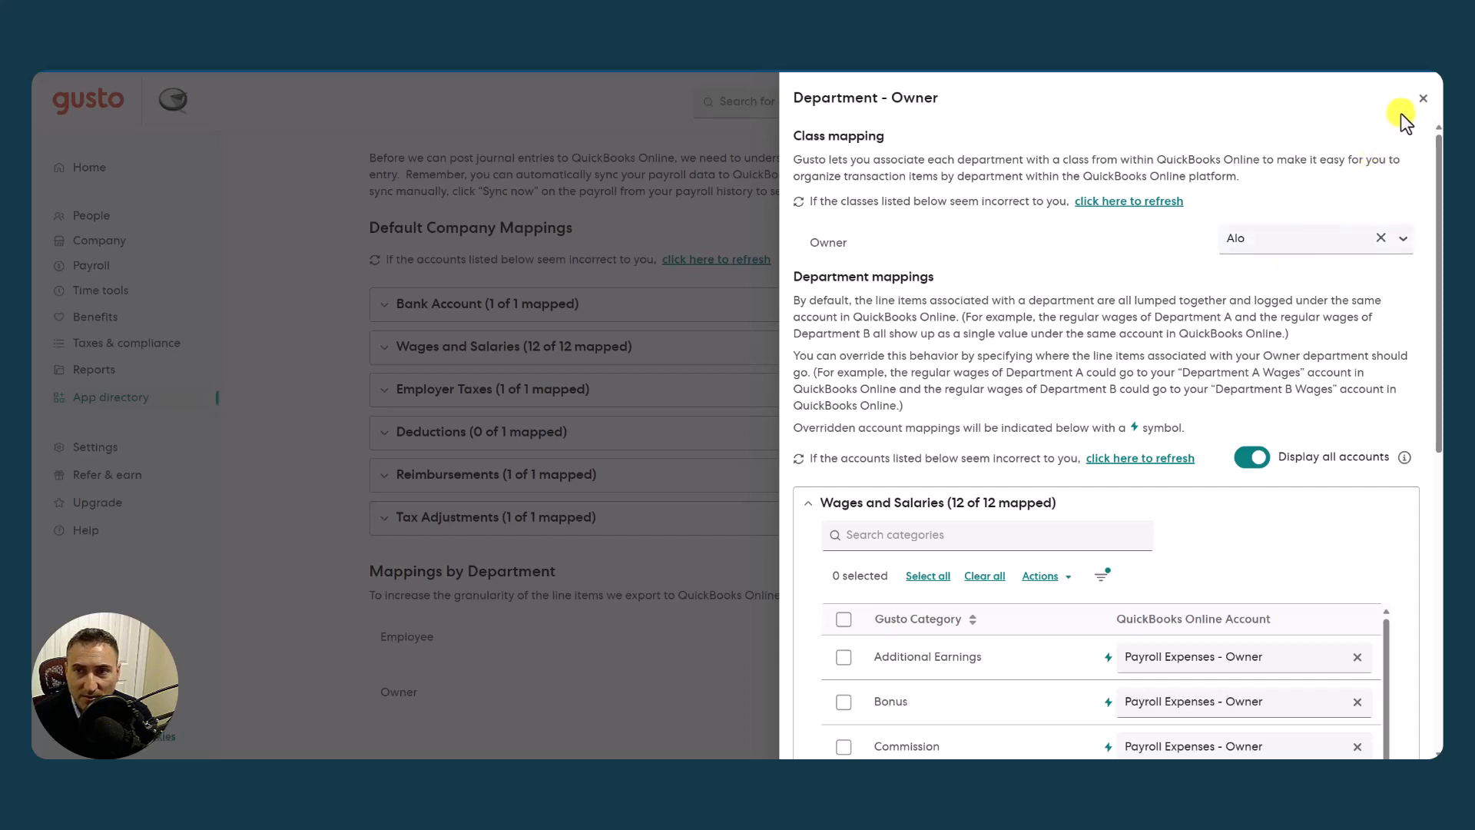
# Close the Owner panel and show integration Settings with journal entries grouped by department
pyautogui.click(1423, 98)
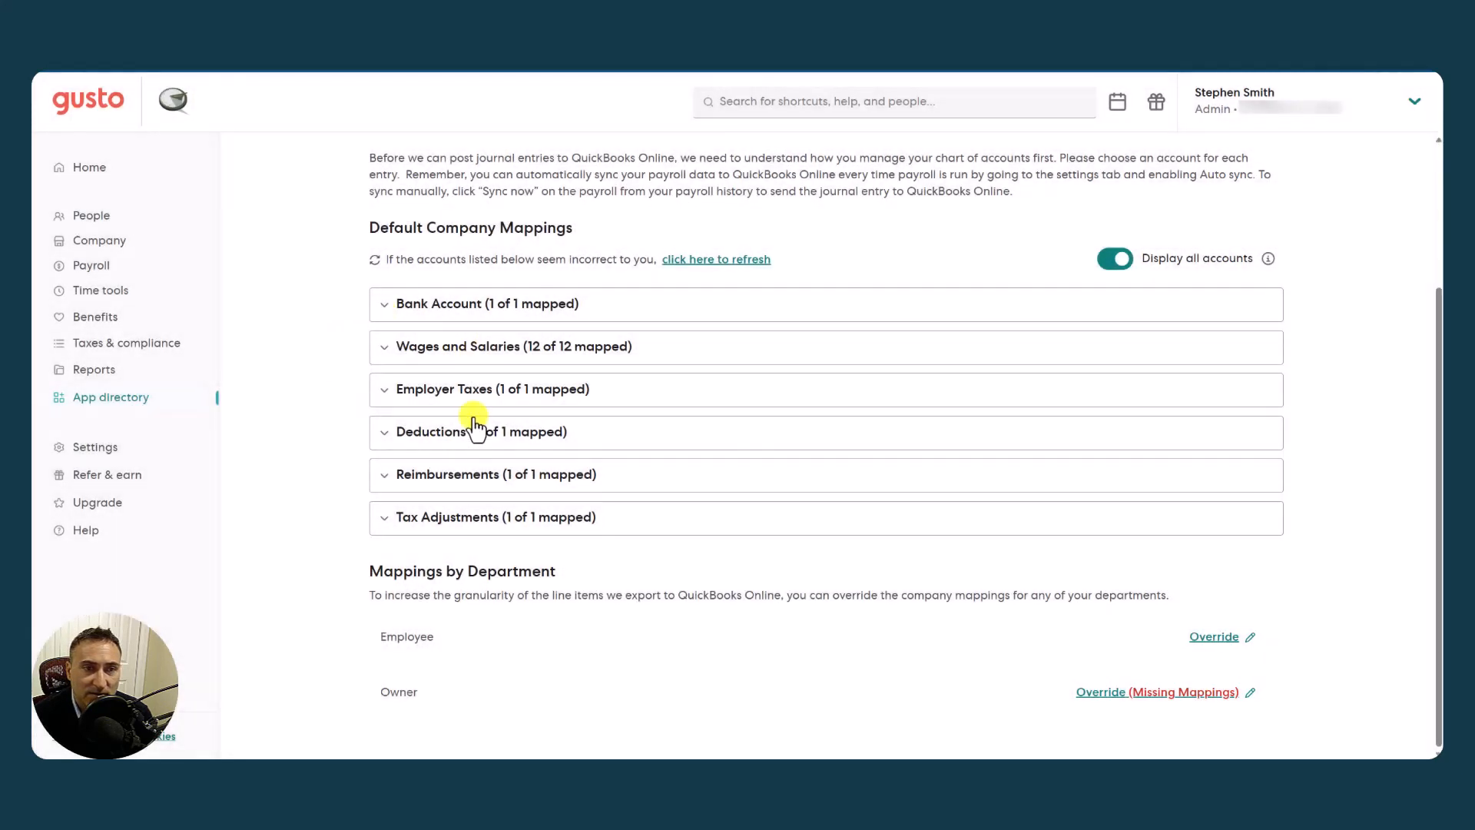
pyautogui.click(462, 308)
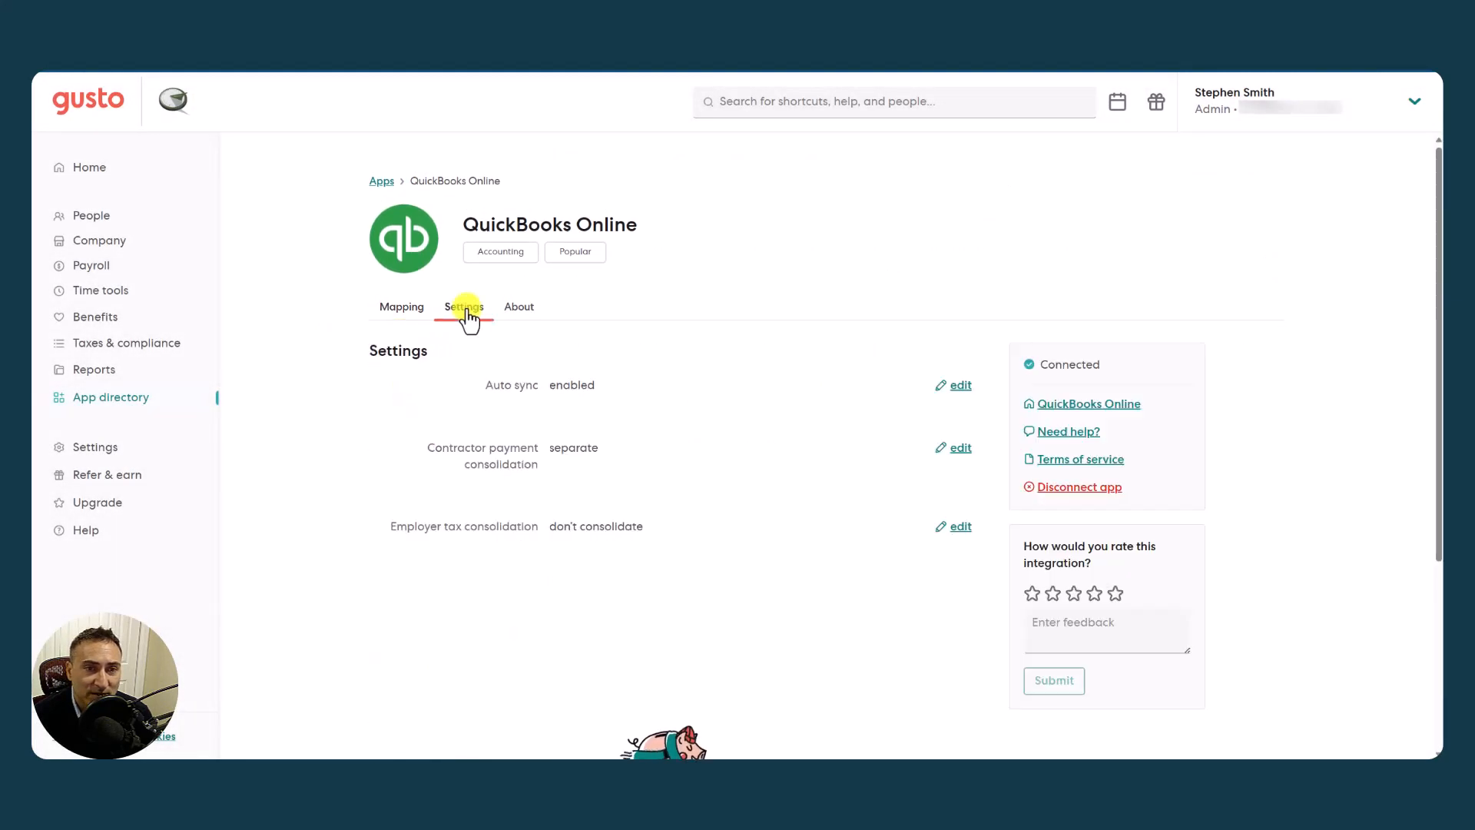
pyautogui.click(463, 306)
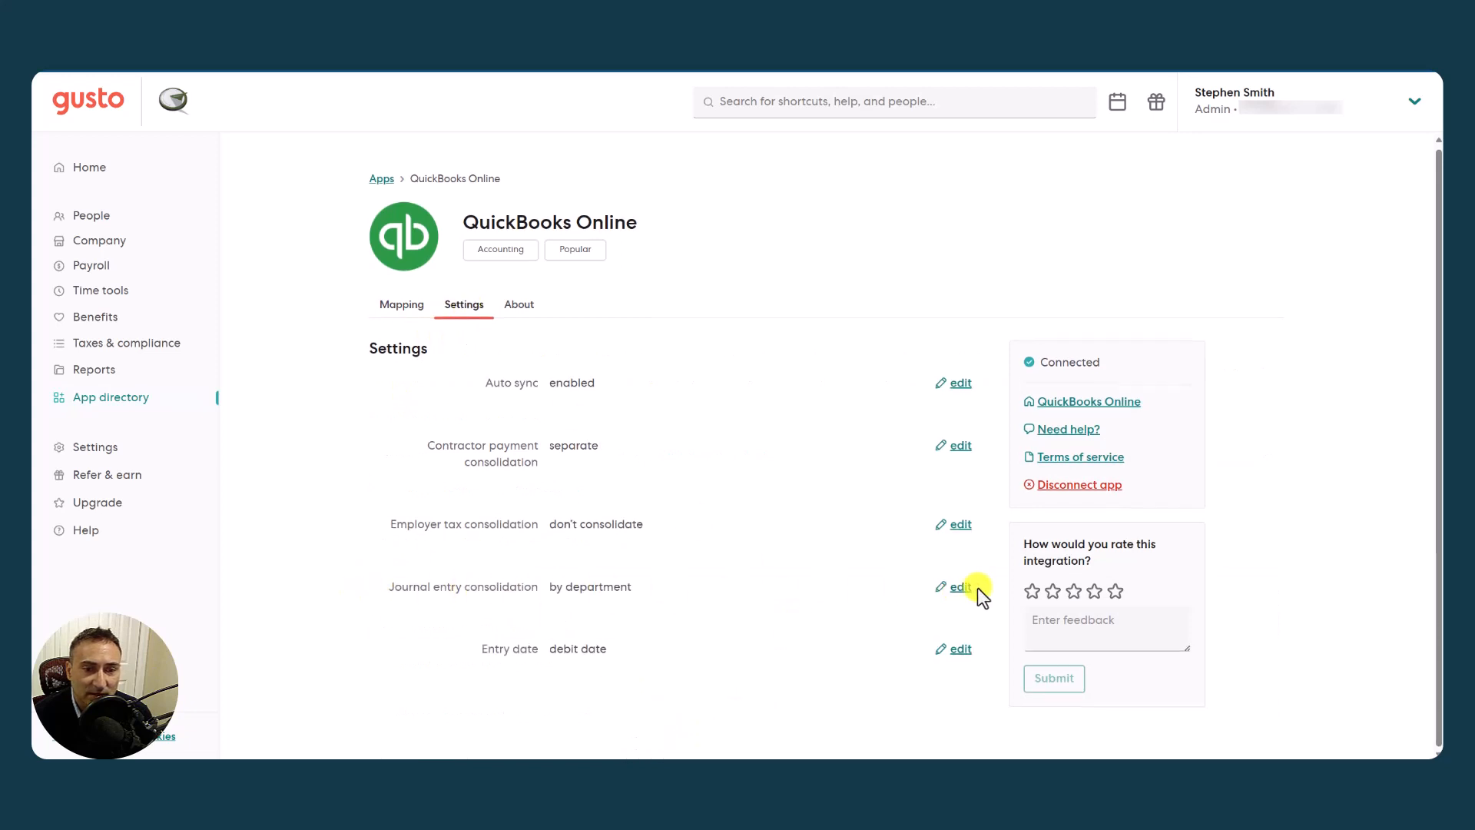
pyautogui.moveTo(1033, 590)
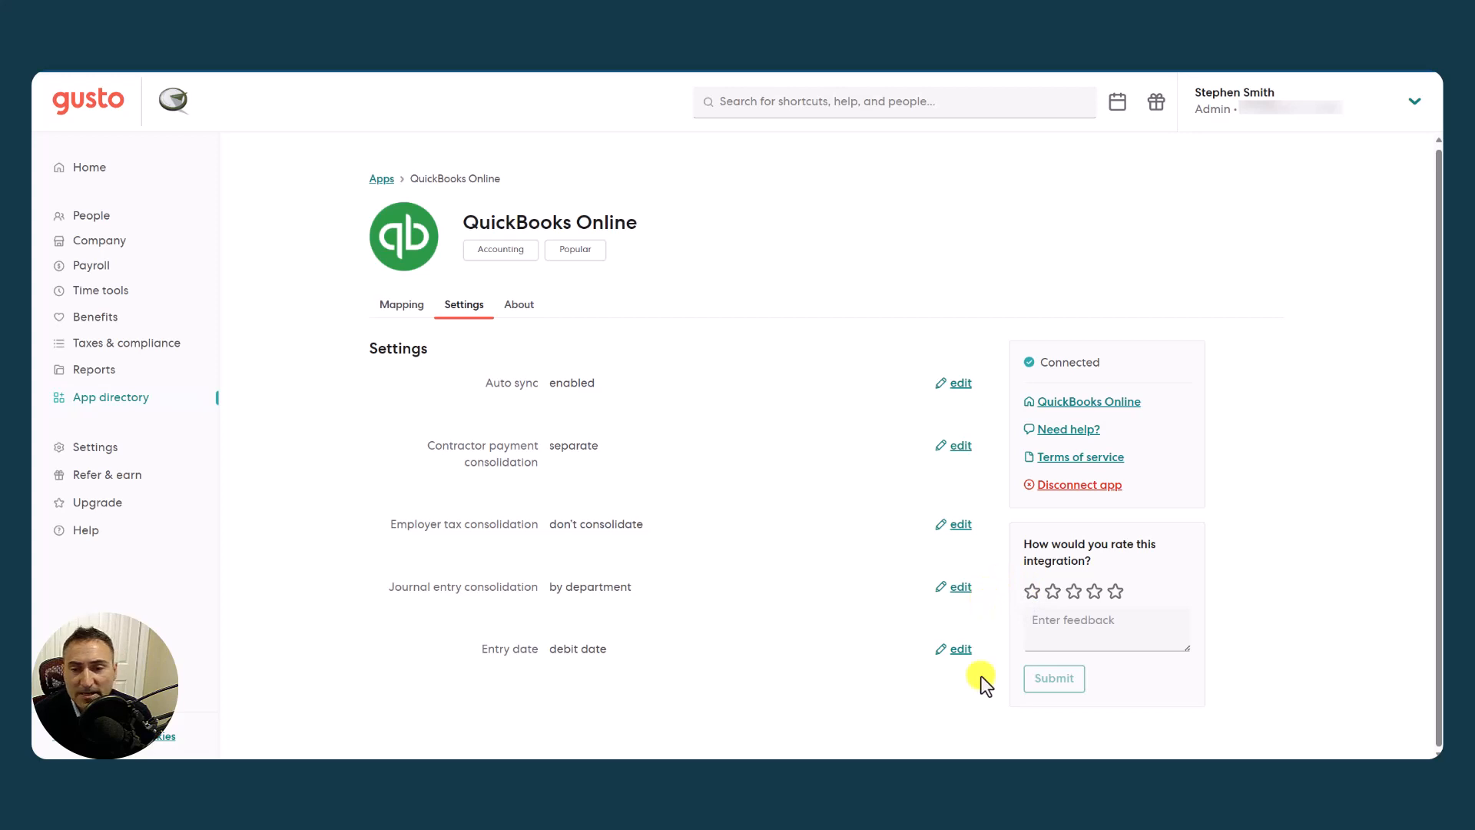
pyautogui.moveTo(1015, 751)
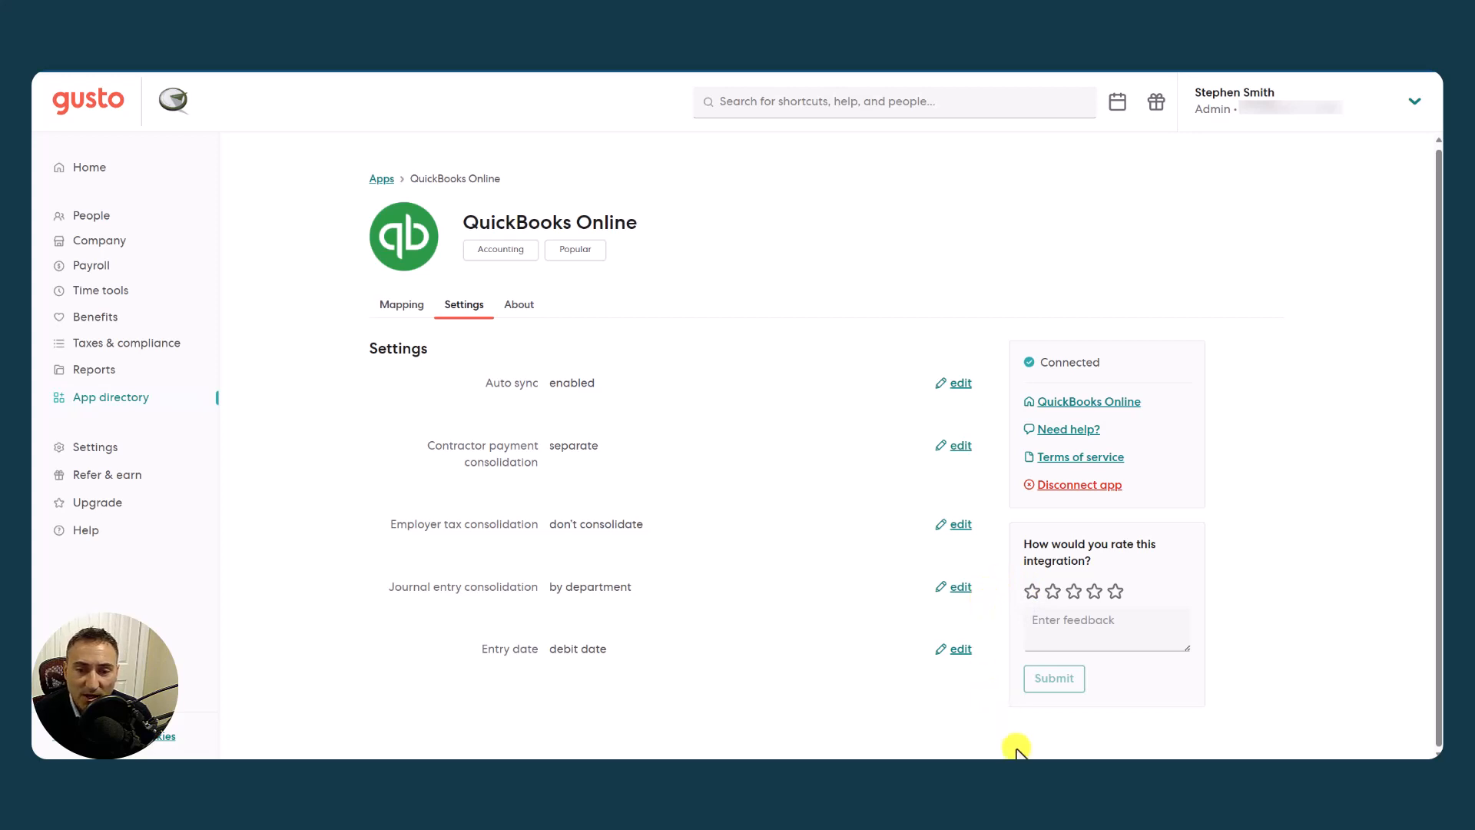